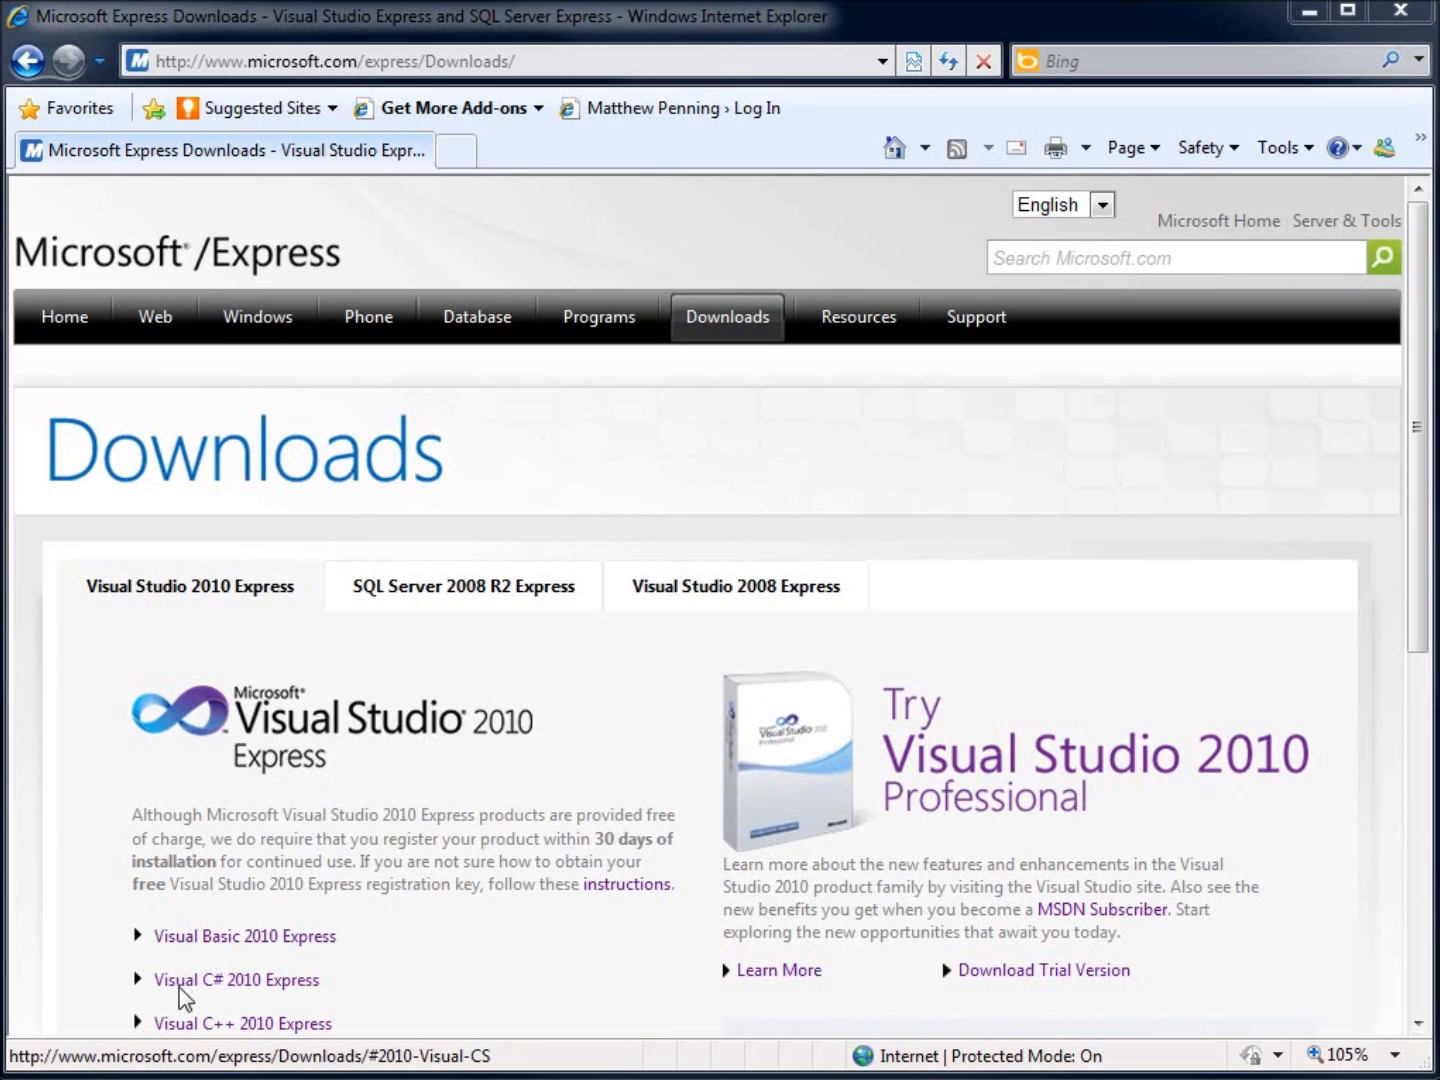
mouse_move(310, 986)
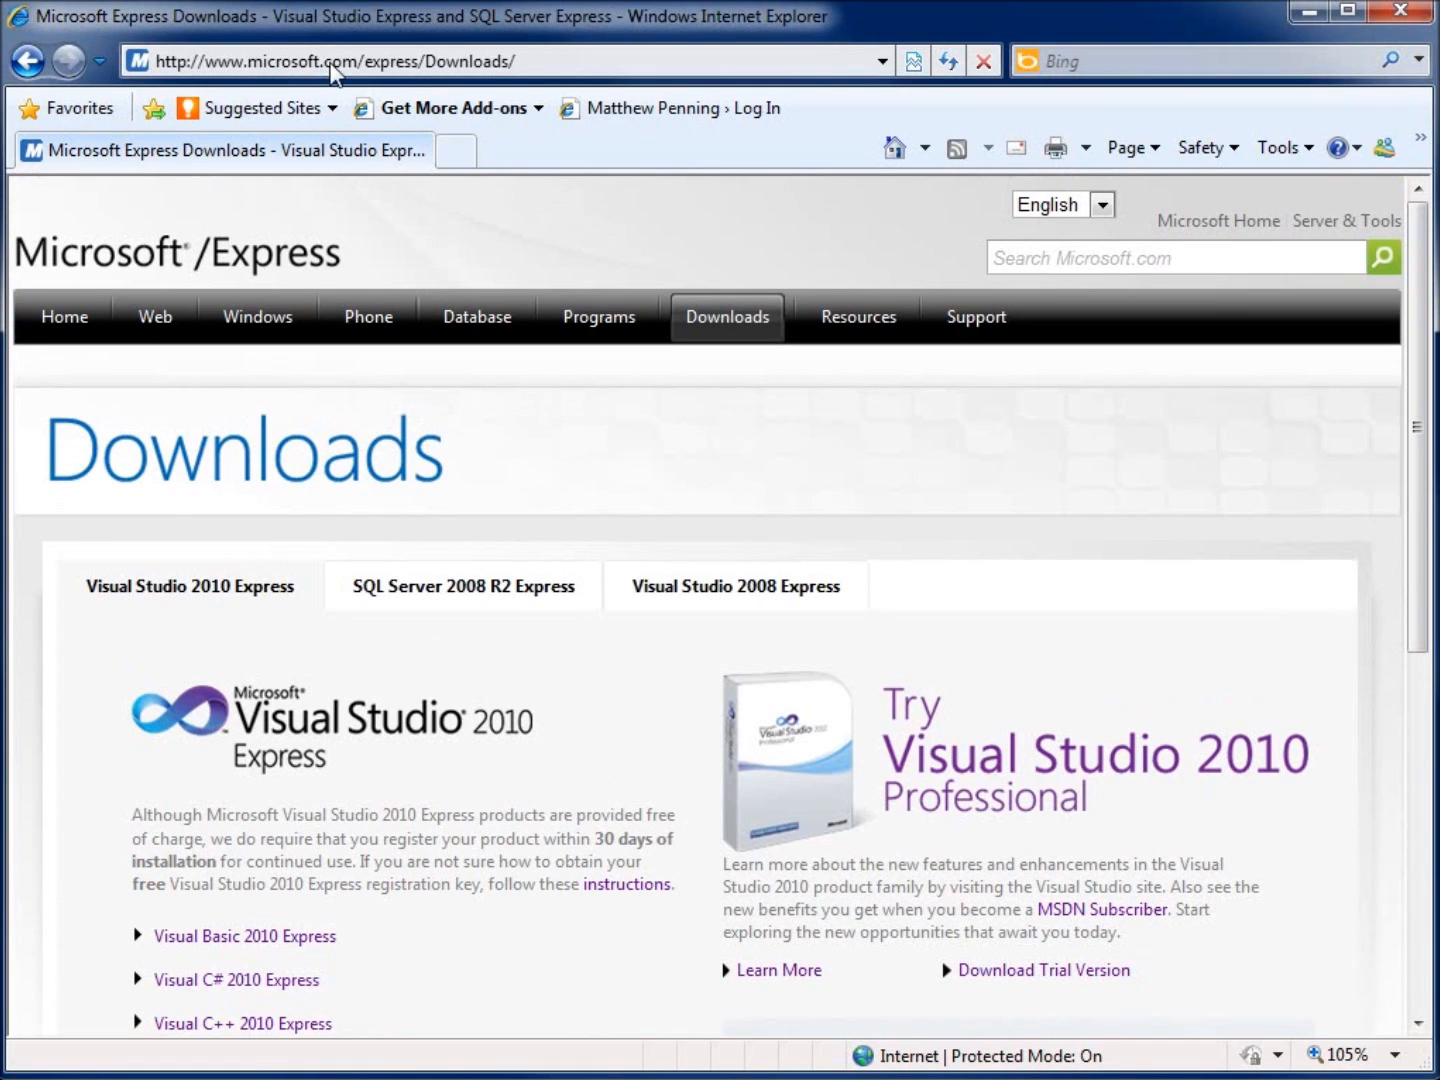
mouse_move(432, 72)
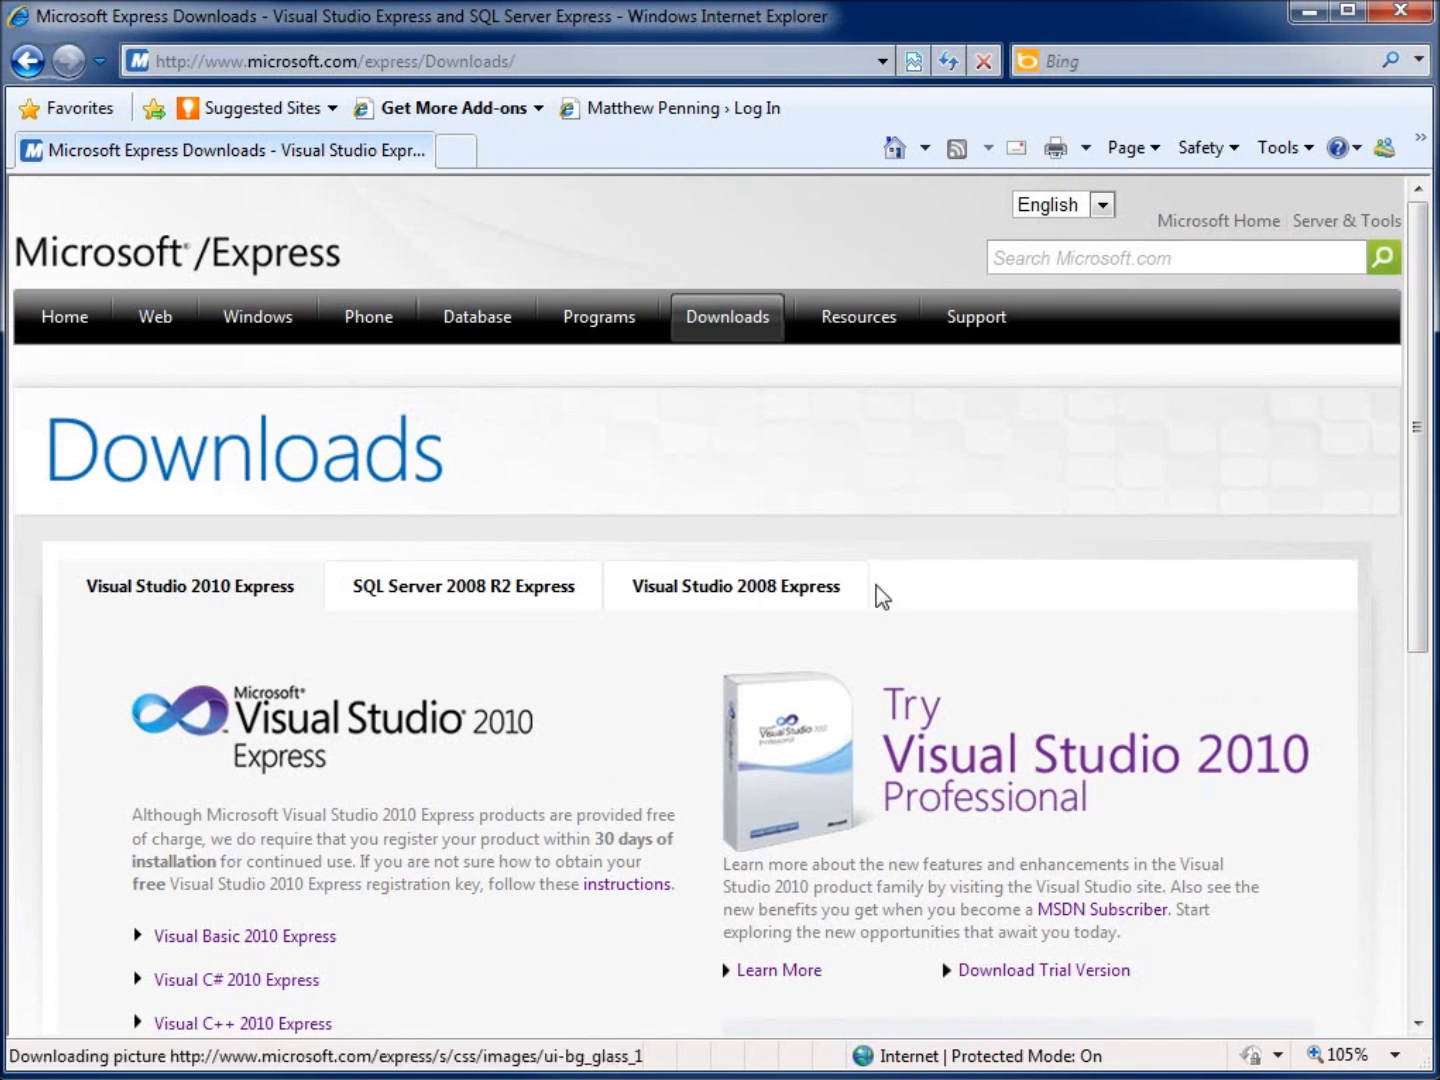
Choose Visual C# Development Settings as the default environment and launch Visual Studio.
scroll("down", 3)
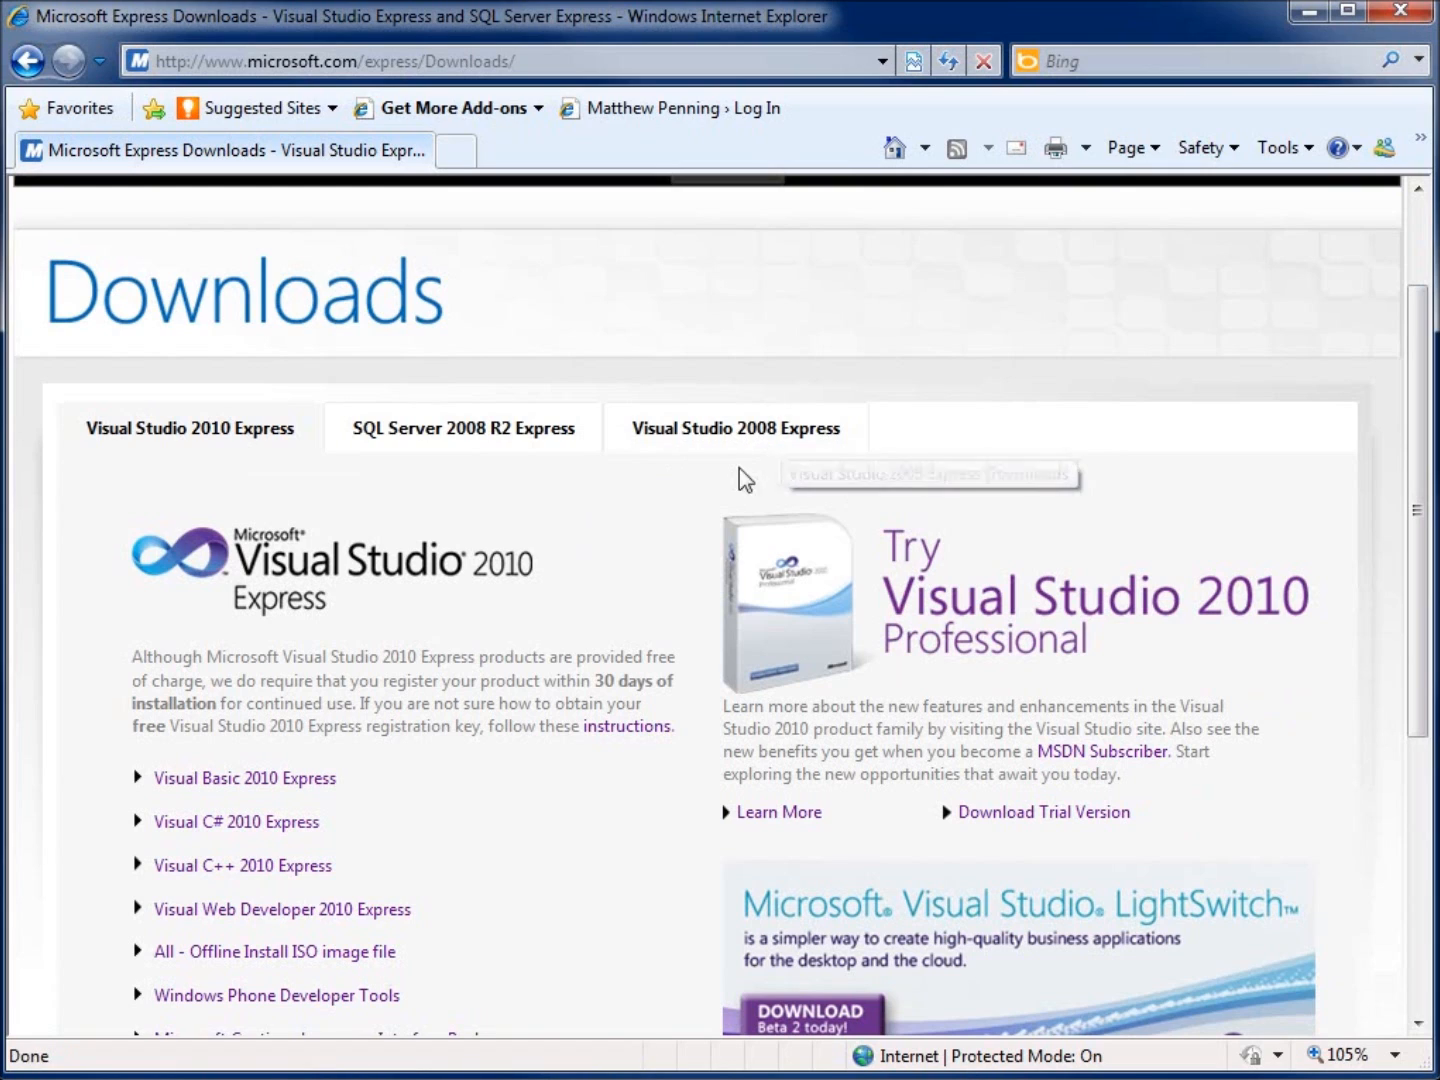
mouse_move(550, 590)
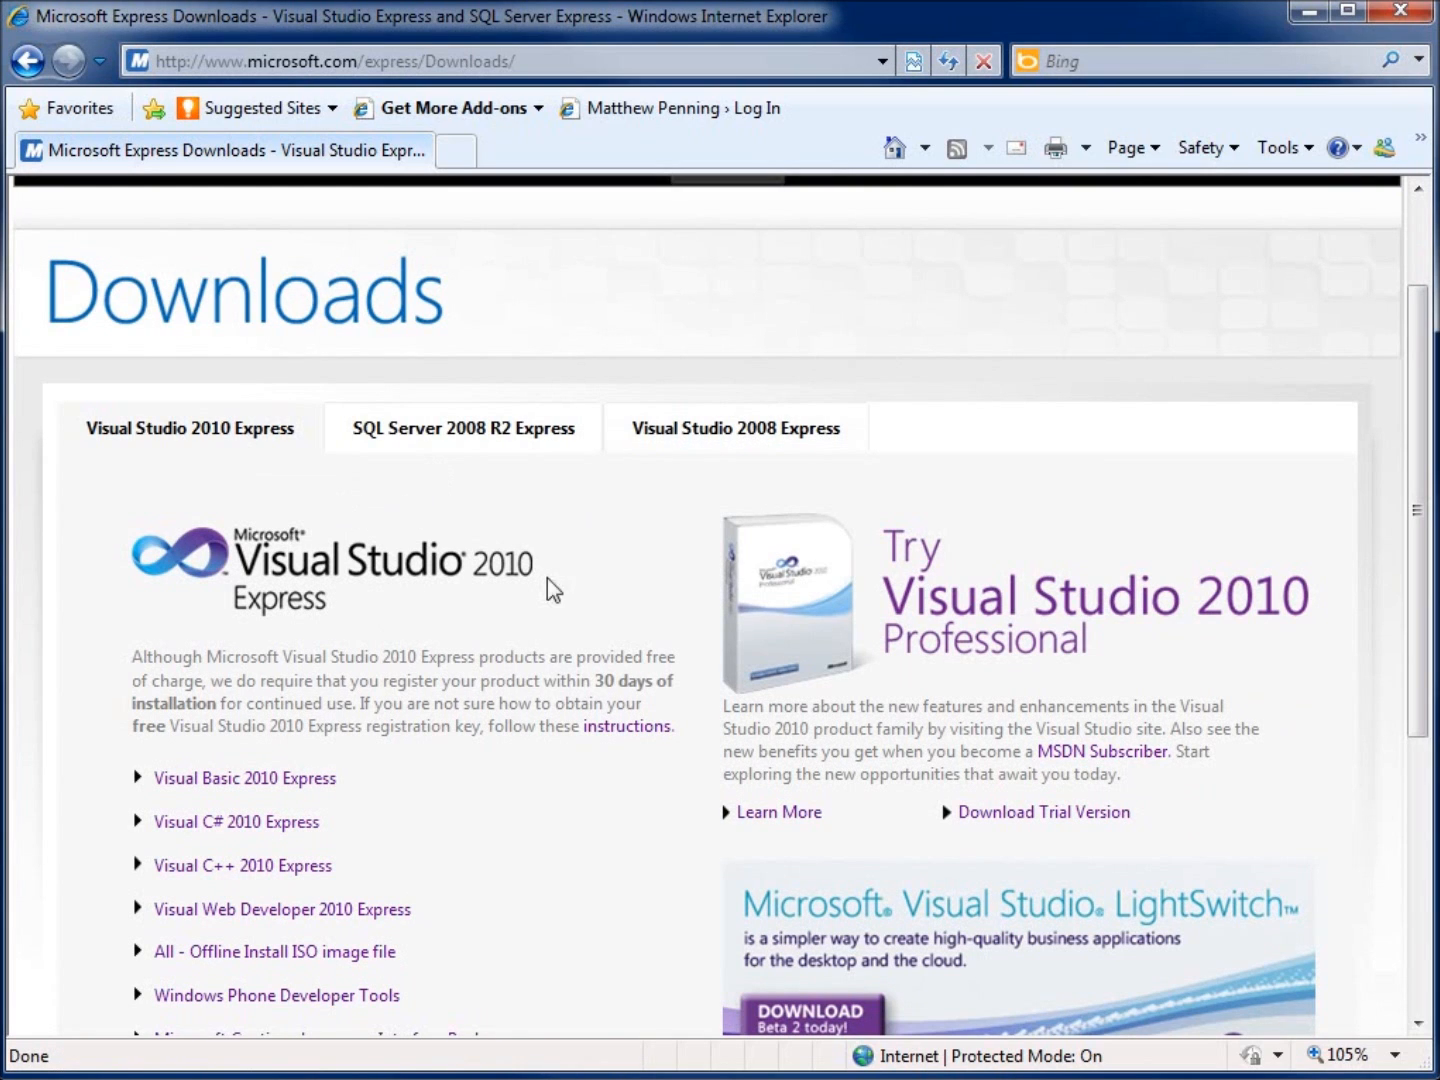
mouse_move(418, 616)
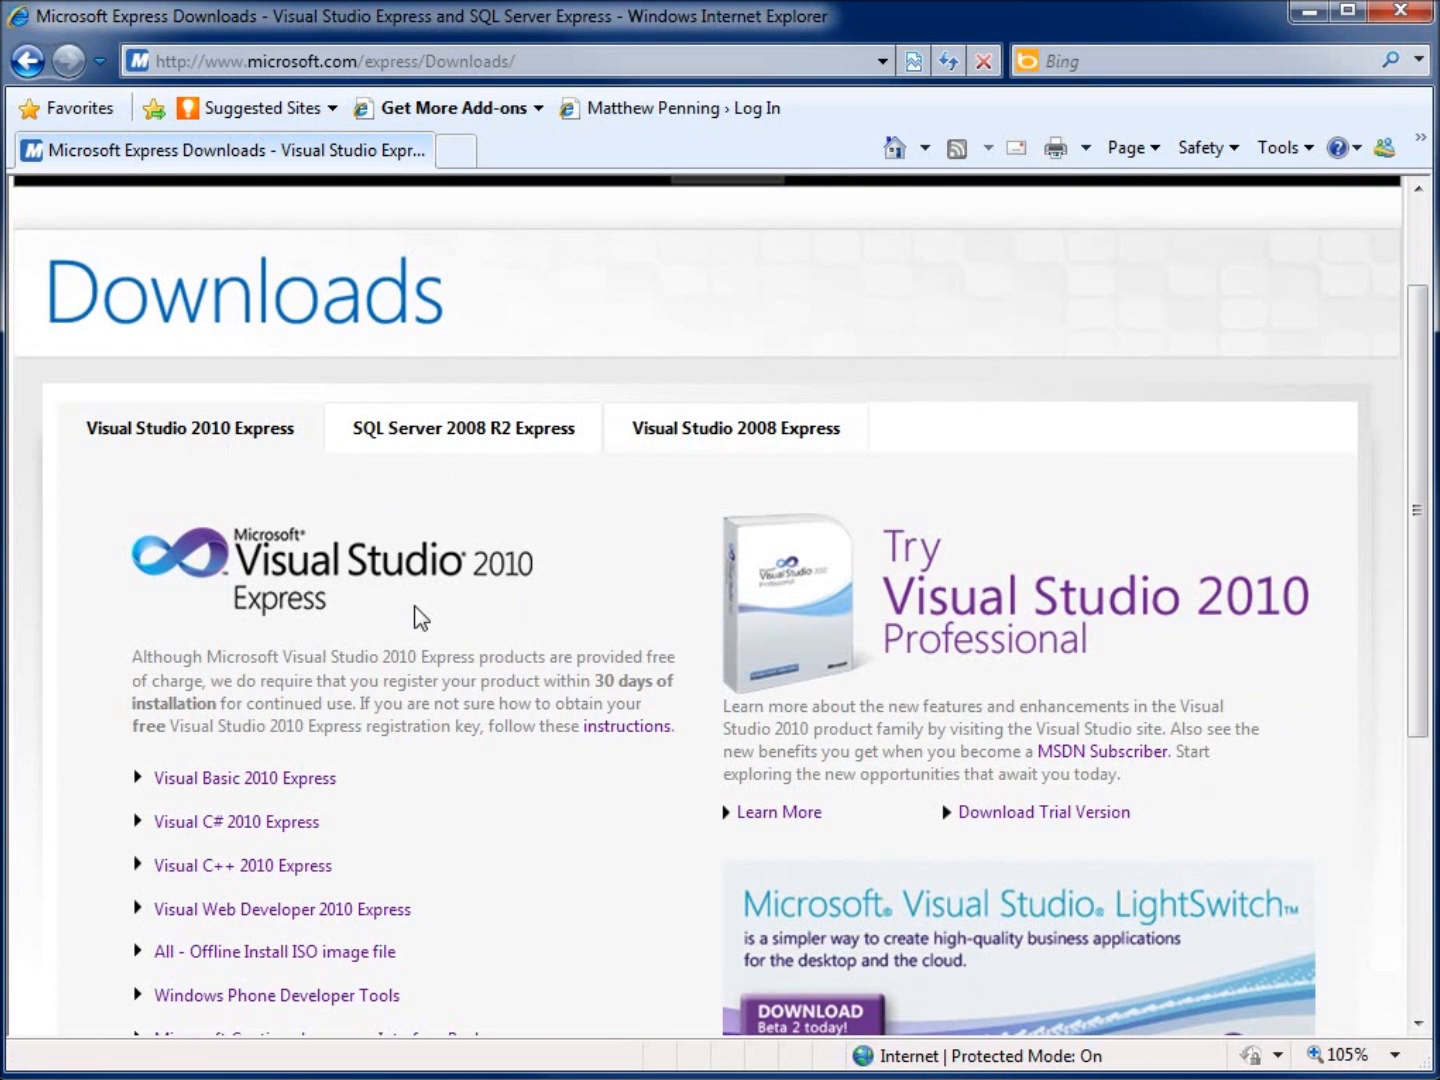
scroll("down", 3)
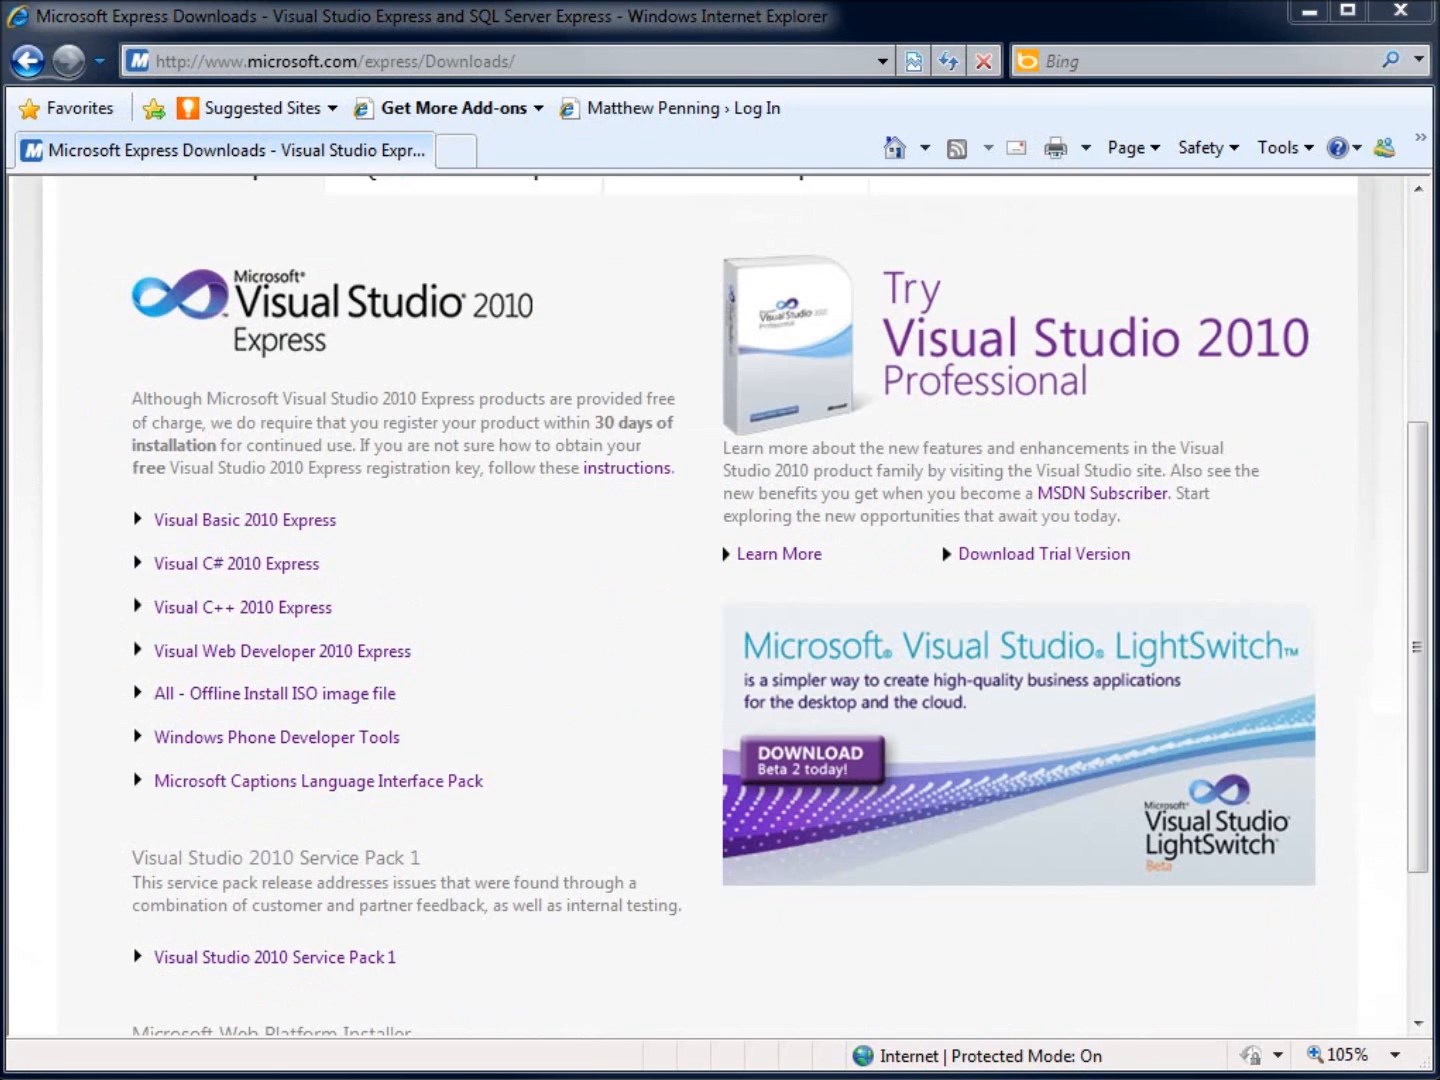
mouse_move(528, 512)
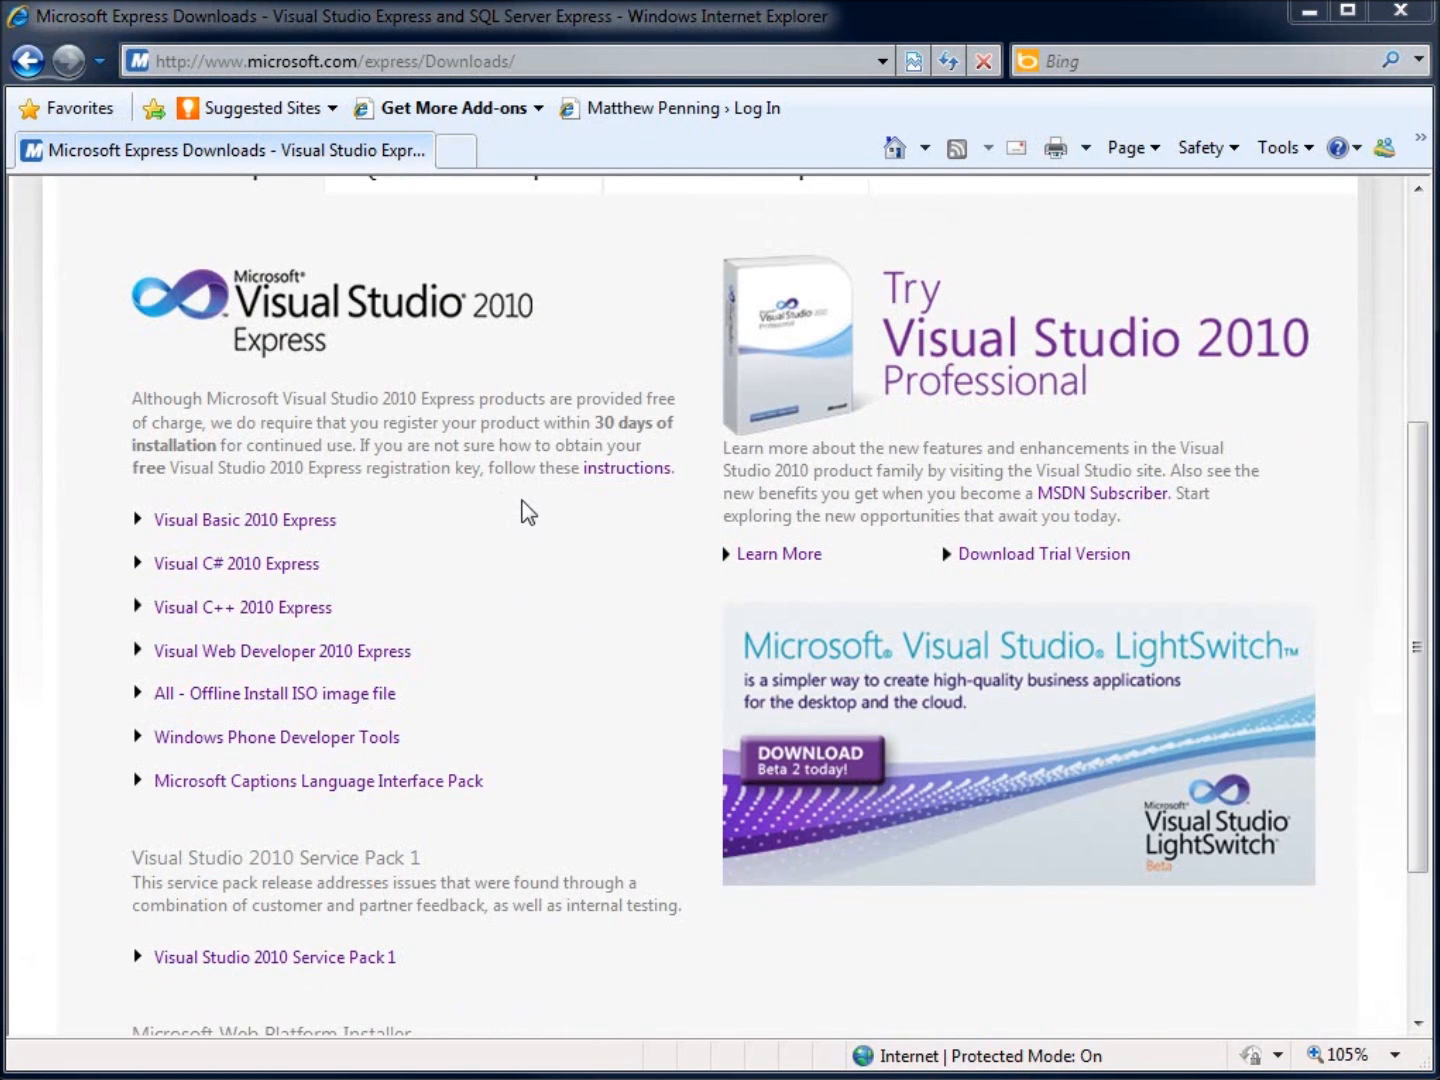
mouse_move(300, 364)
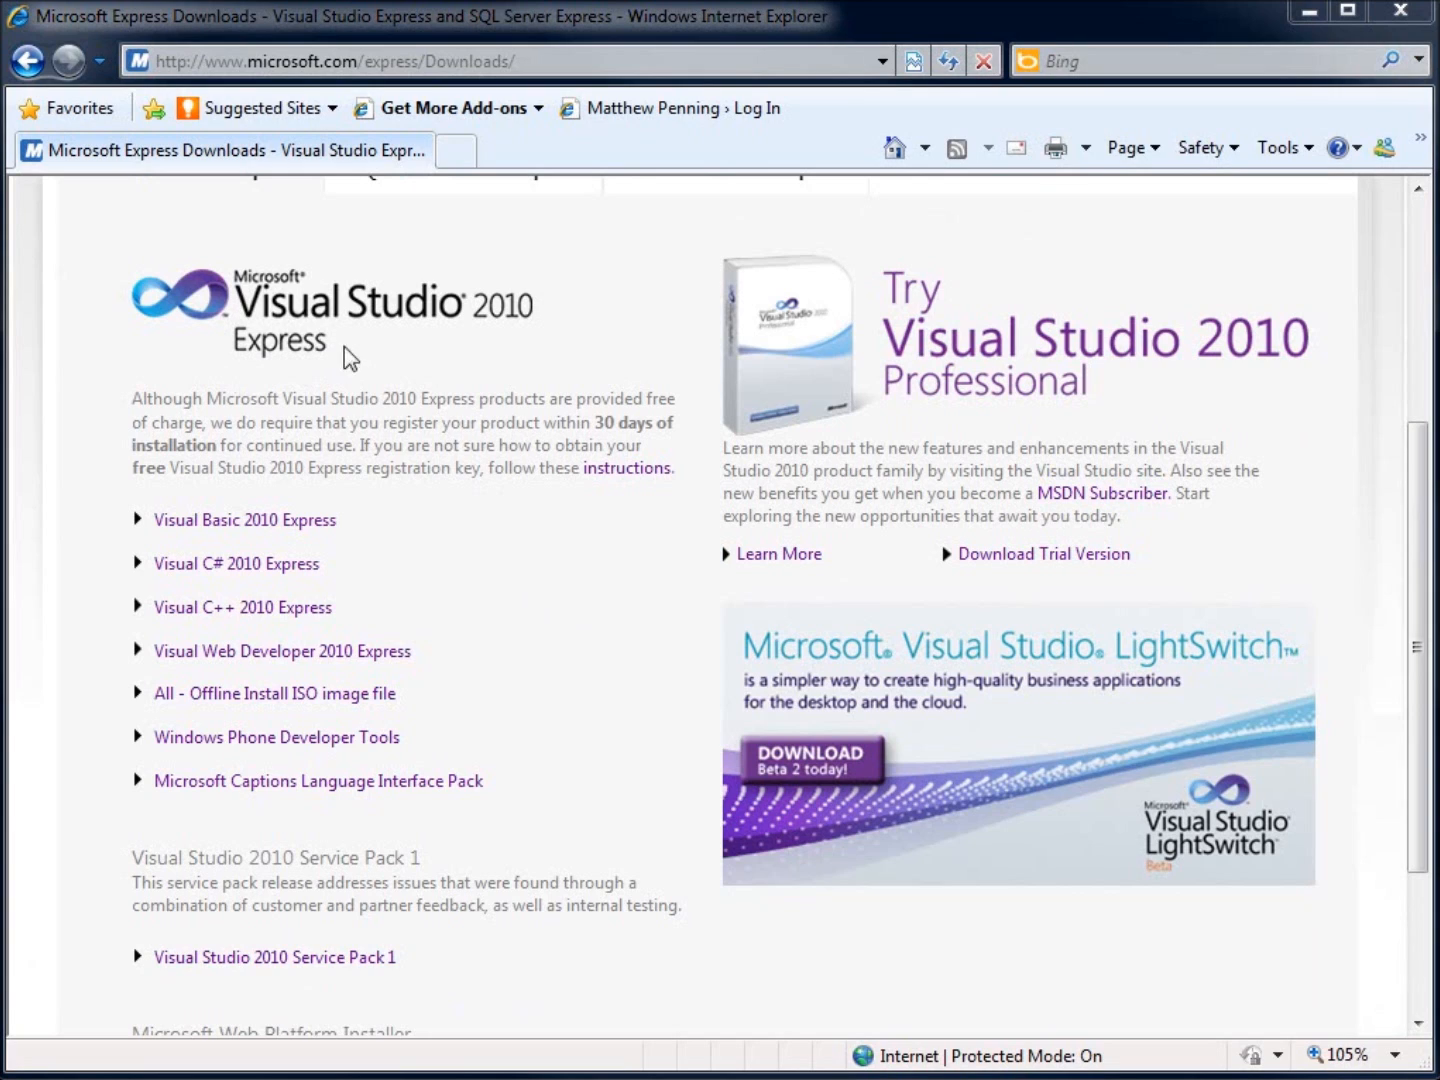
mouse_move(320, 588)
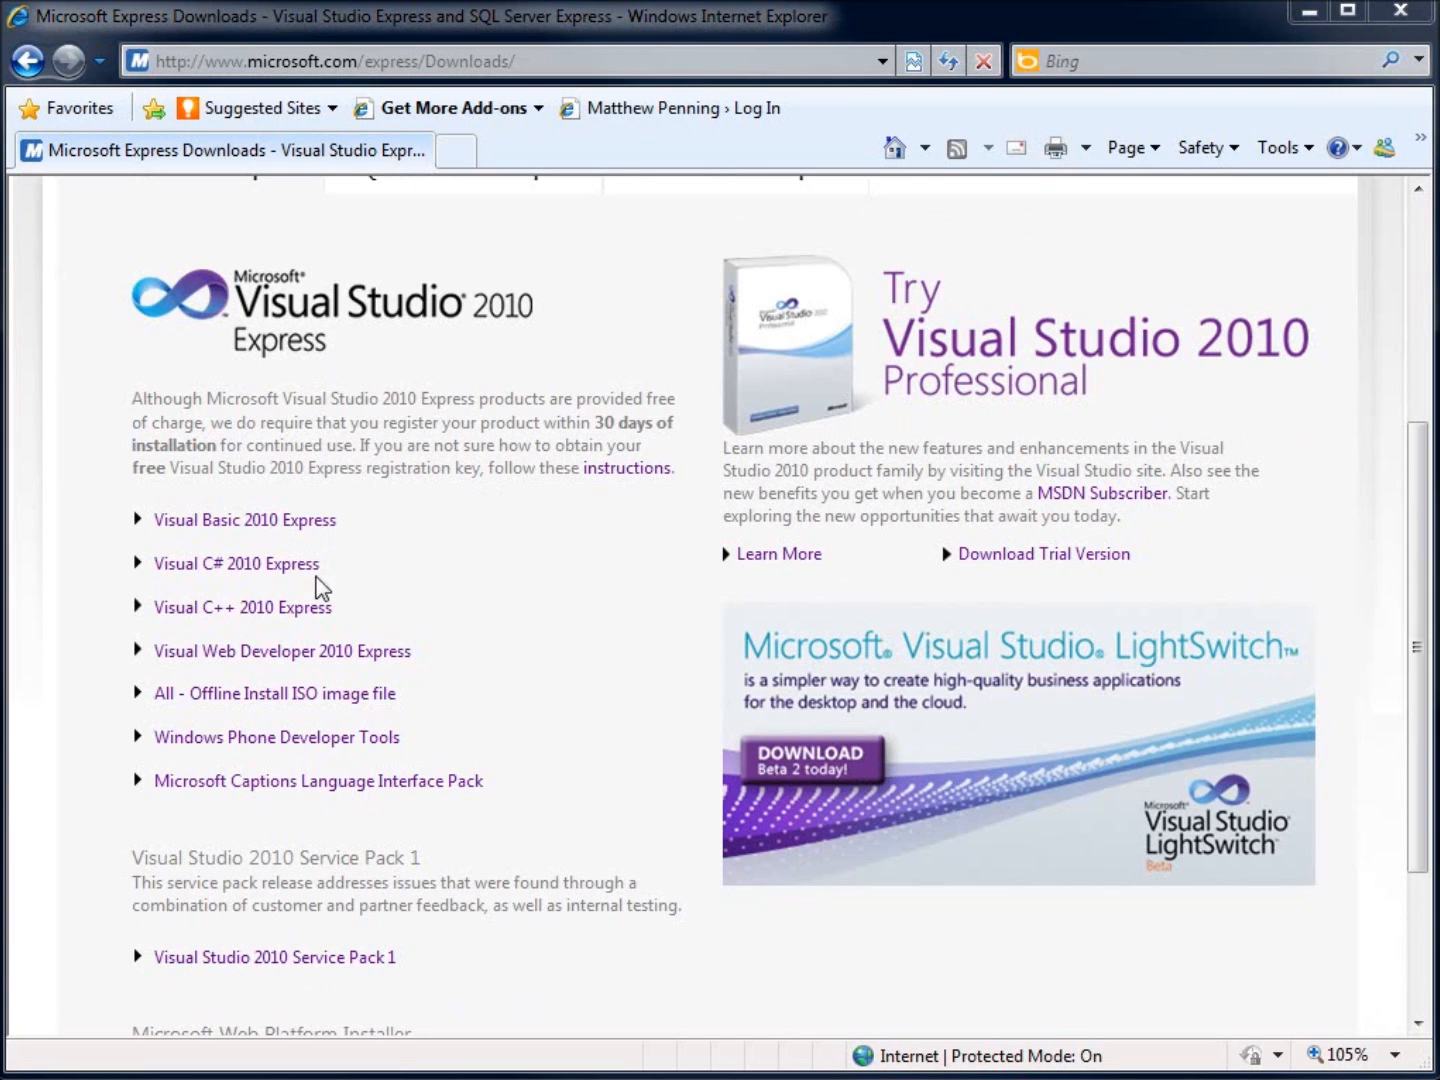
mouse_move(316, 698)
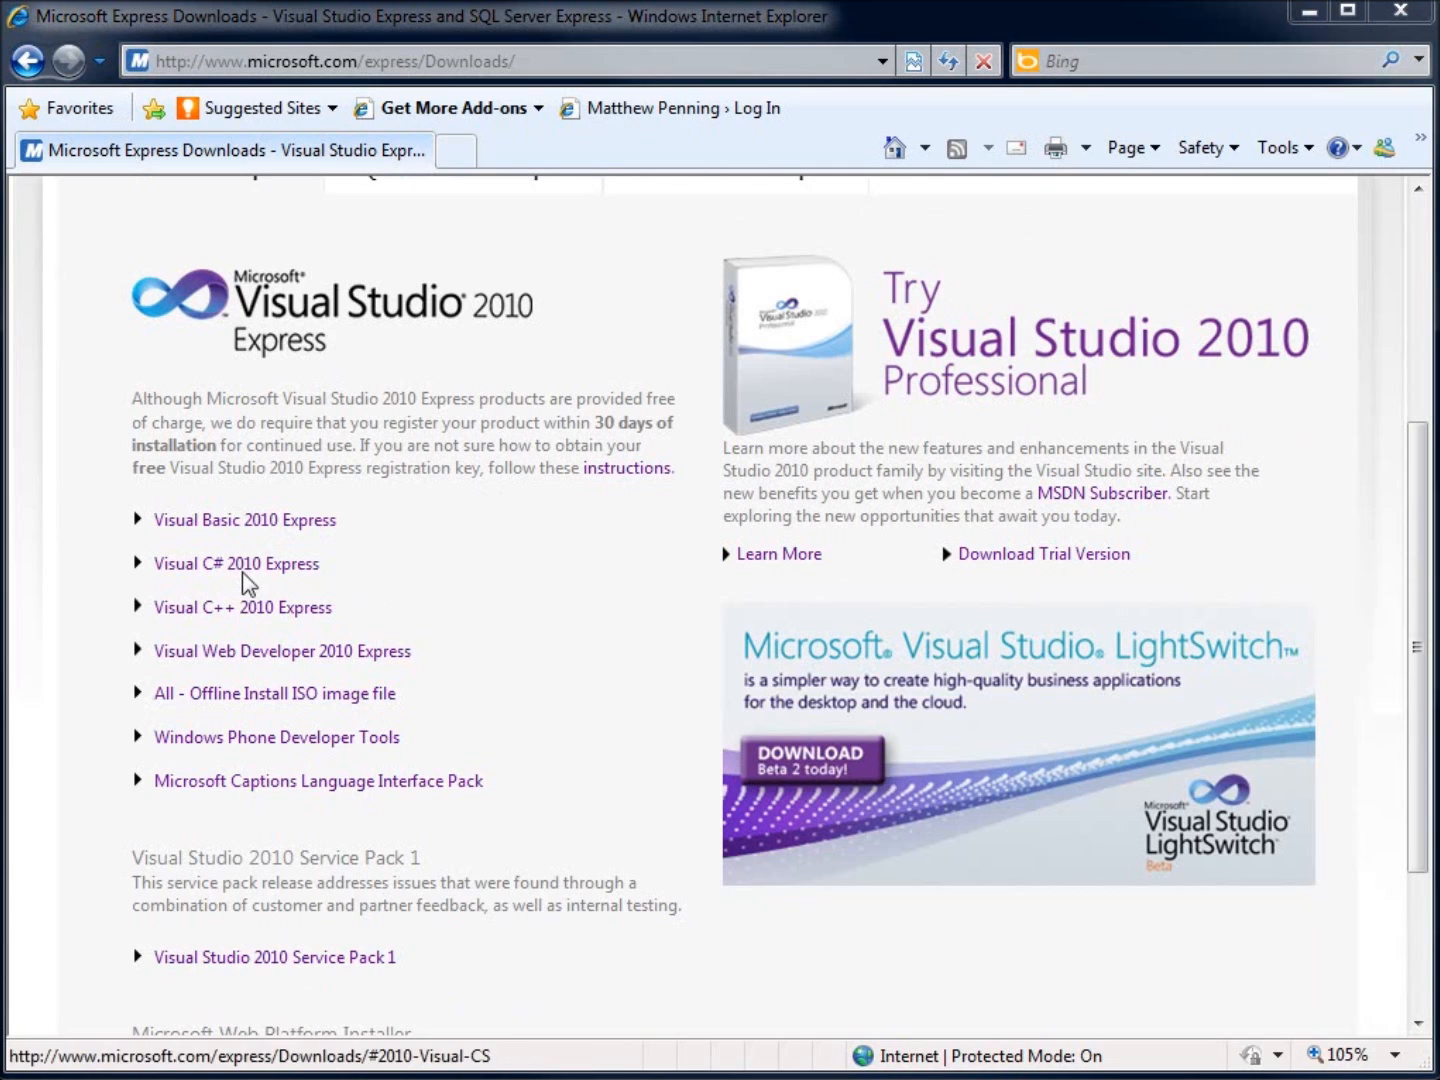
mouse_move(288, 378)
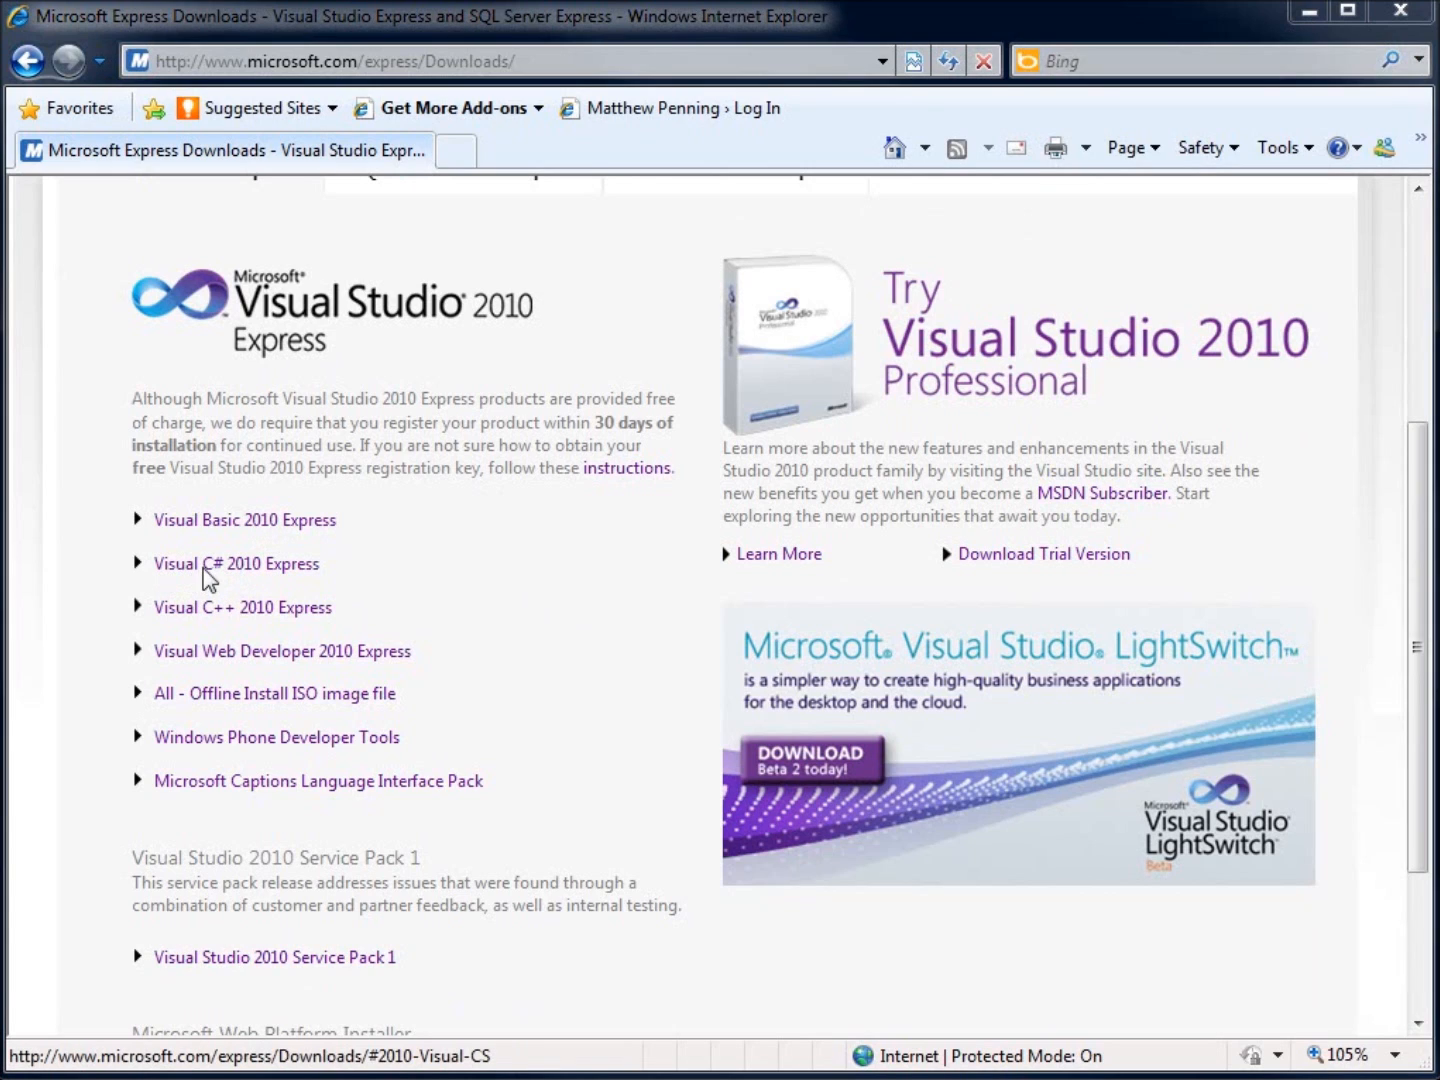
mouse_move(256, 584)
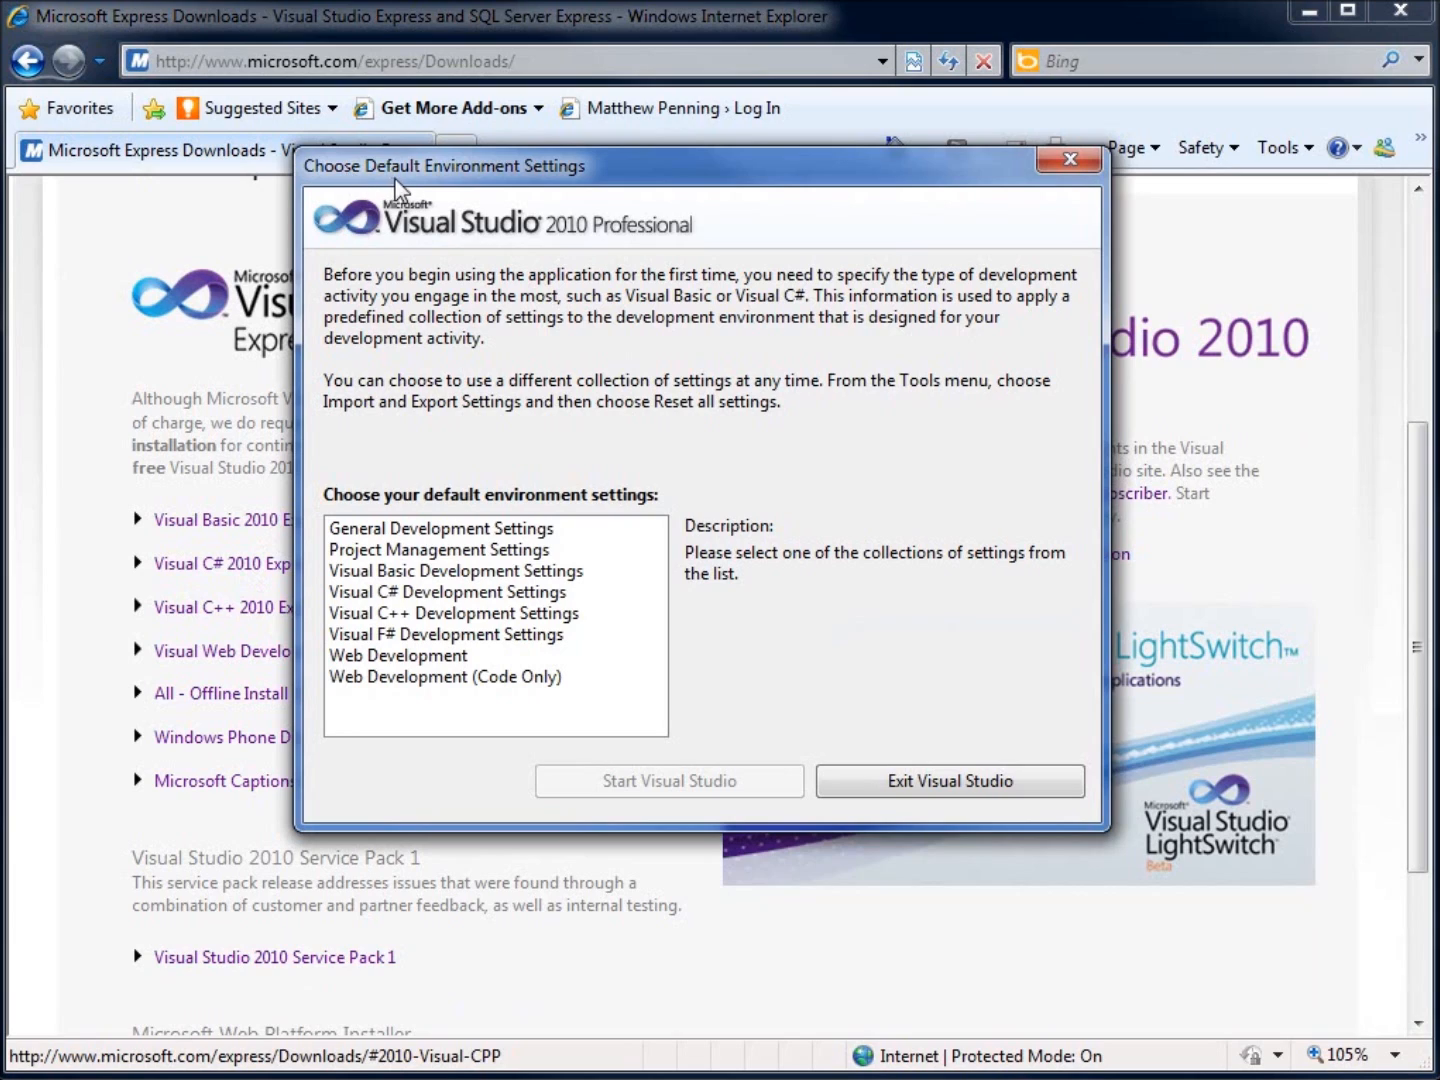
mouse_move(500, 192)
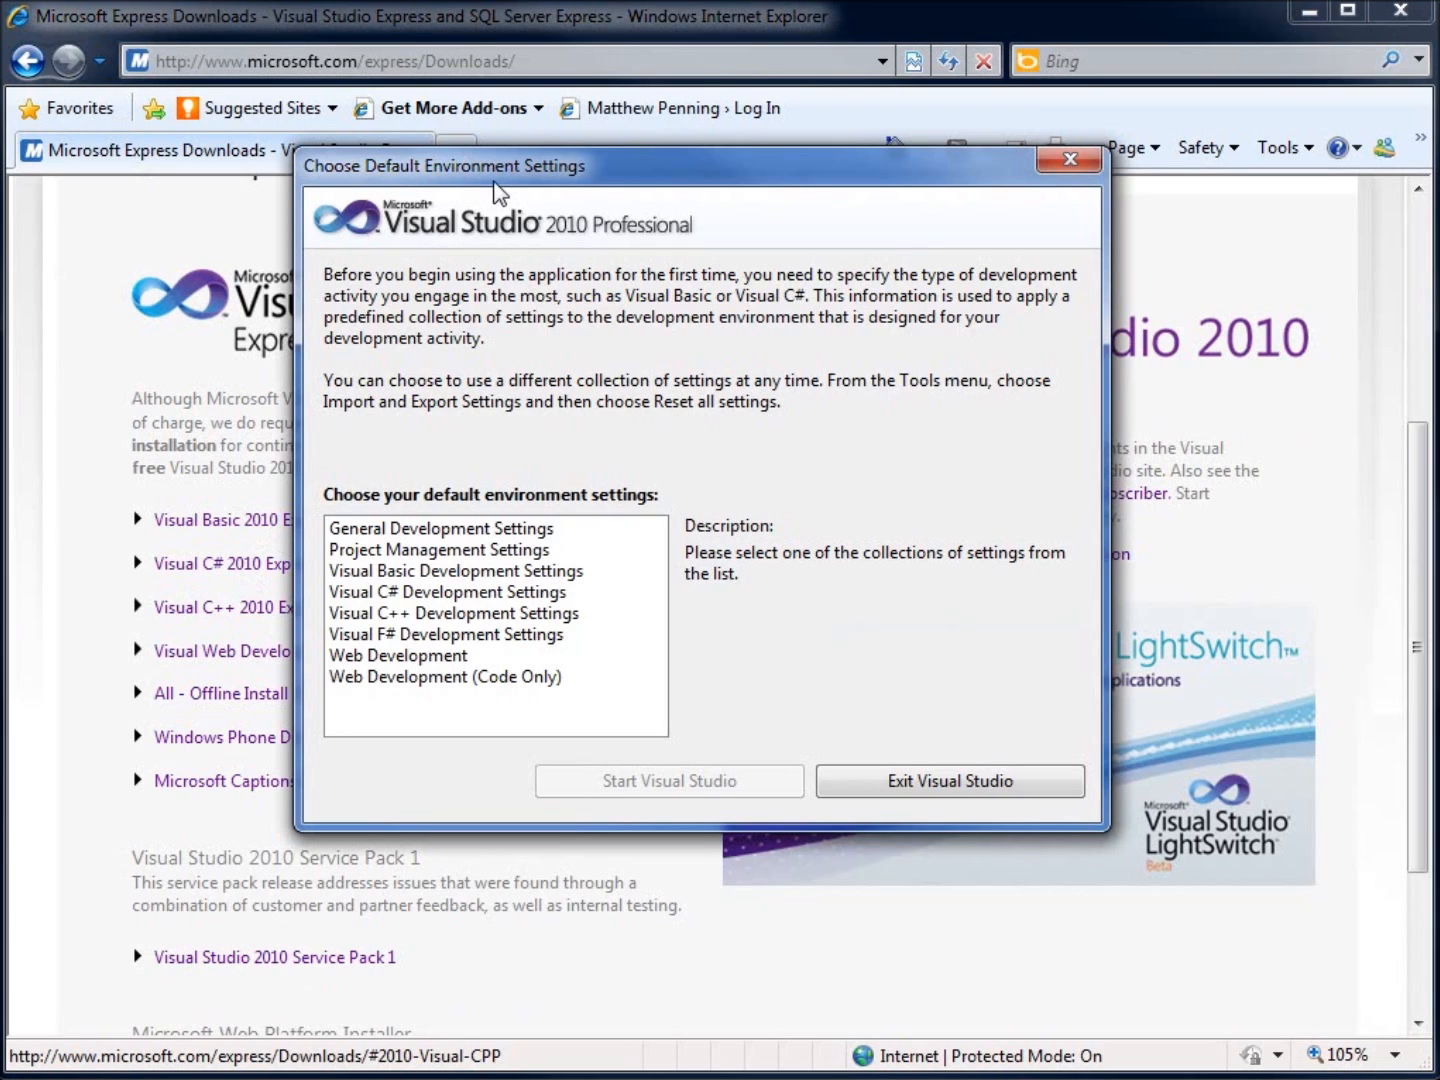
mouse_move(556, 540)
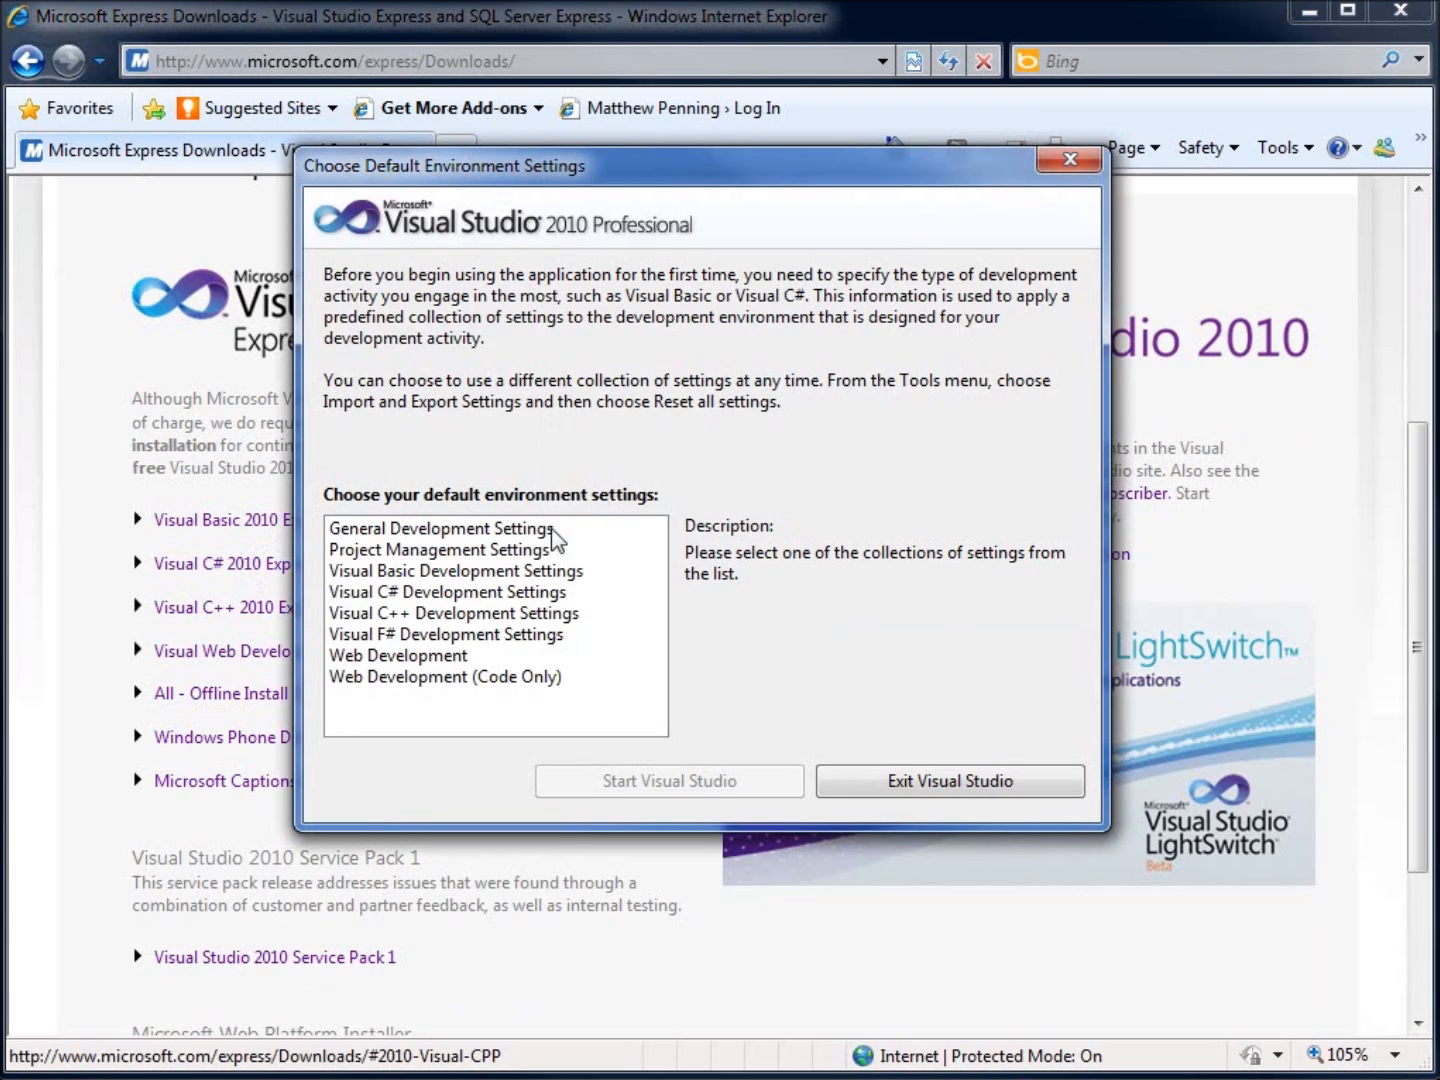
mouse_move(444, 578)
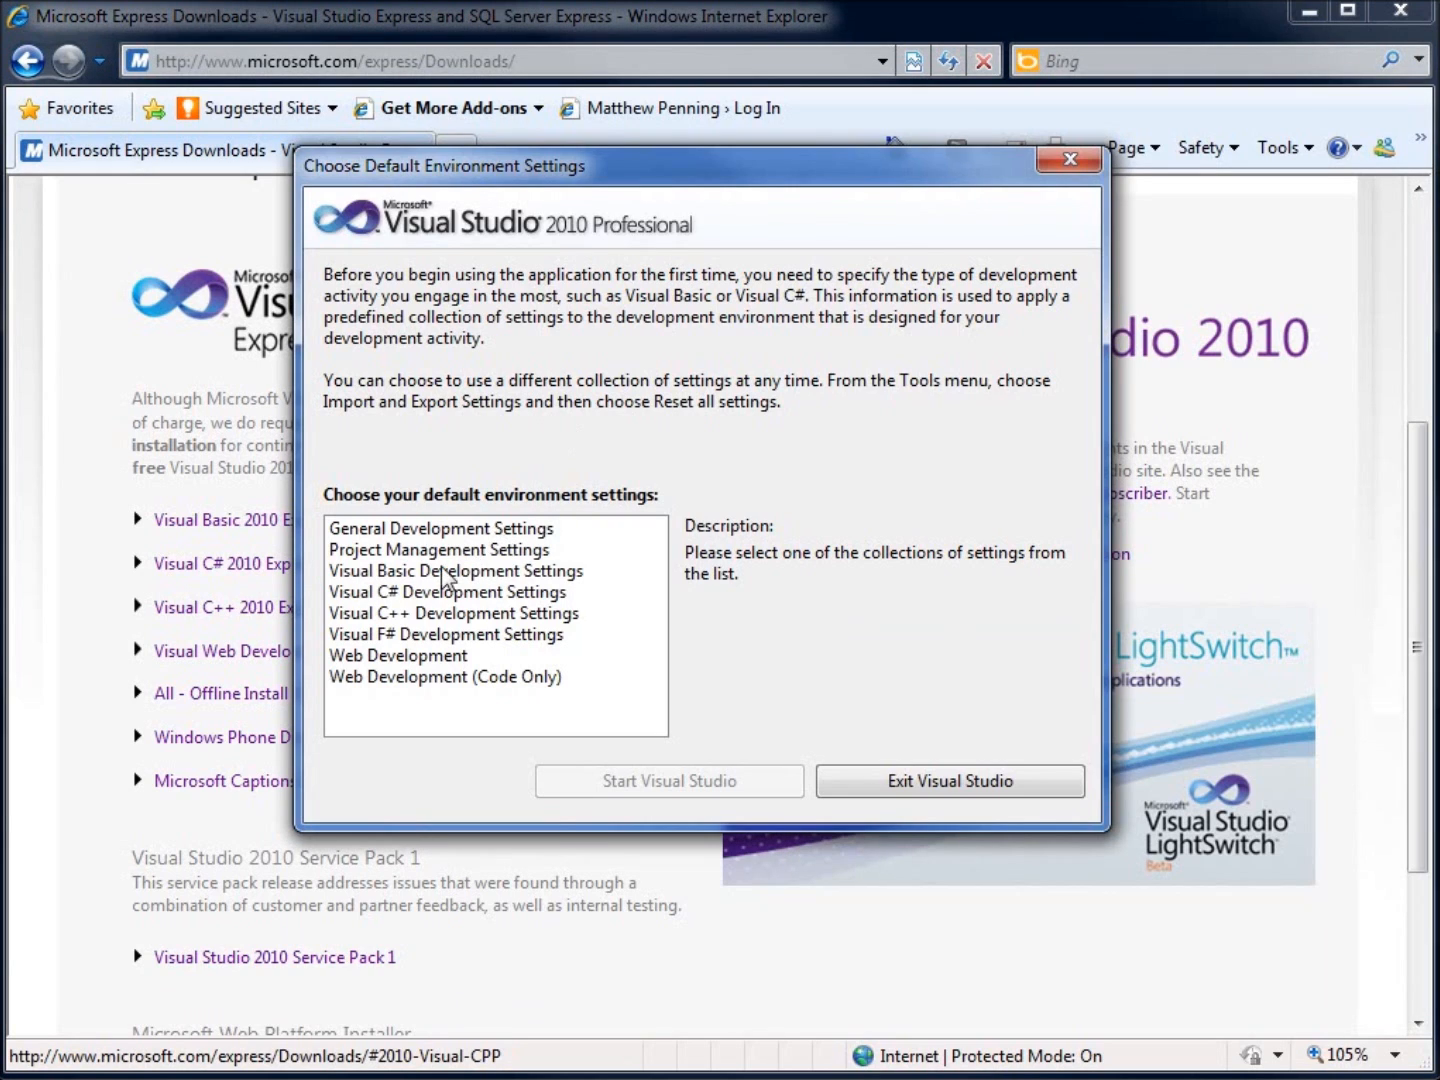
left_click(448, 592)
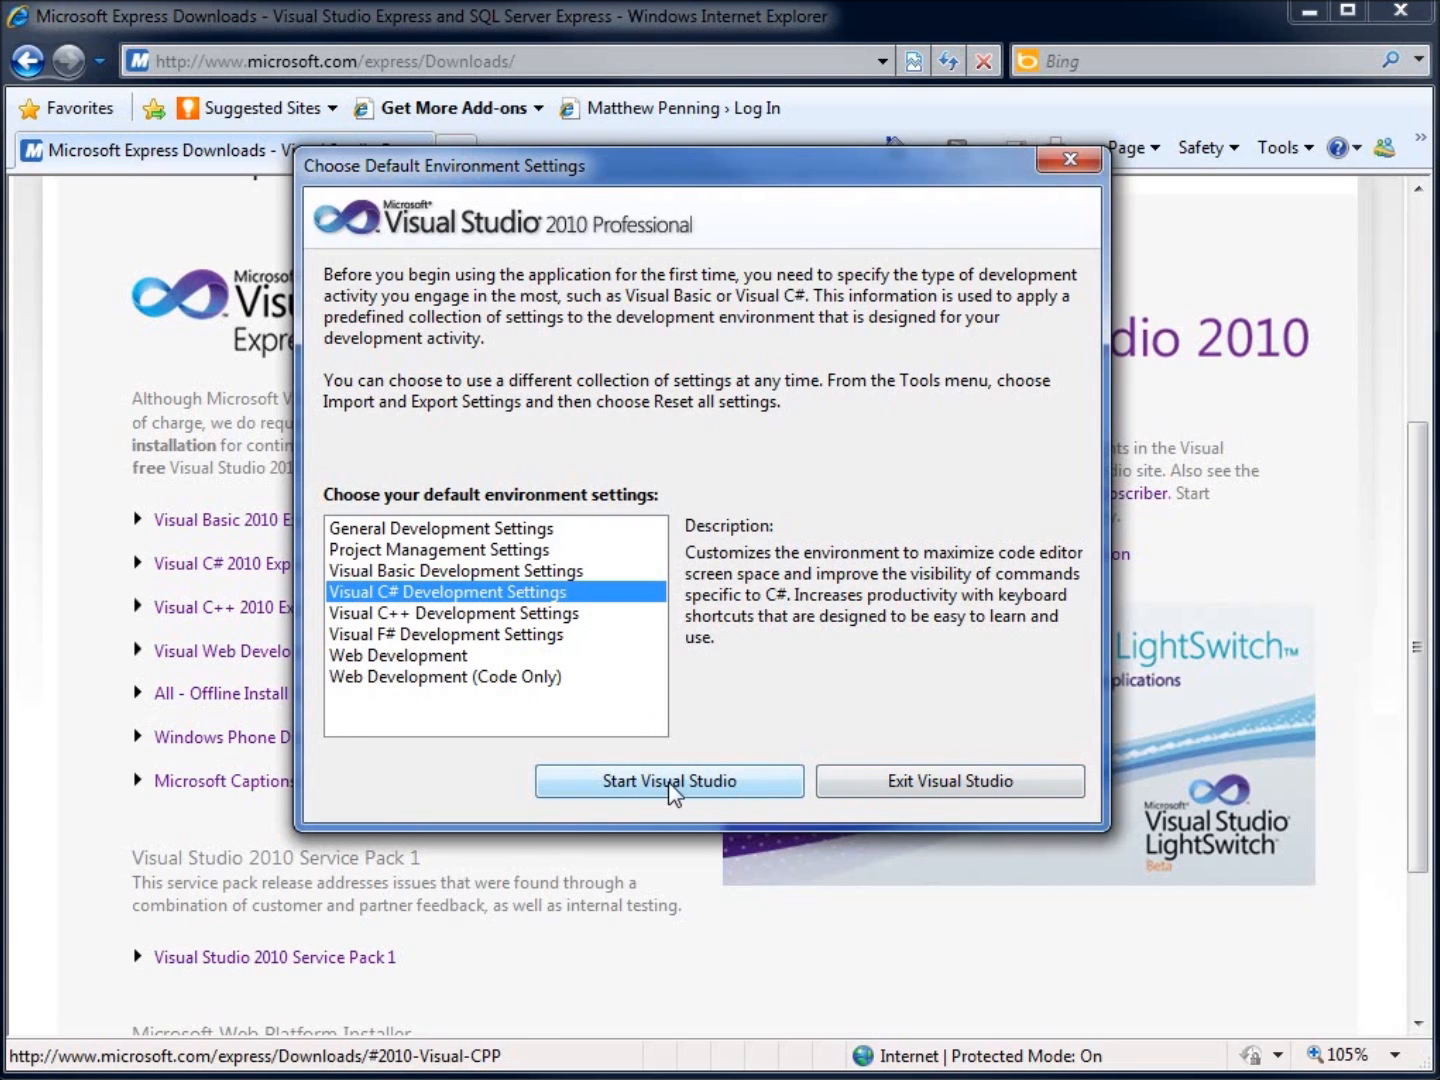
left_click(668, 780)
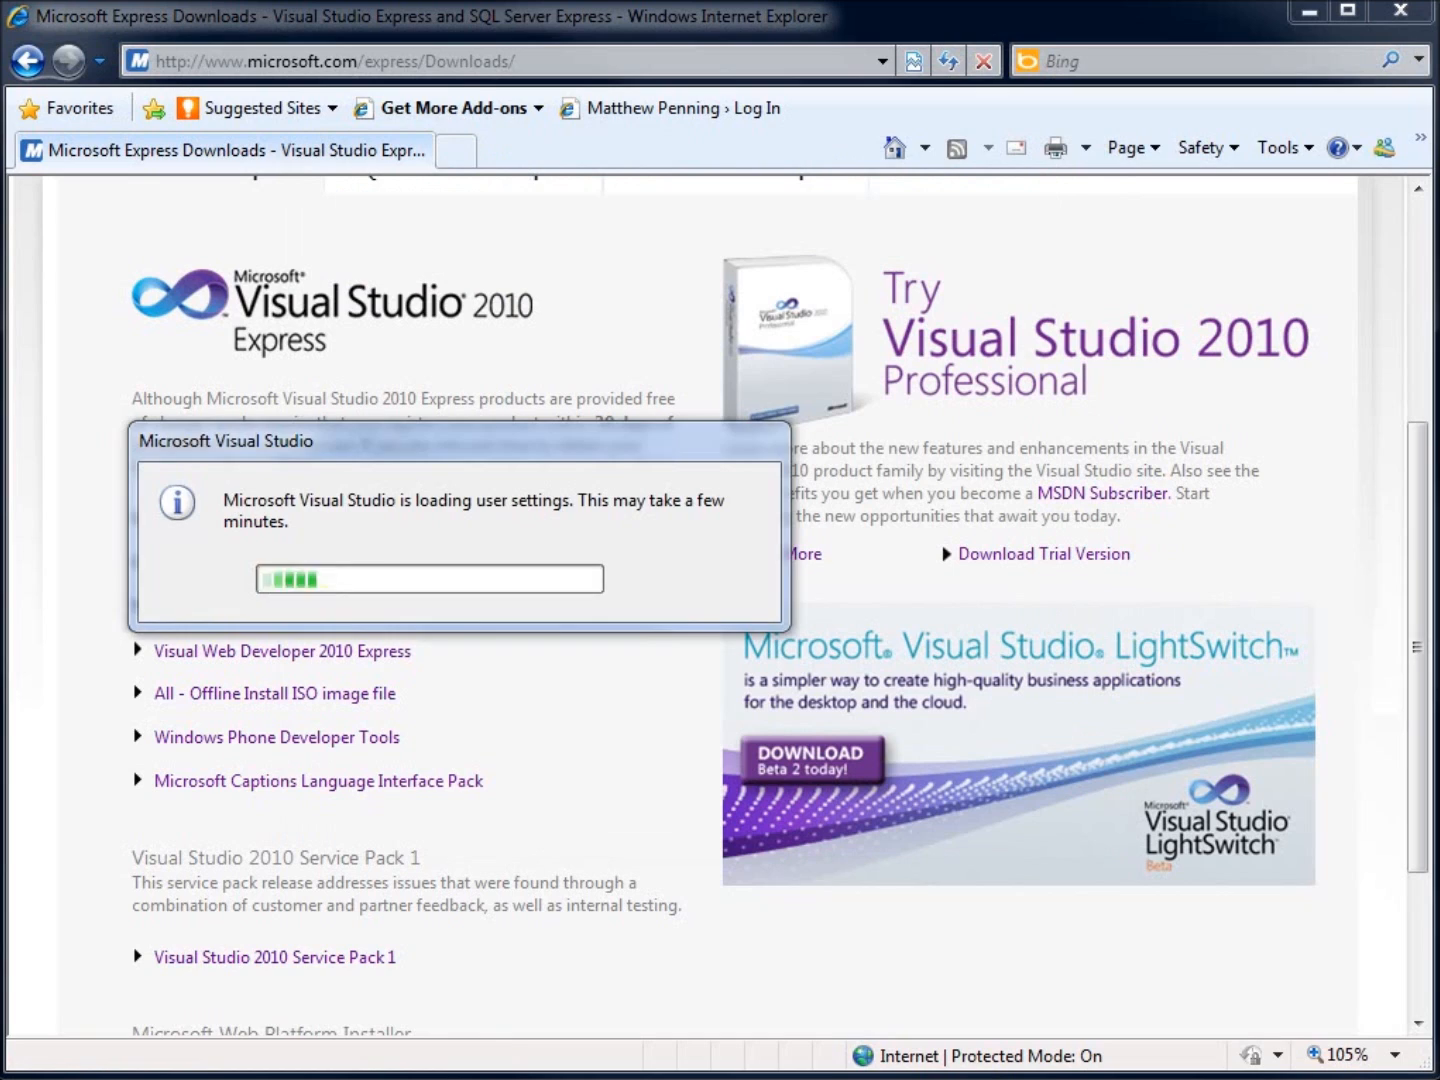
mouse_move(378, 570)
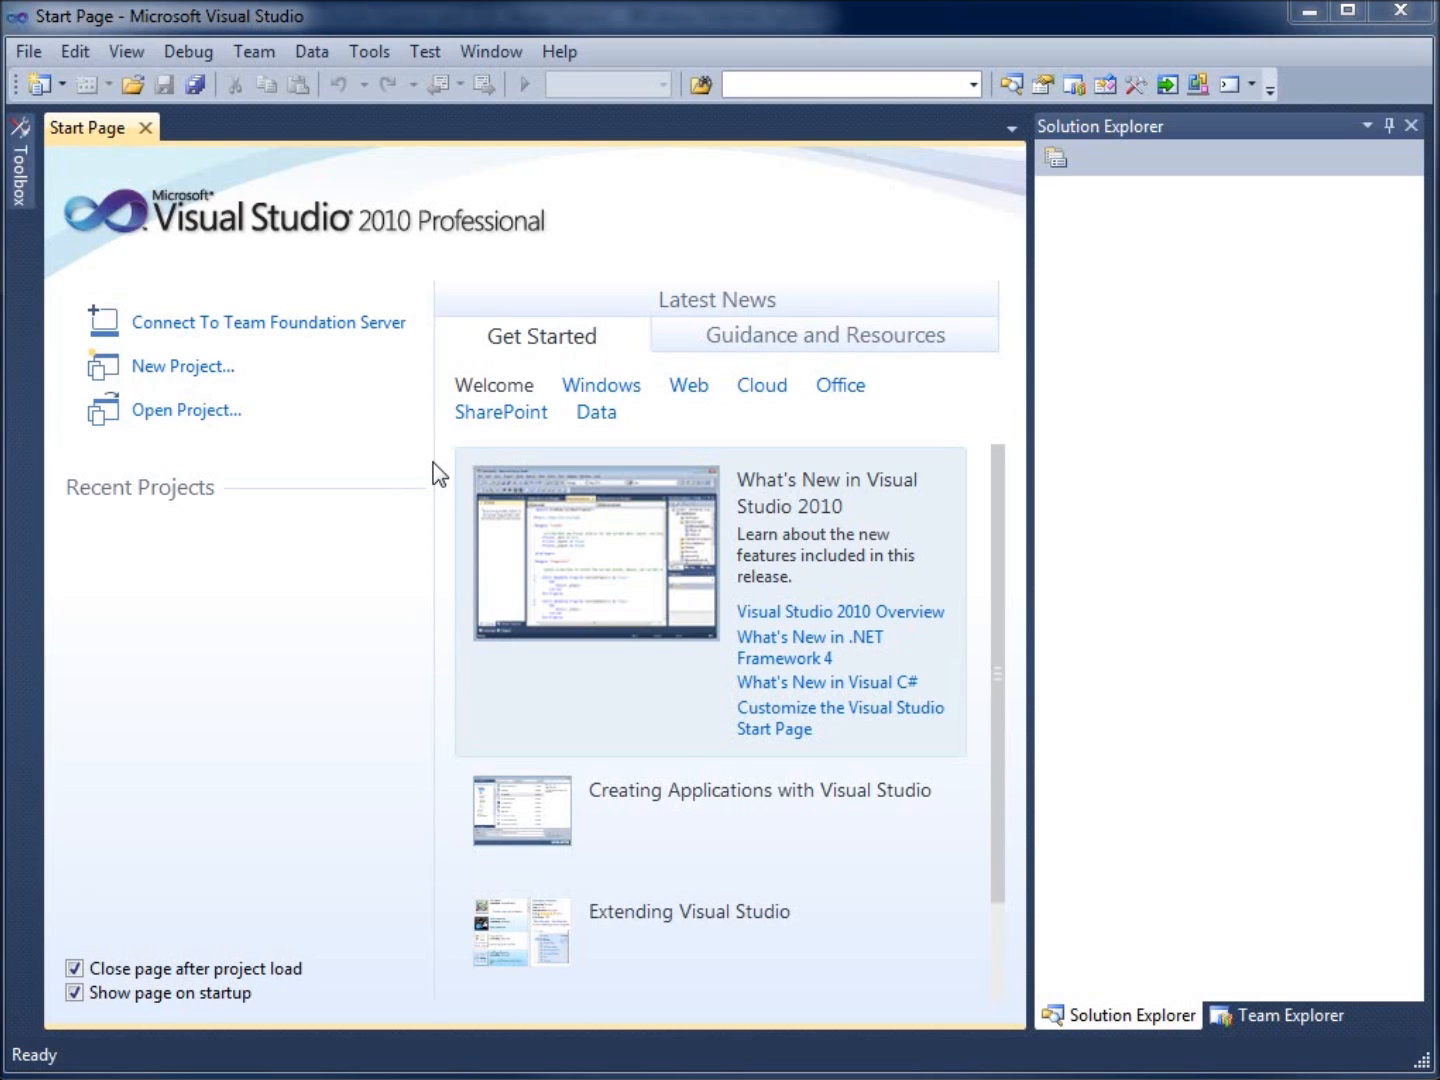
mouse_move(358, 108)
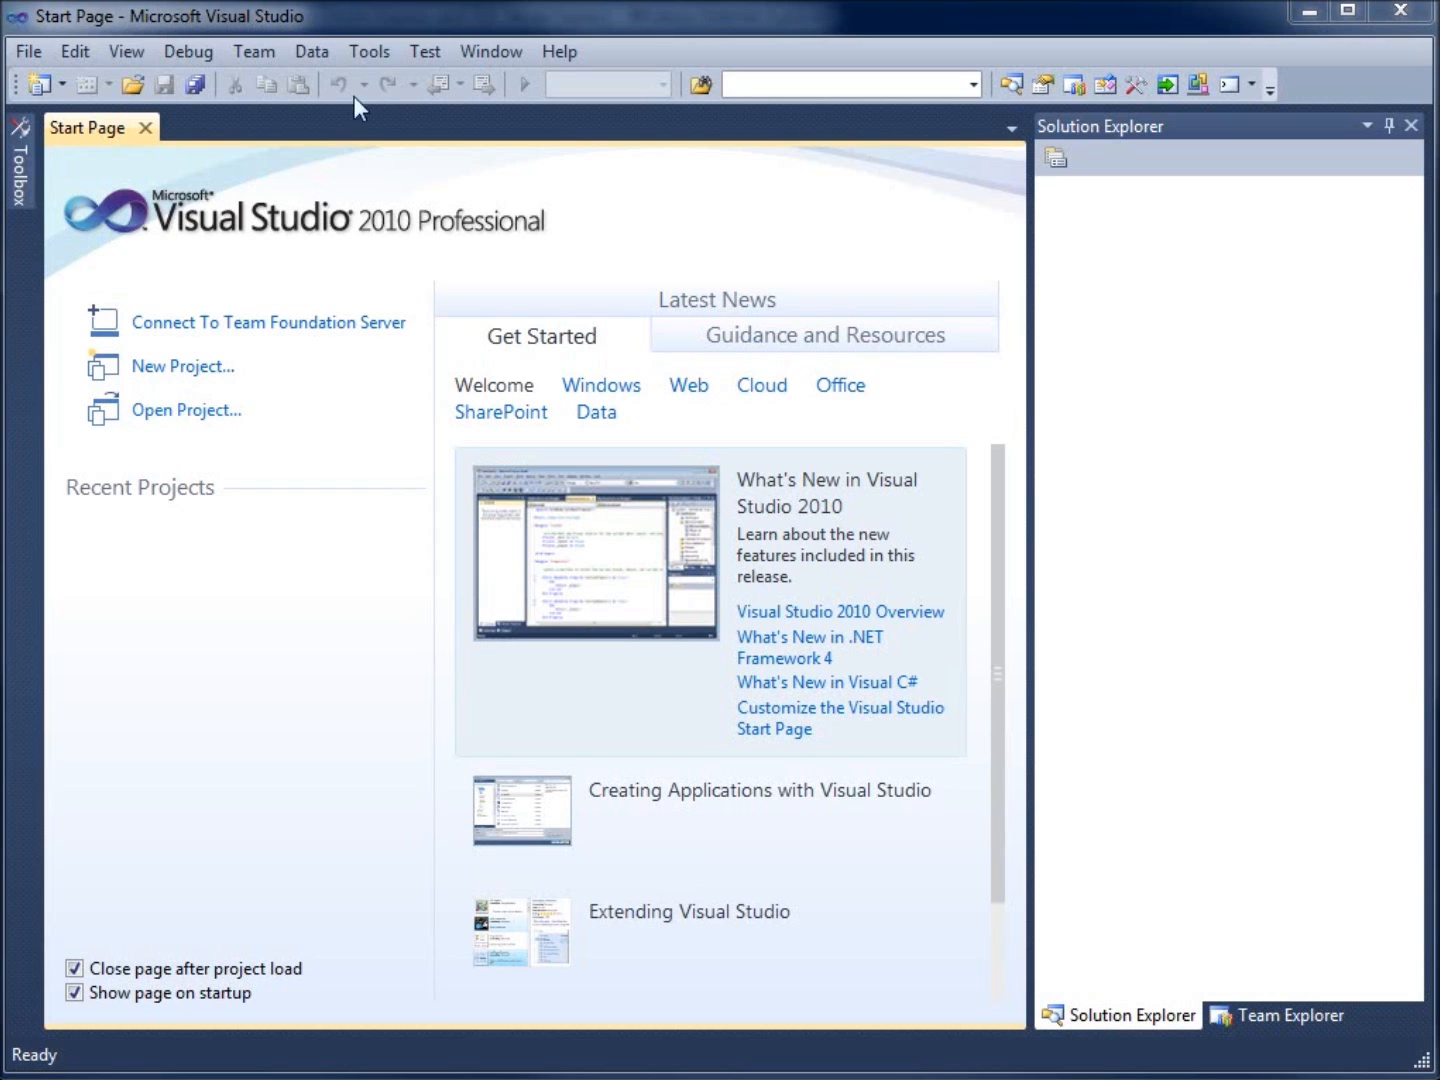
left_click(368, 52)
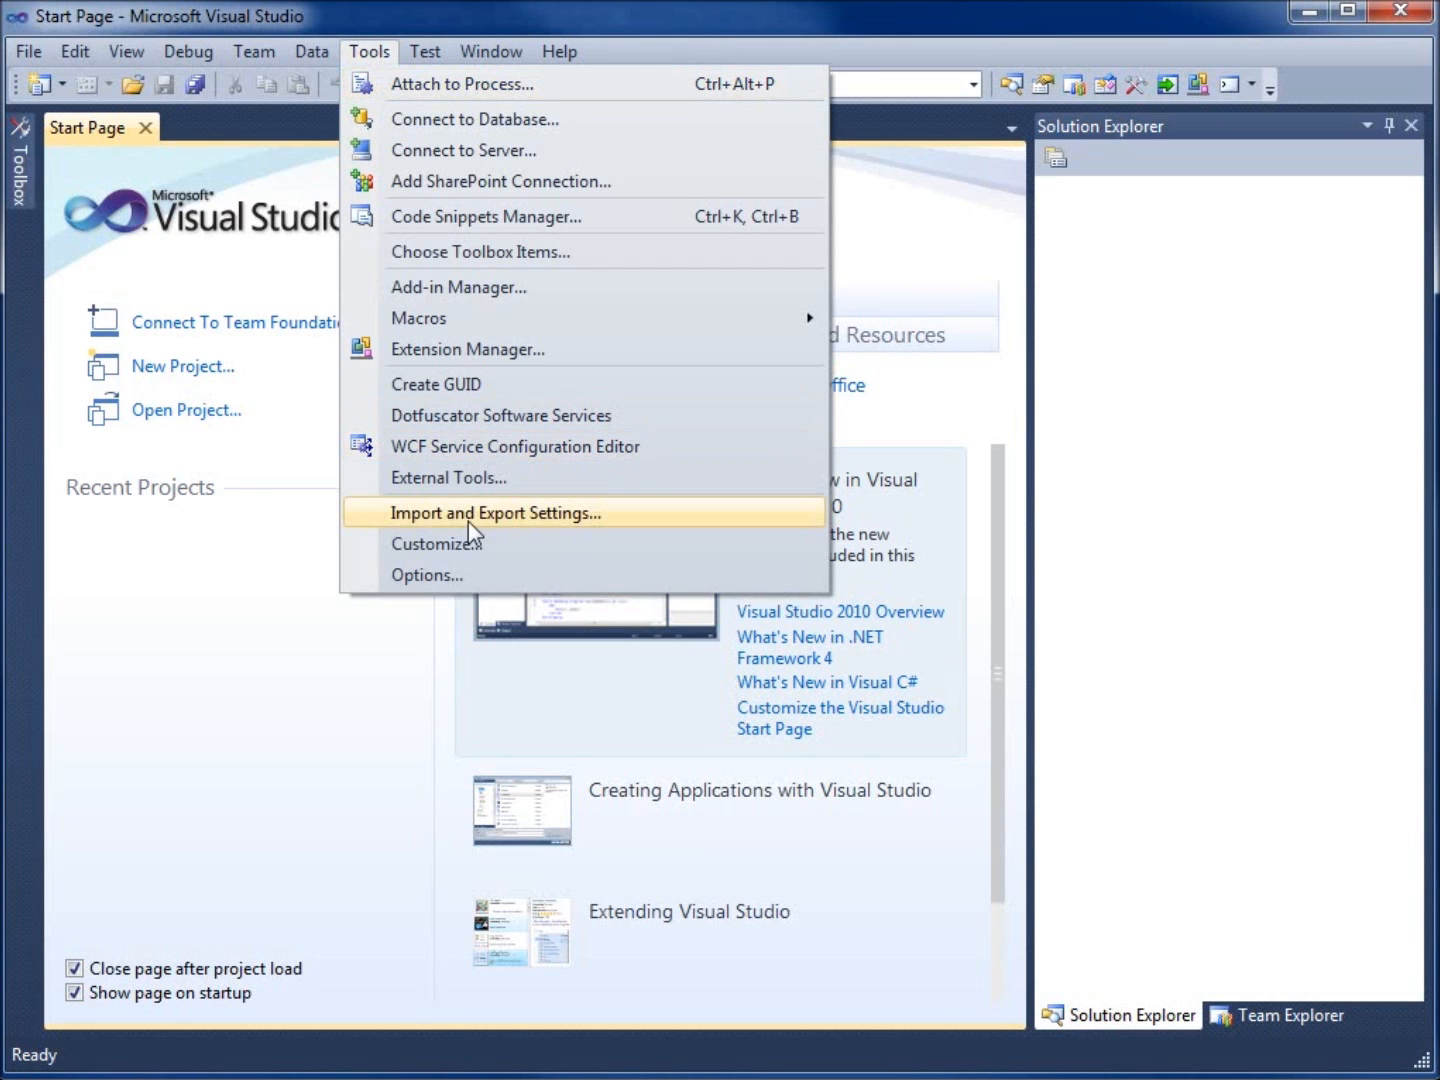
left_click(494, 512)
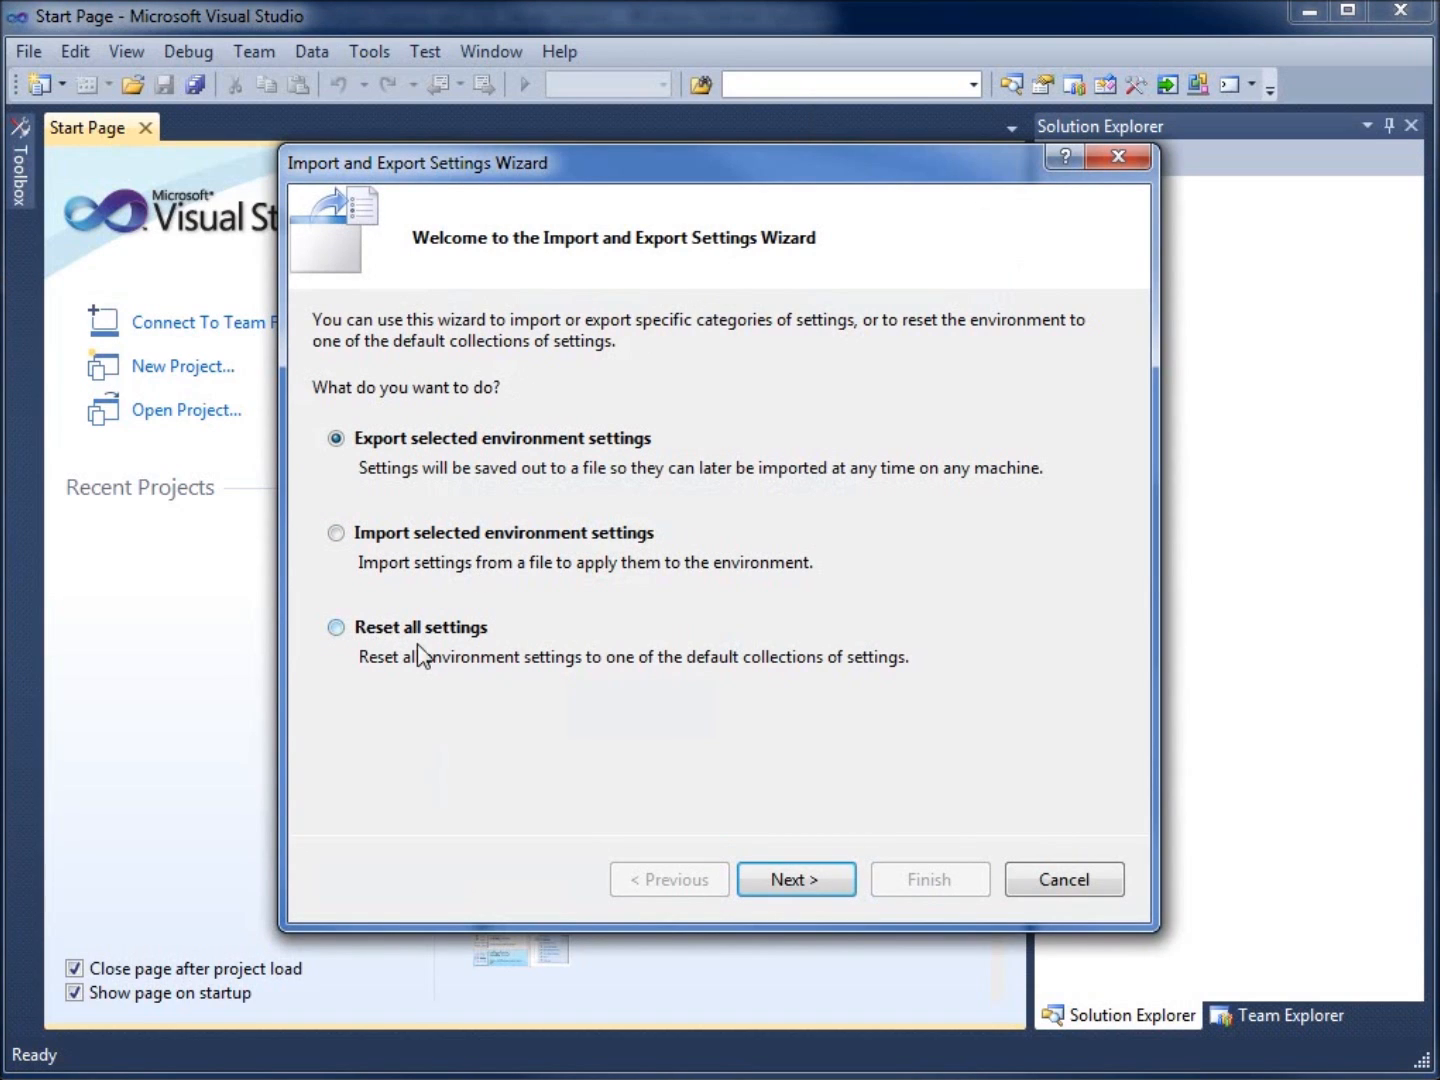
mouse_move(704, 668)
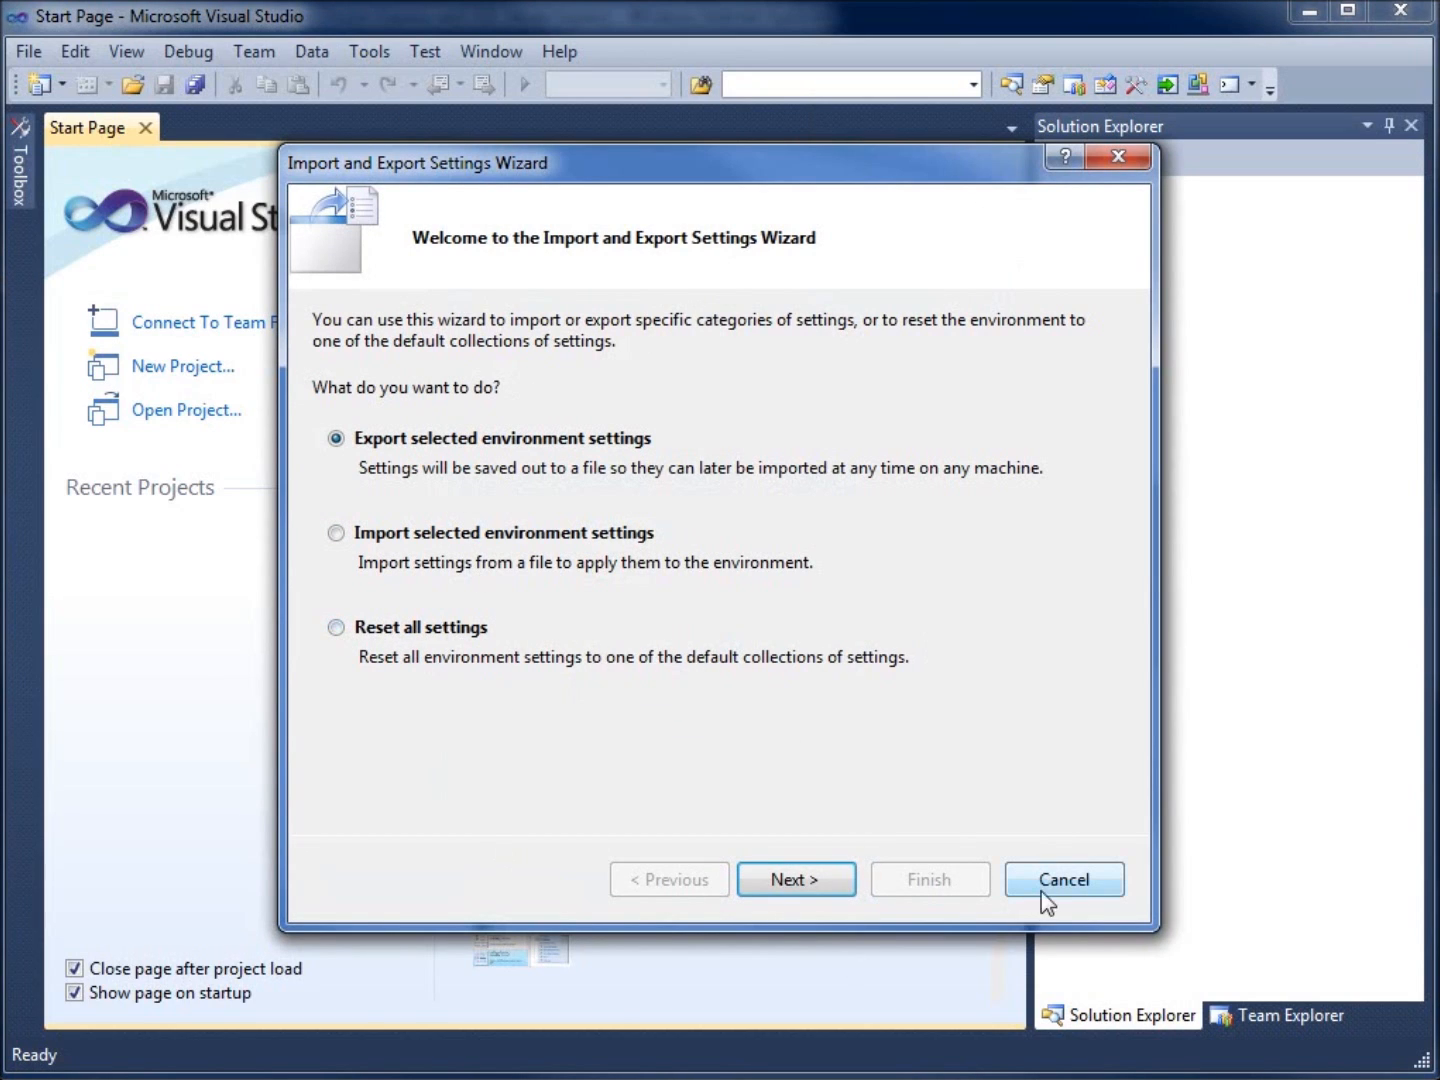
left_click(1064, 880)
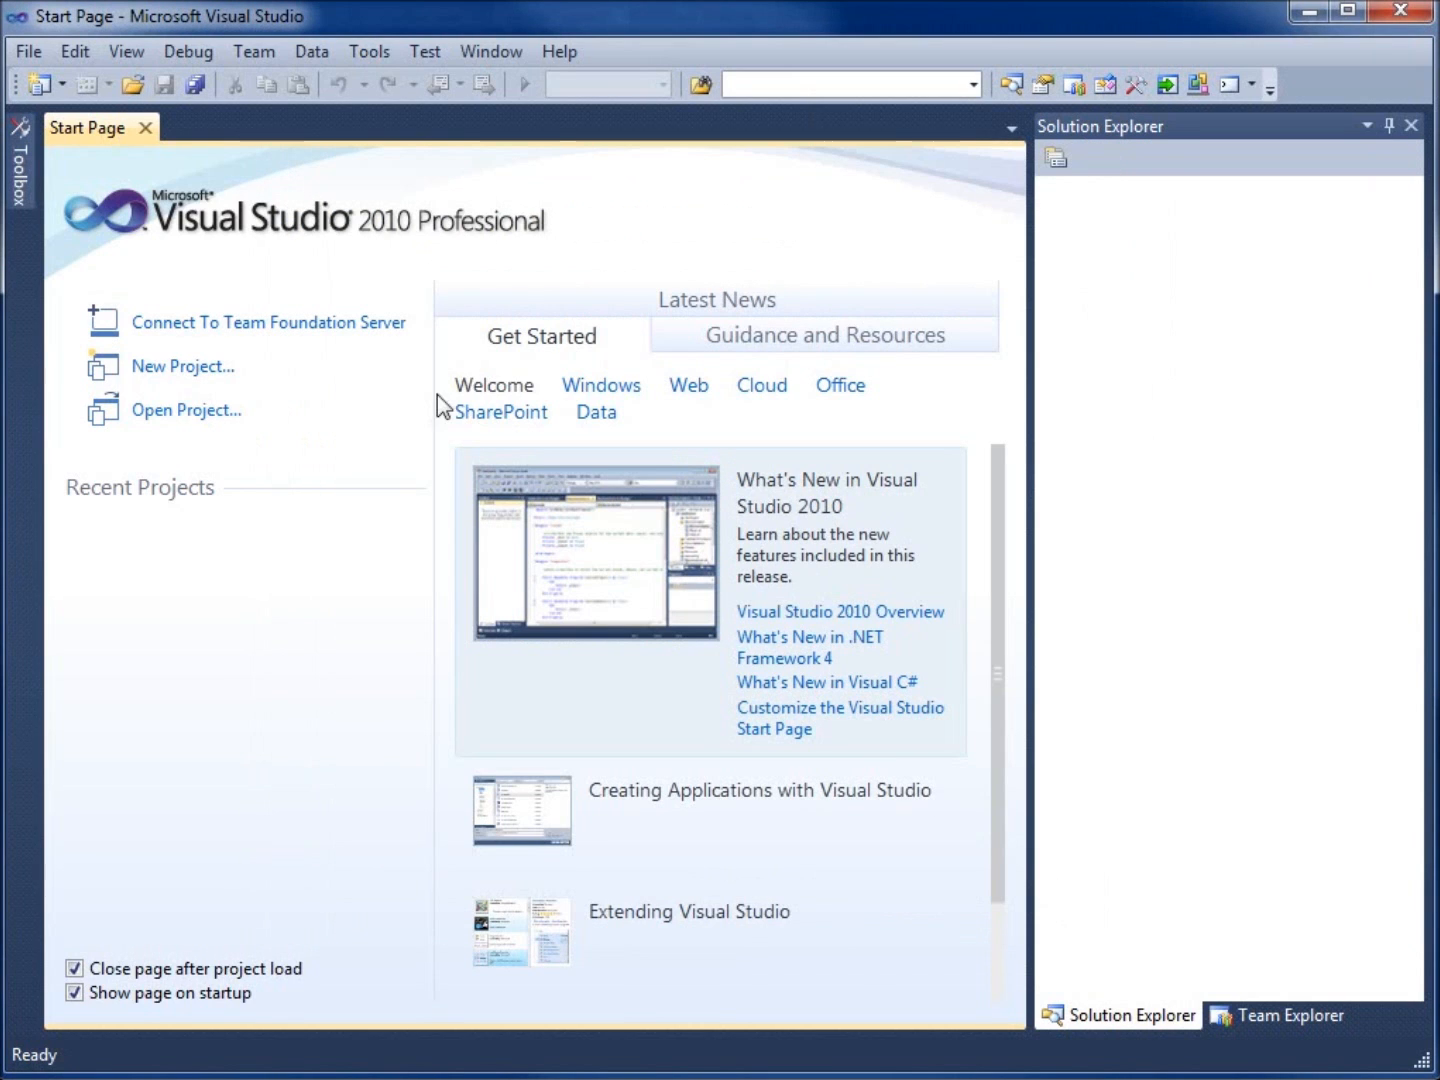
mouse_move(352, 446)
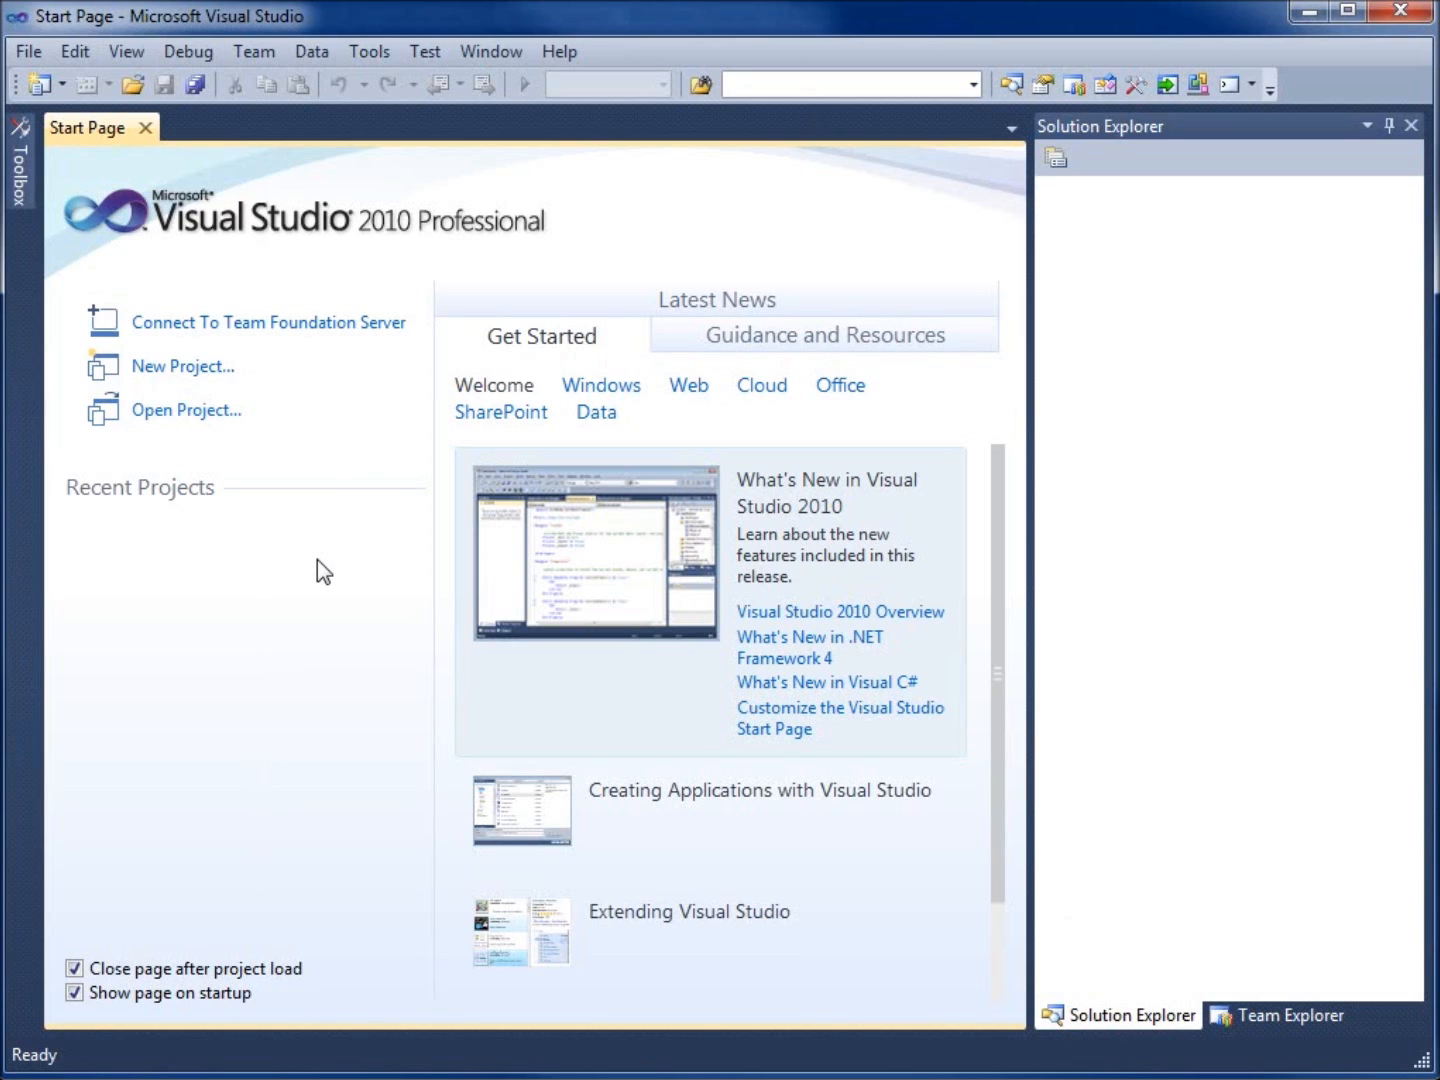
mouse_move(182, 366)
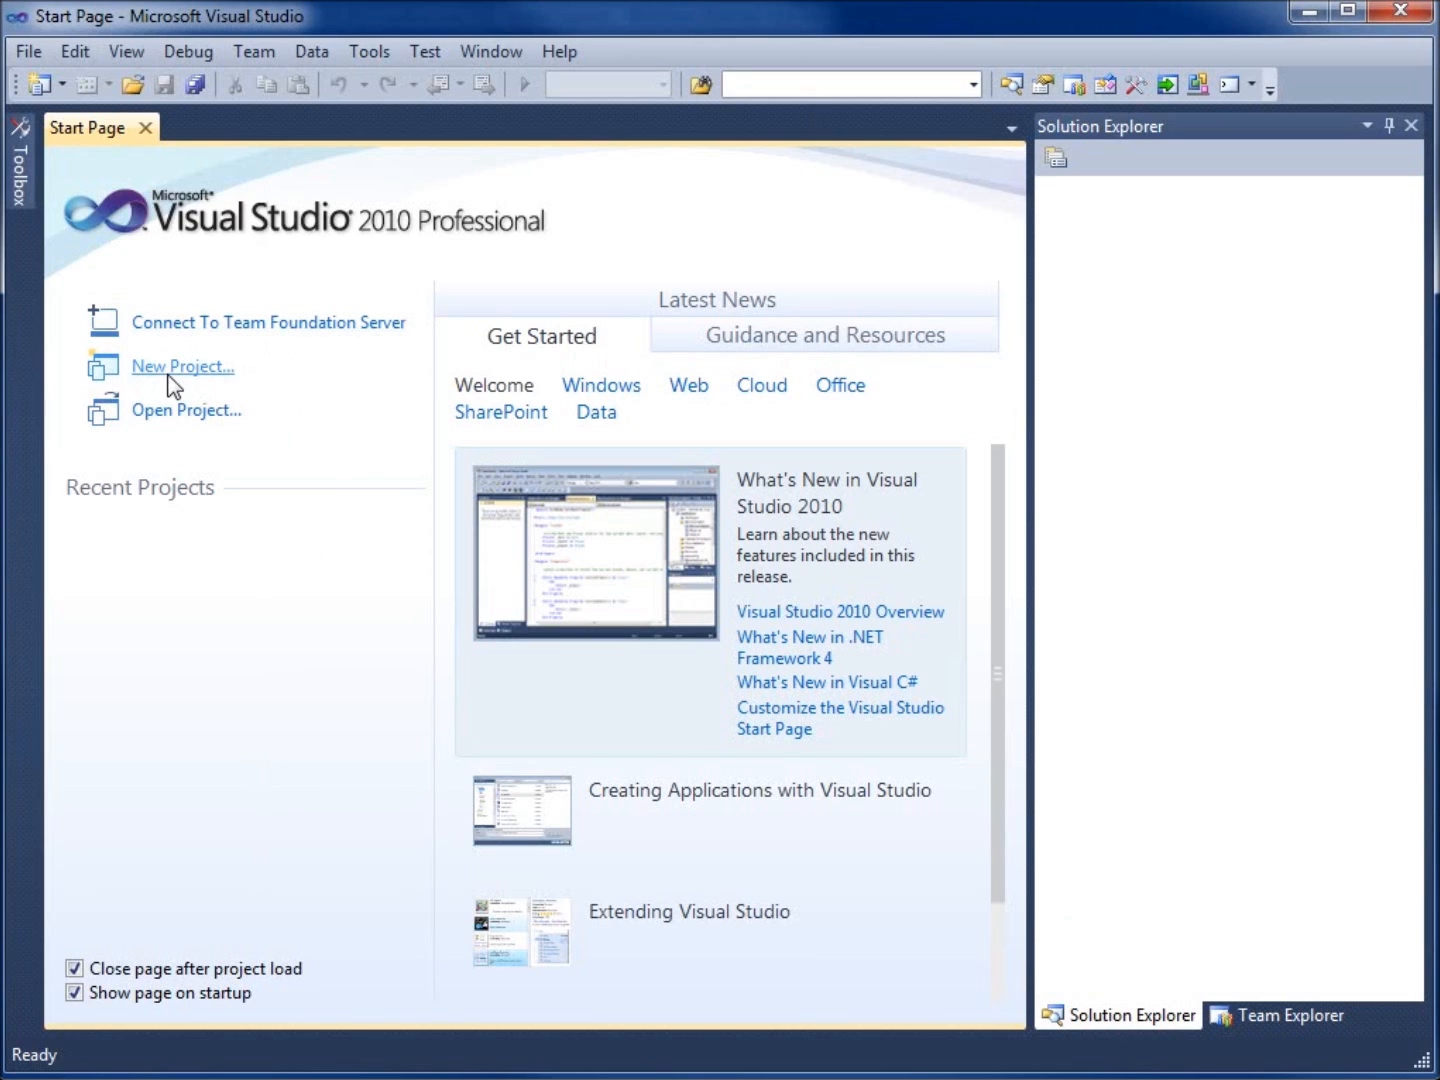
Create a Visual C# Console Application project named 'Hello World'.
left_click(184, 366)
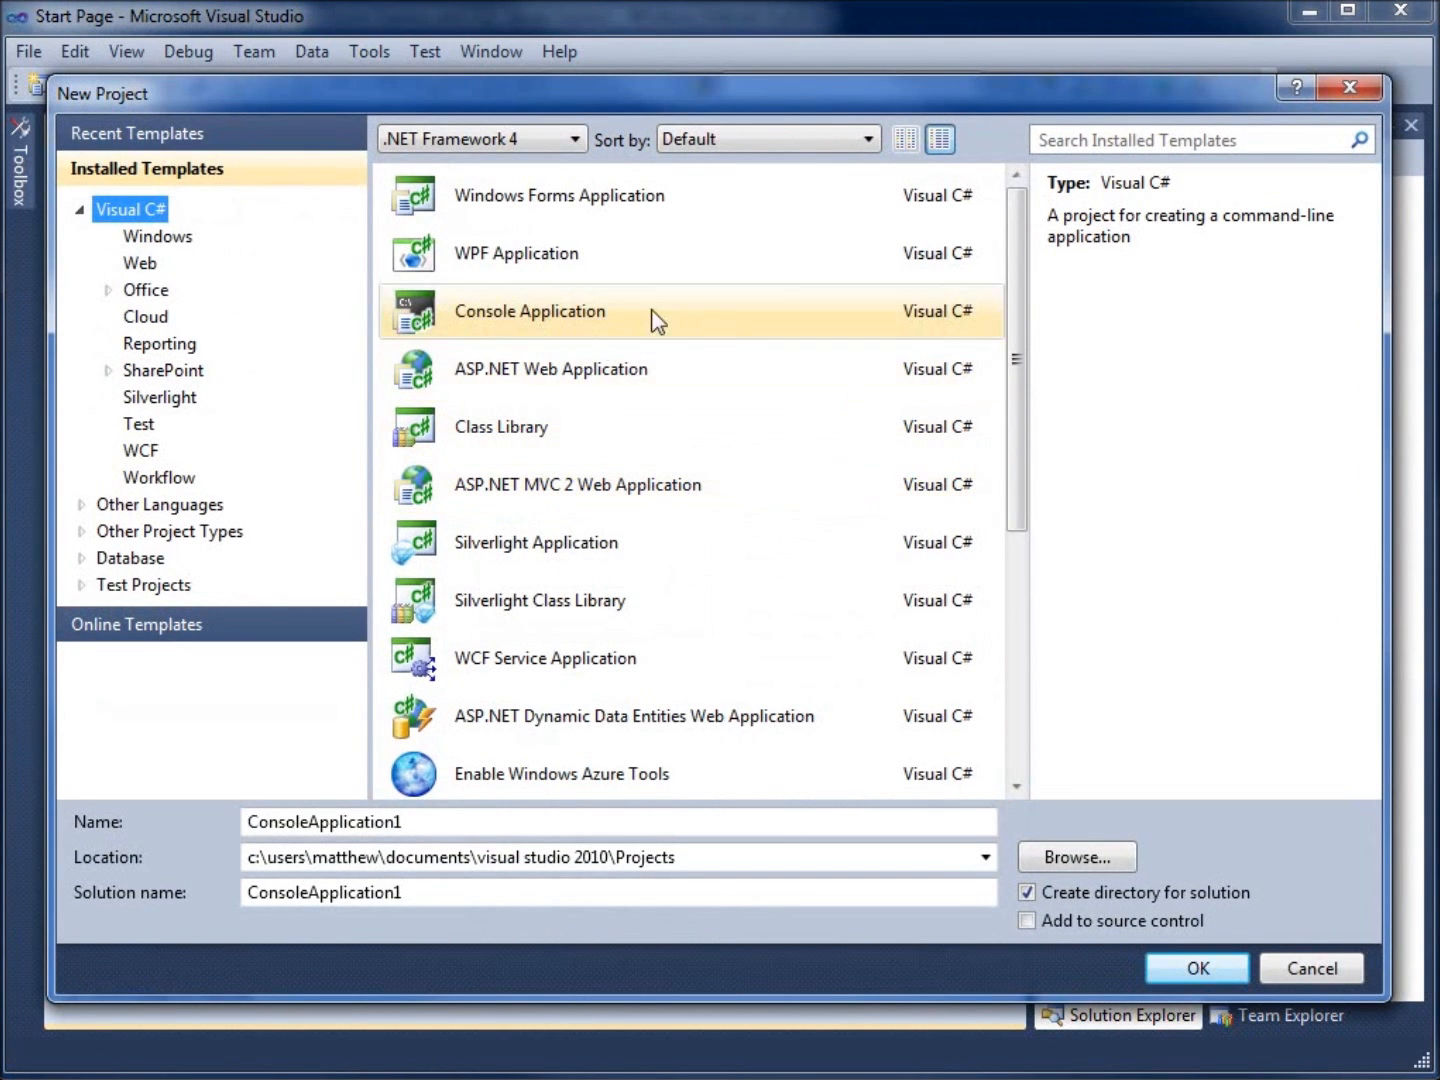
mouse_move(544, 332)
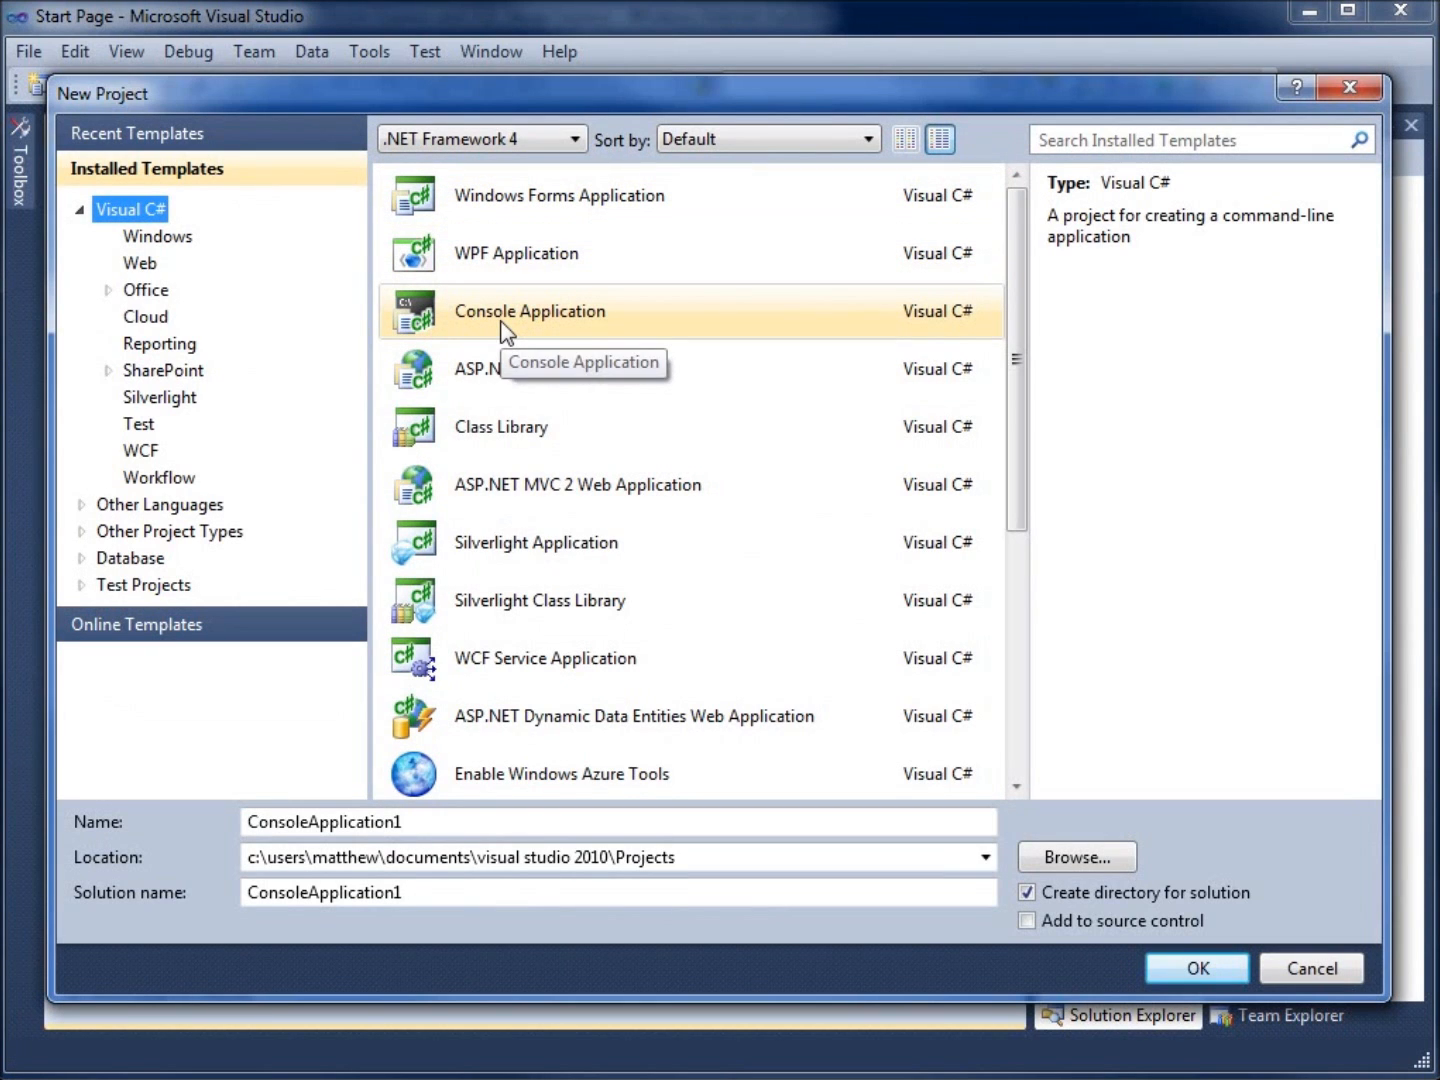
mouse_move(580, 336)
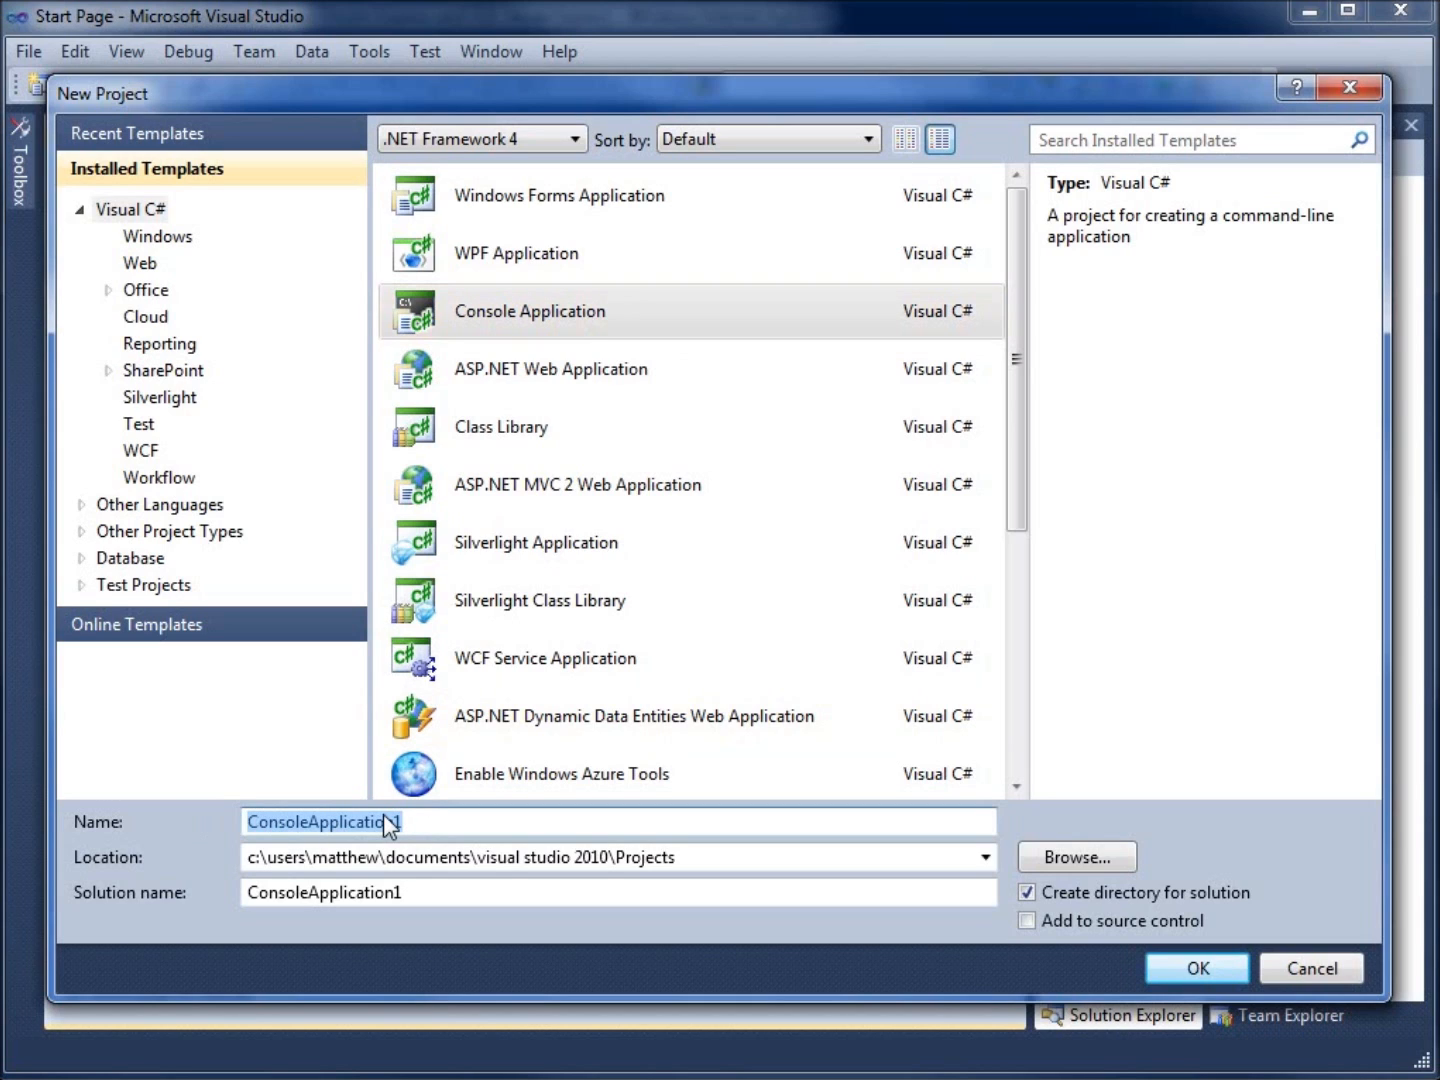
type("Hello W")
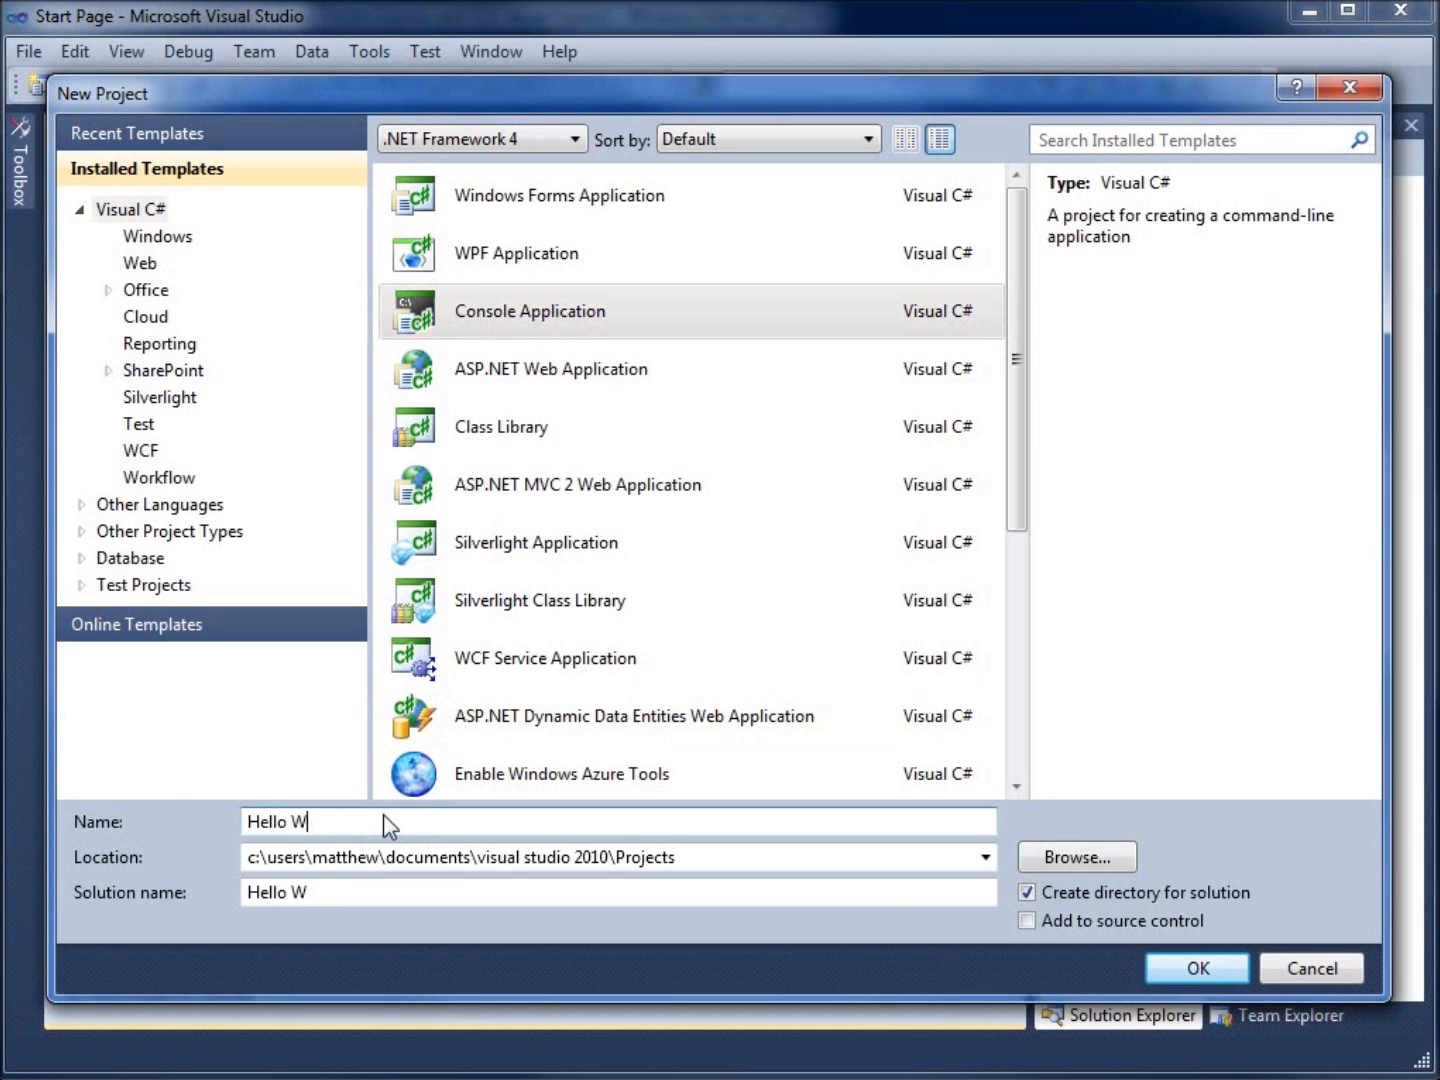
type("orld")
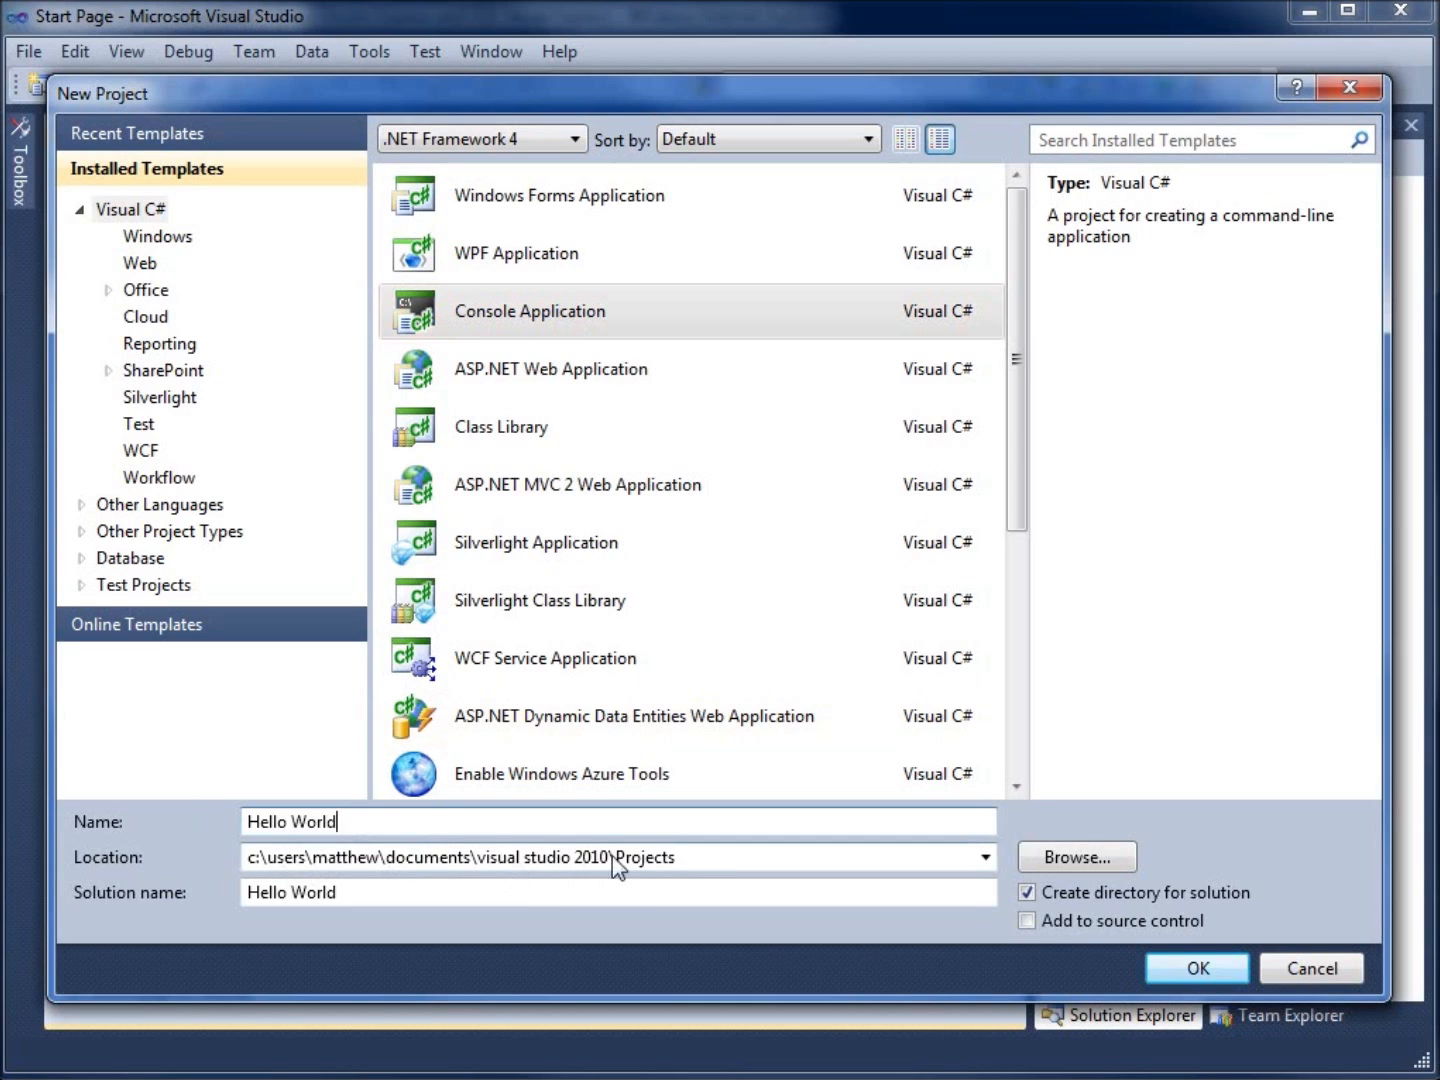
mouse_move(710, 862)
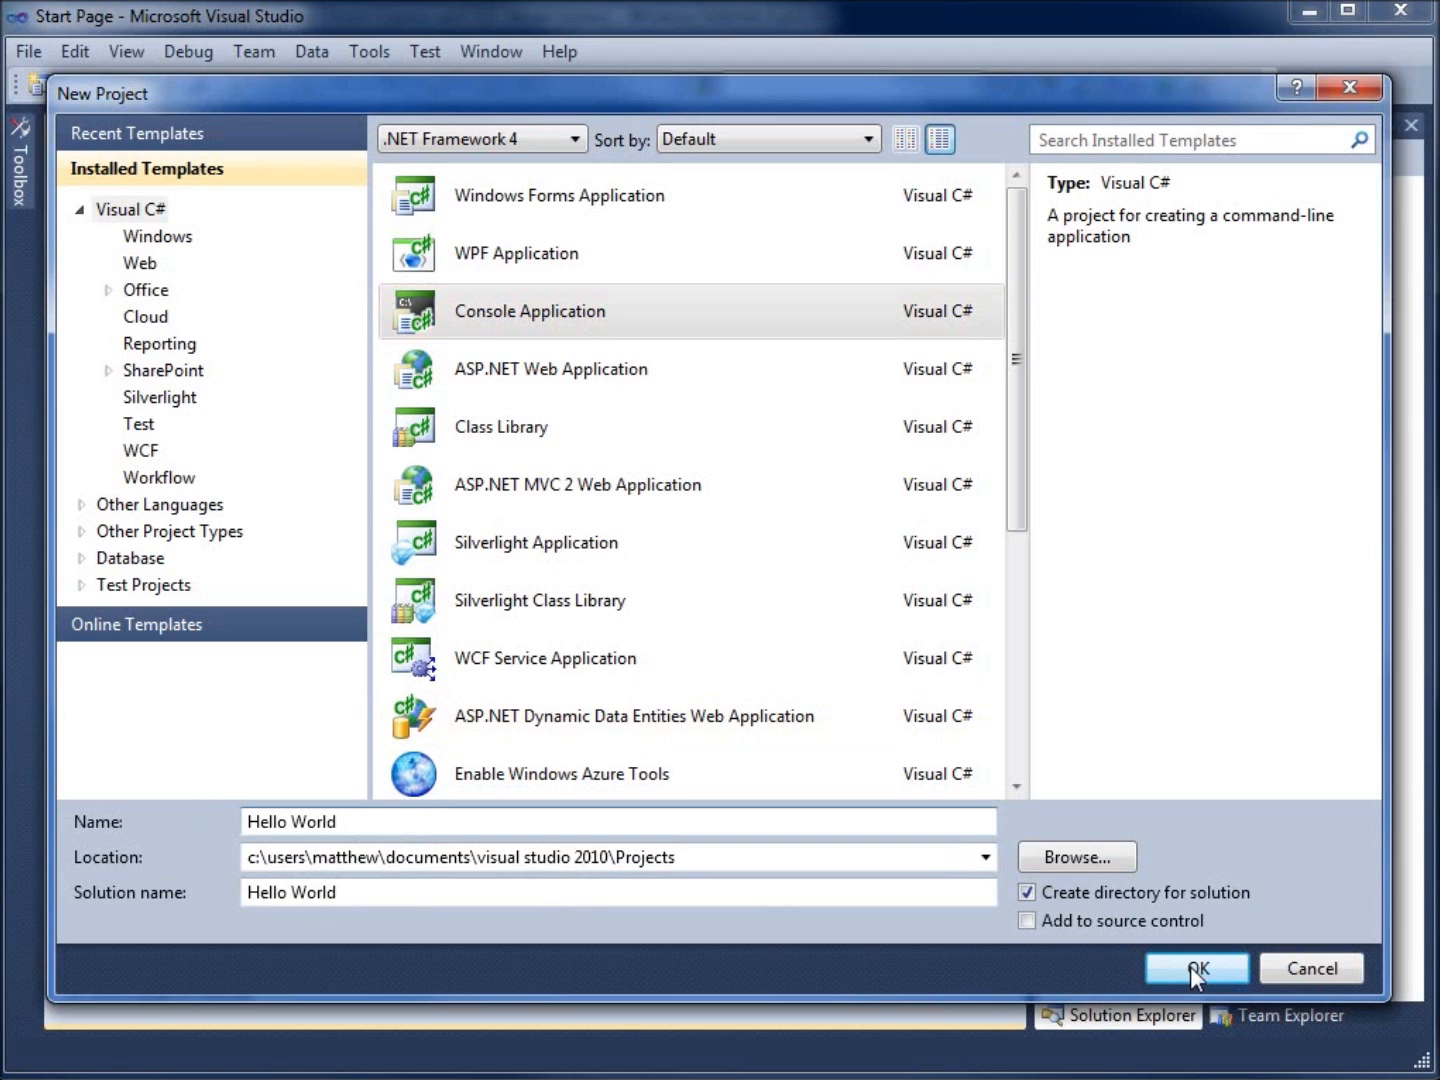
left_click(1196, 968)
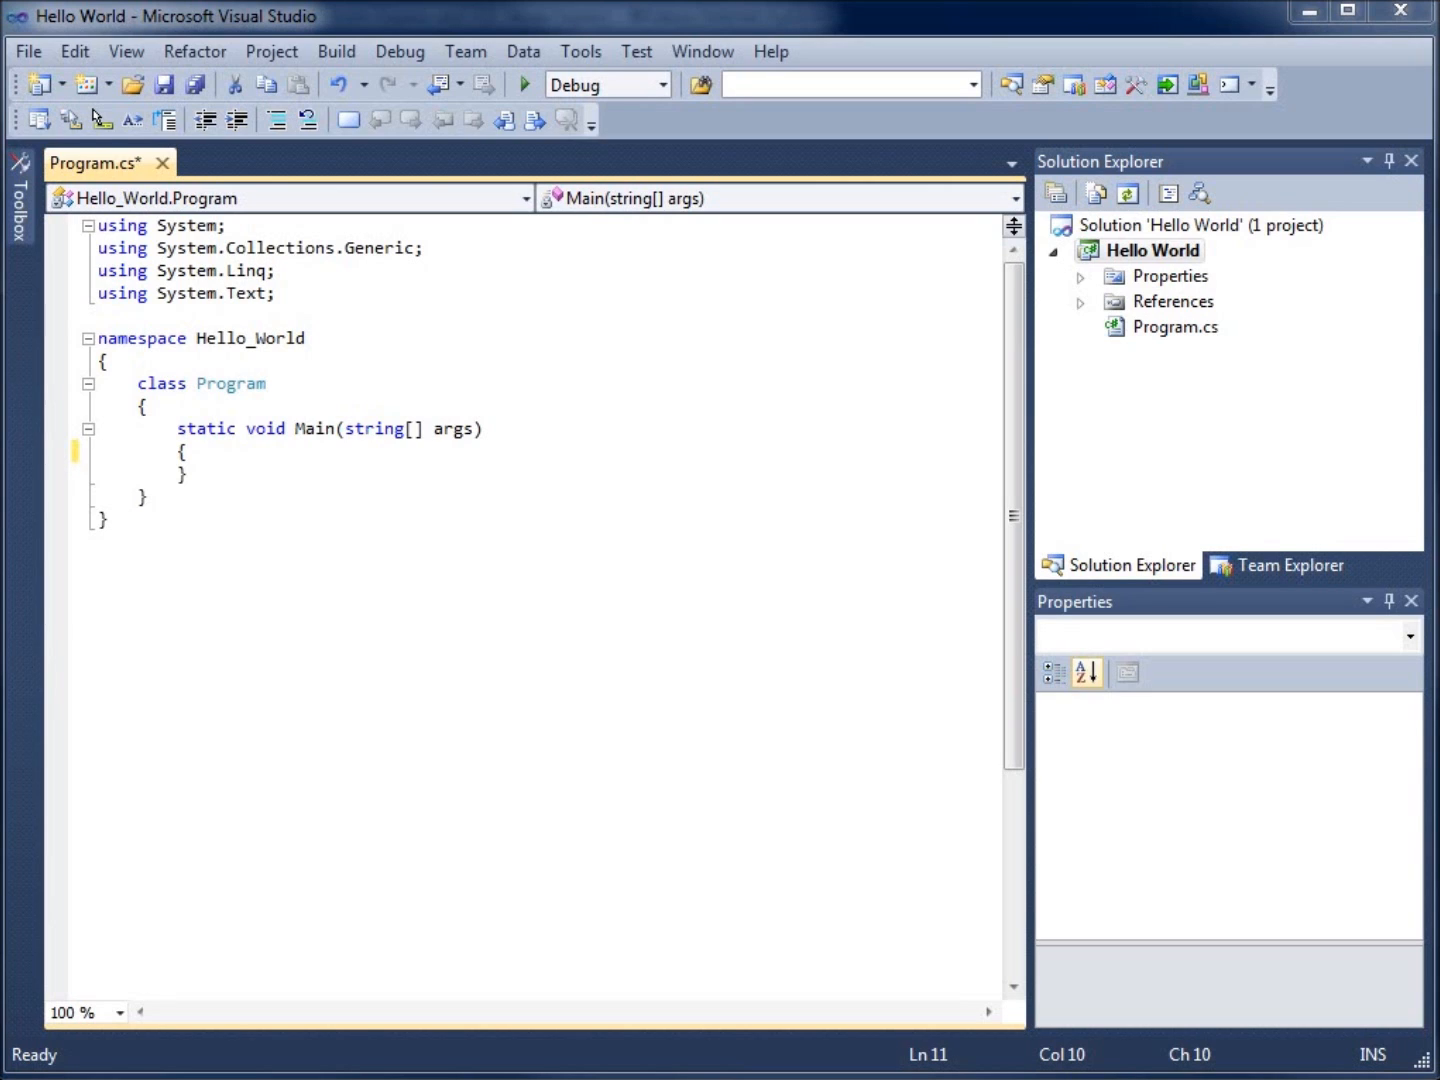
mouse_move(262, 388)
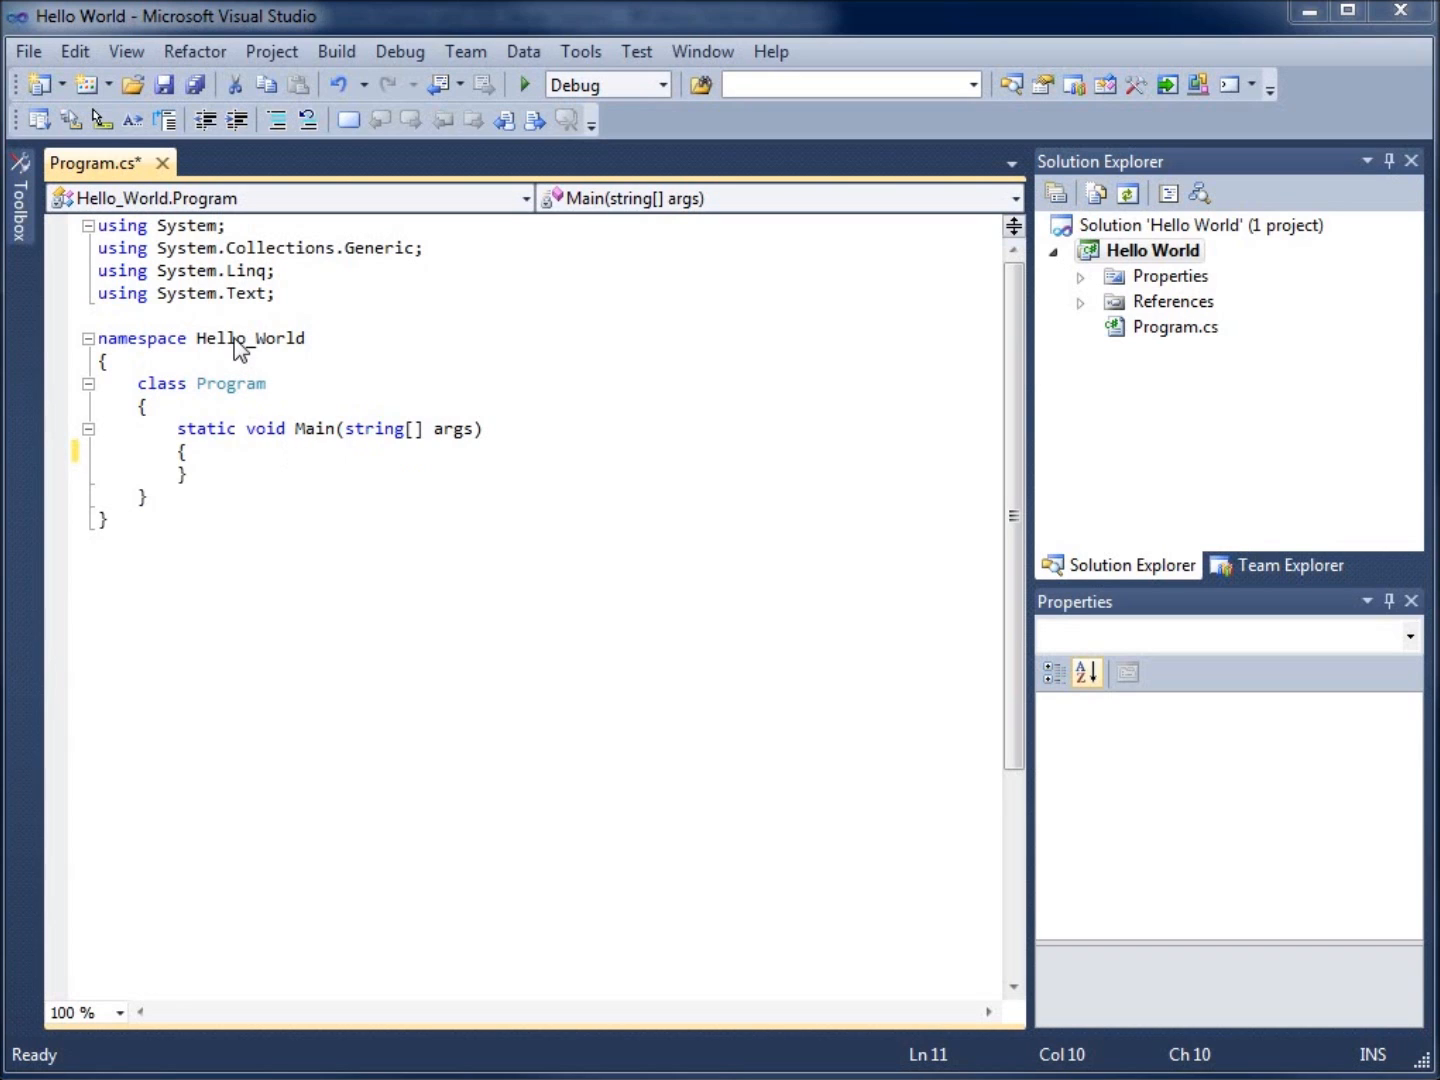
mouse_move(248, 410)
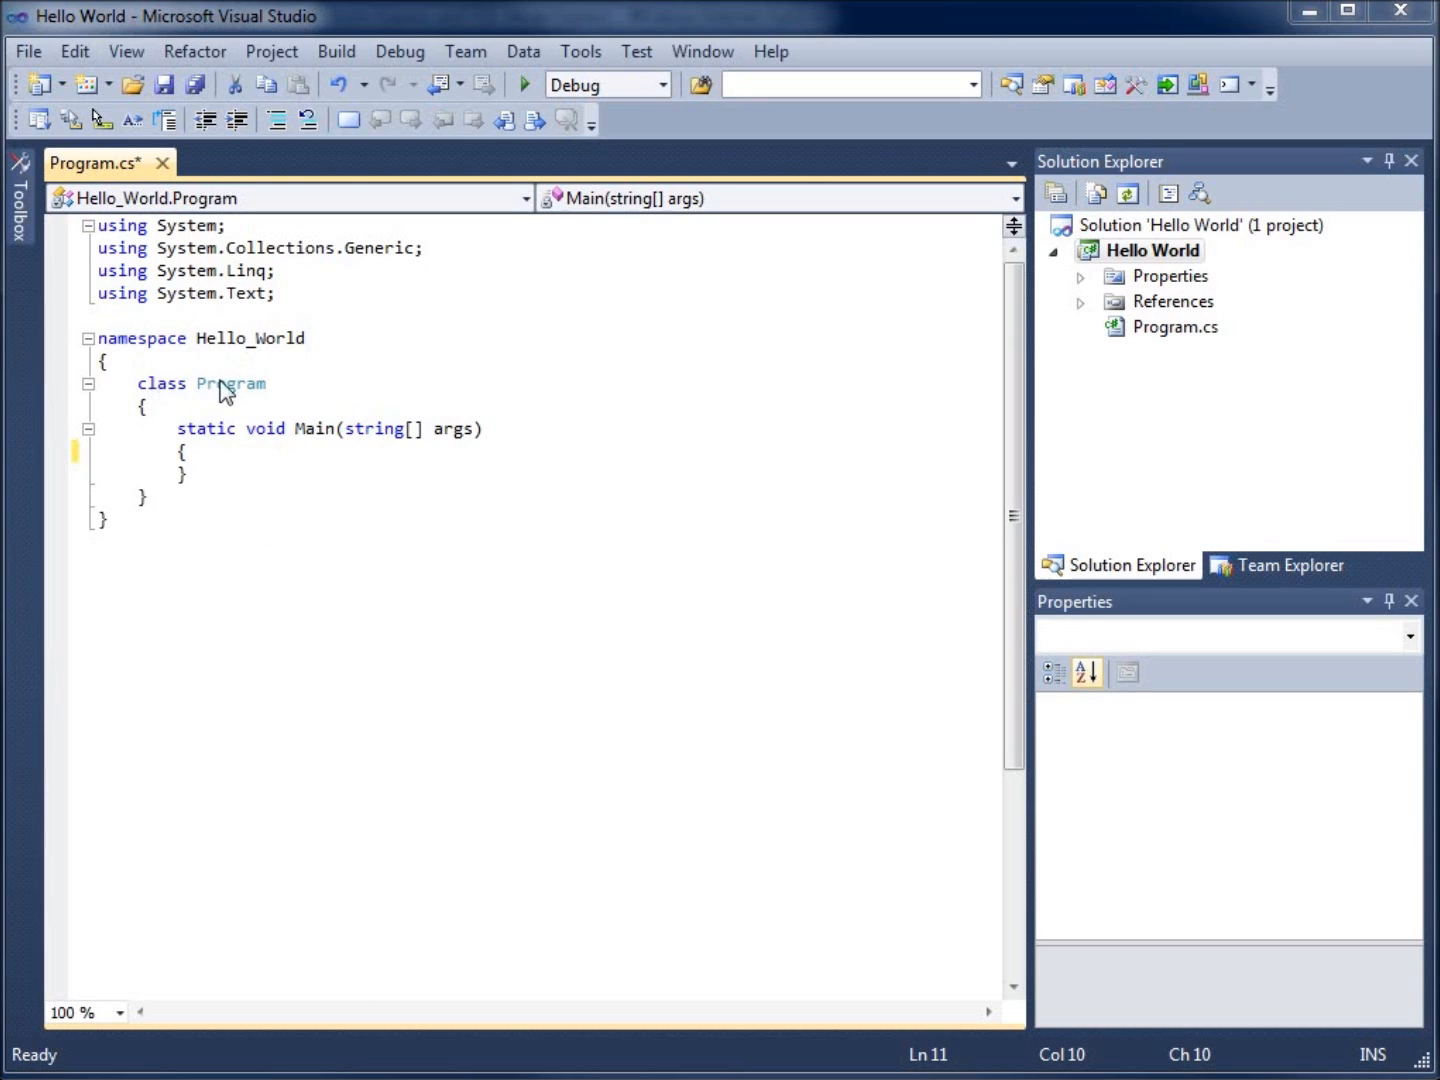
mouse_move(256, 392)
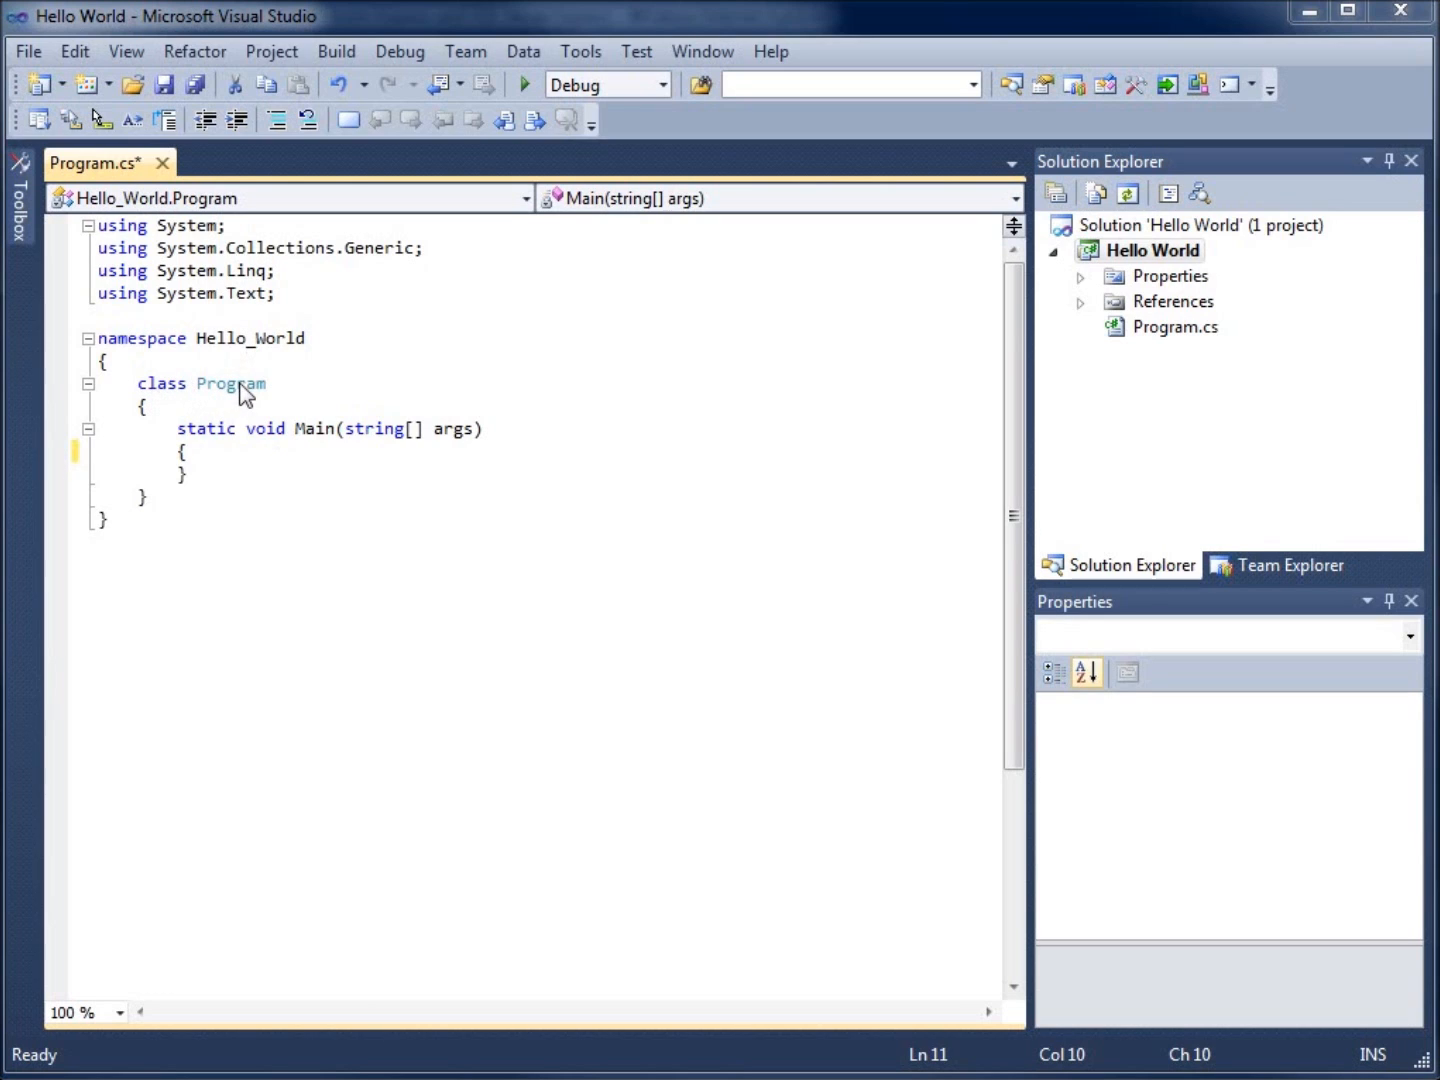
mouse_move(472, 436)
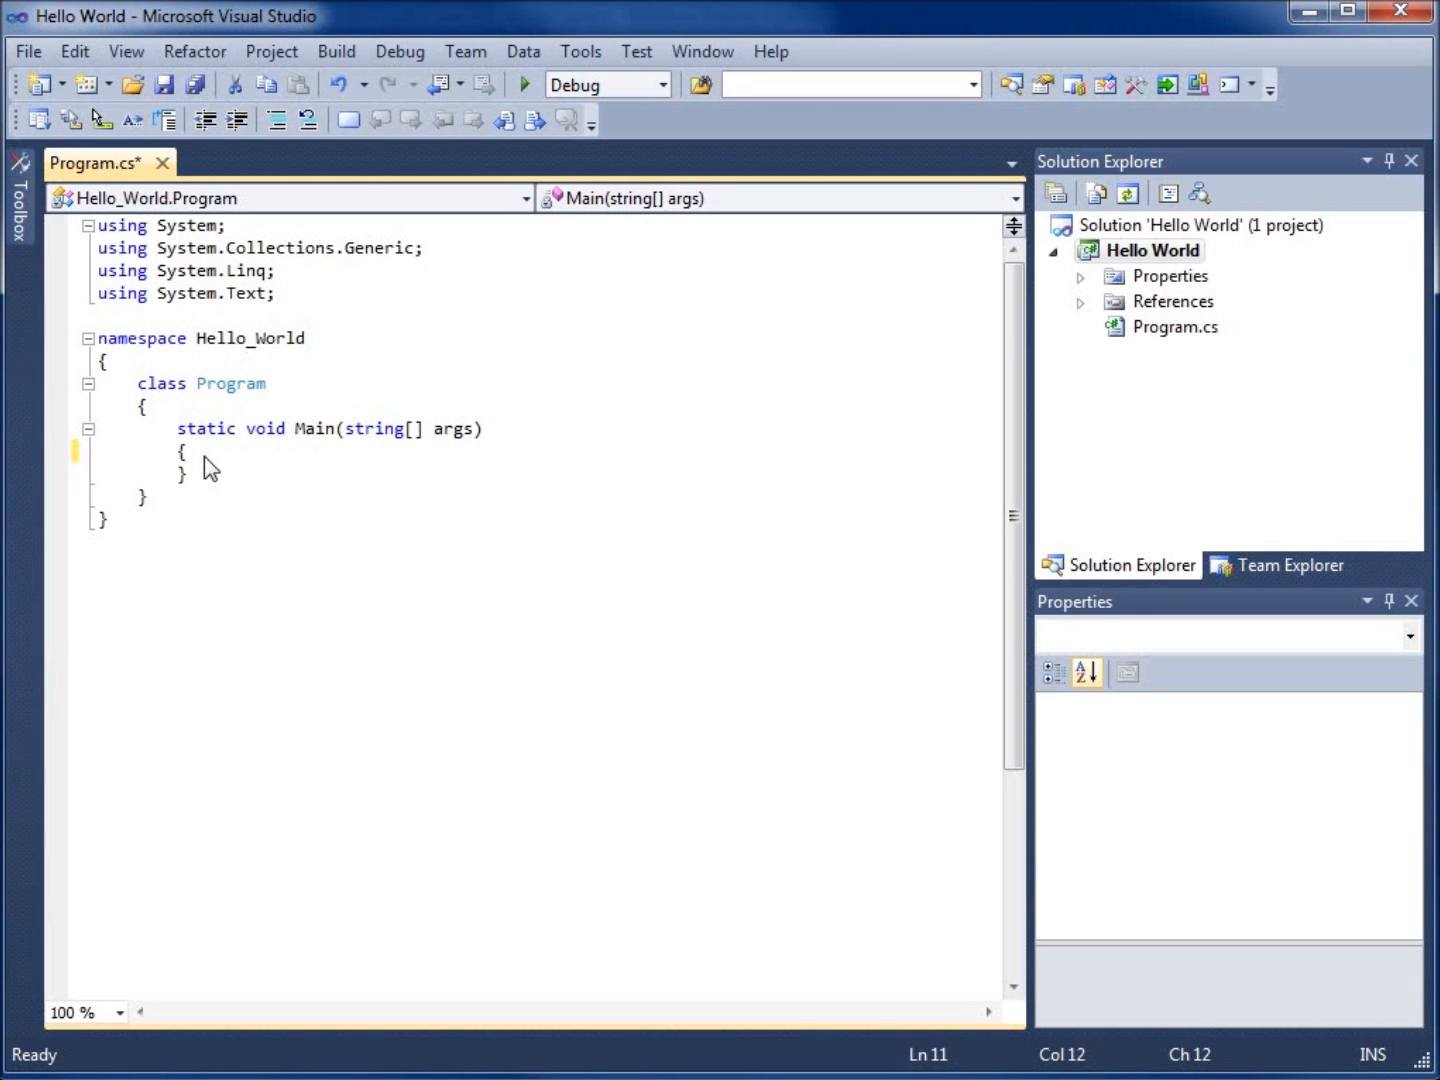
mouse_move(192, 460)
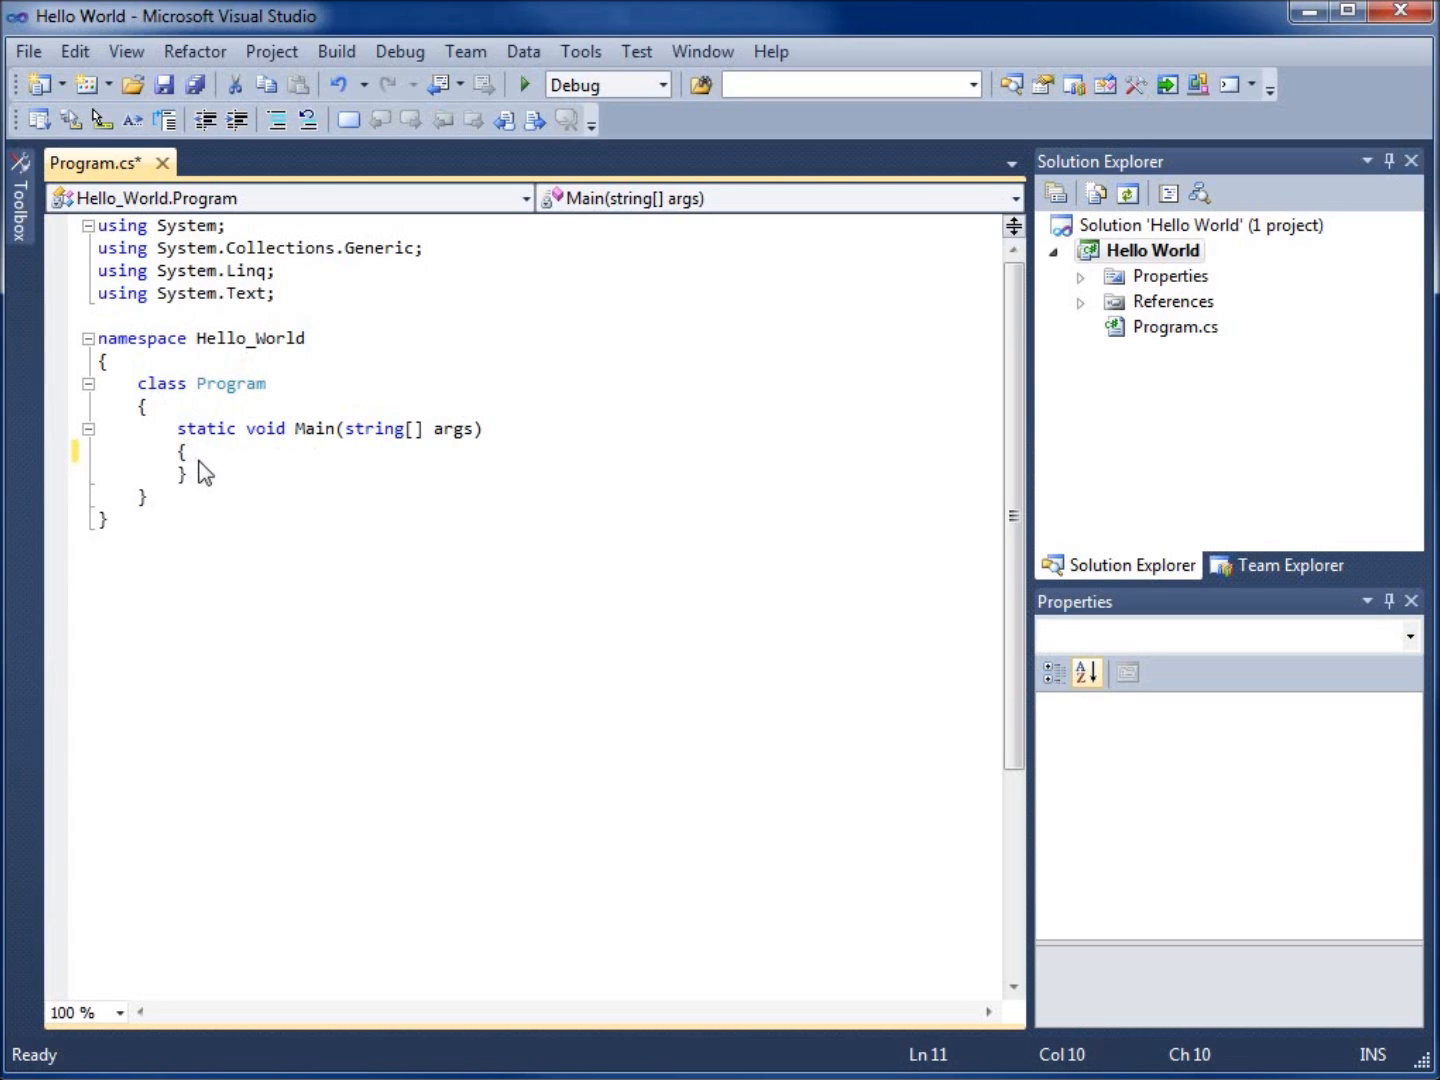
mouse_move(200, 468)
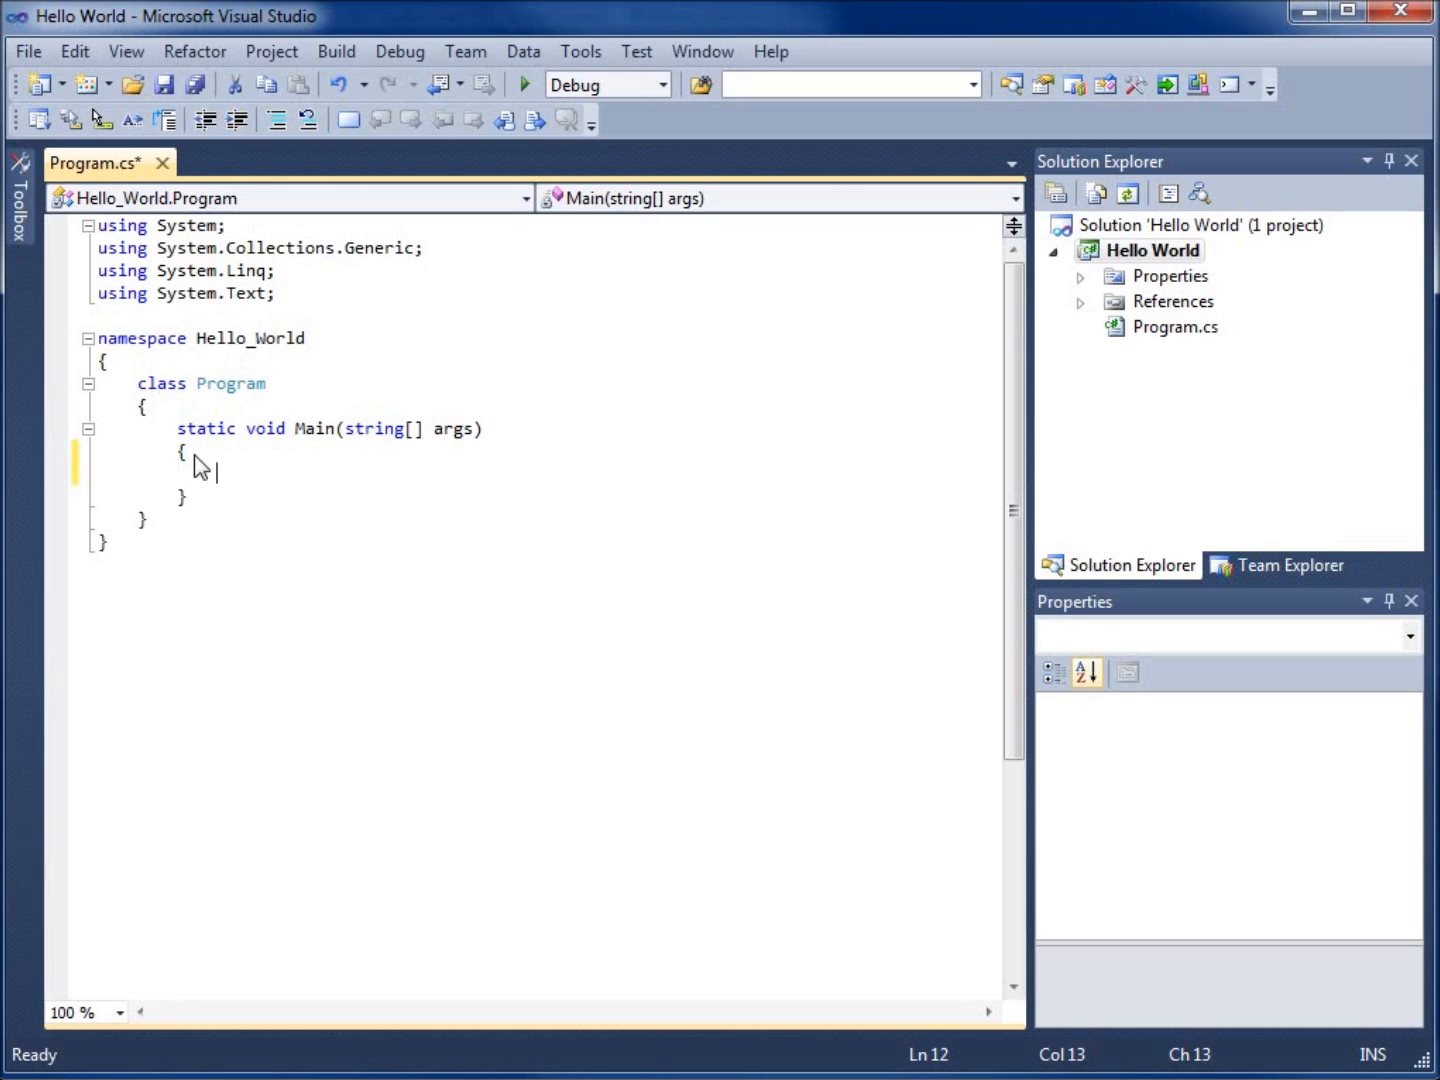
mouse_move(114, 410)
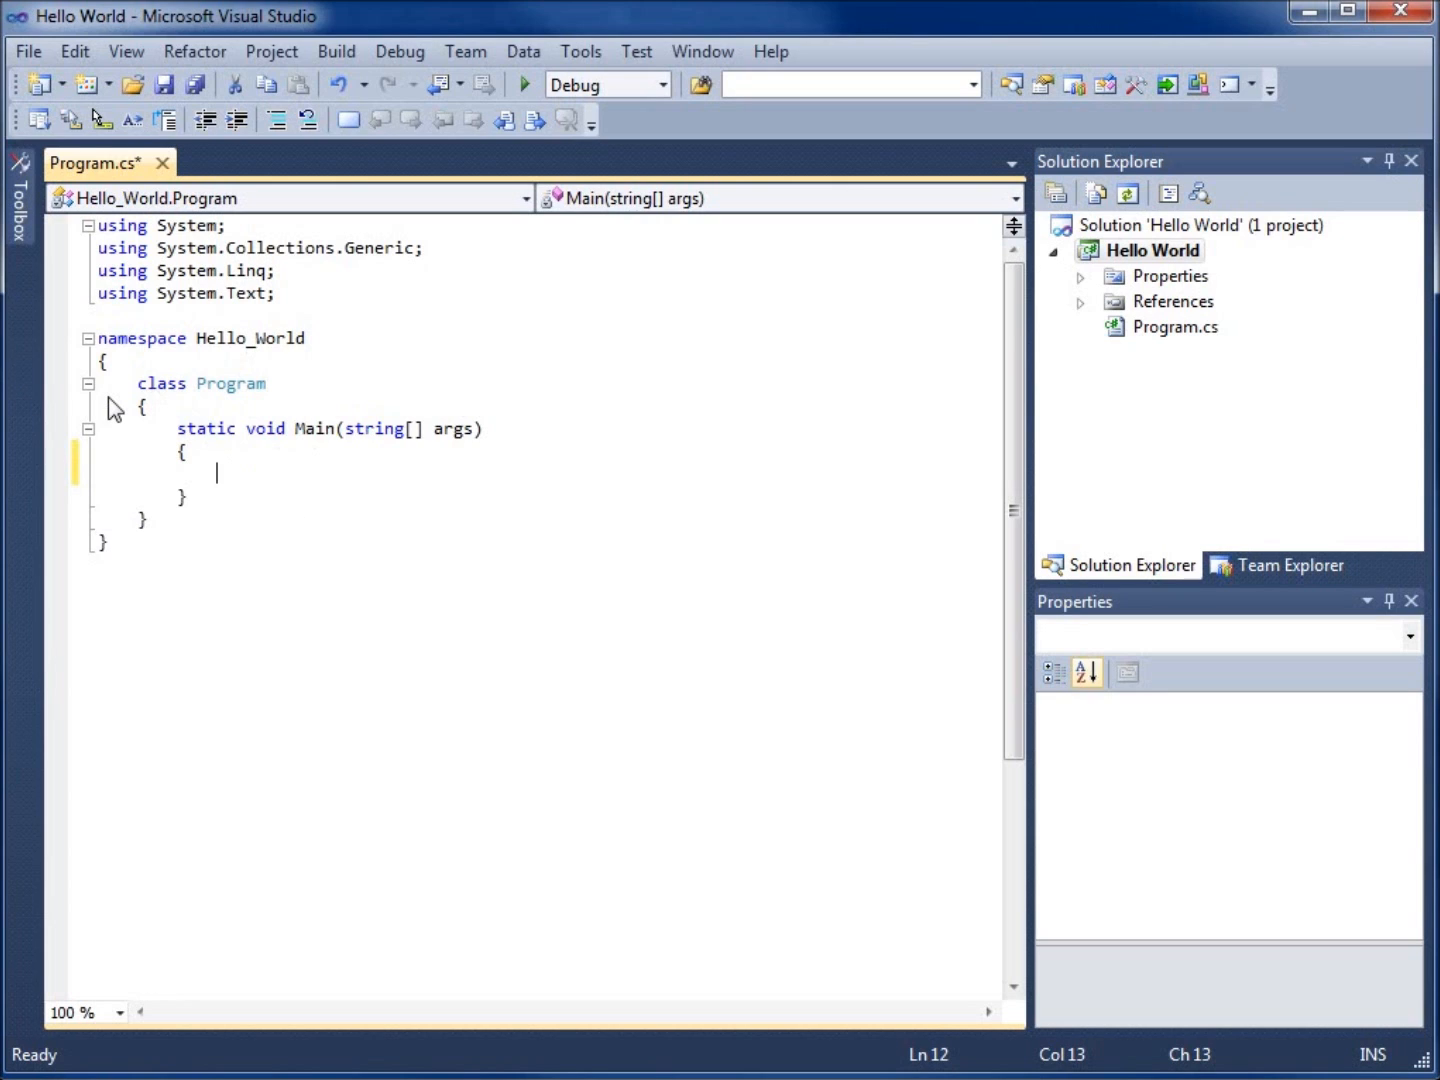
On a new line in Main, write 'Console.WriteLine(' using IntelliSense completion.
key("Backspace")
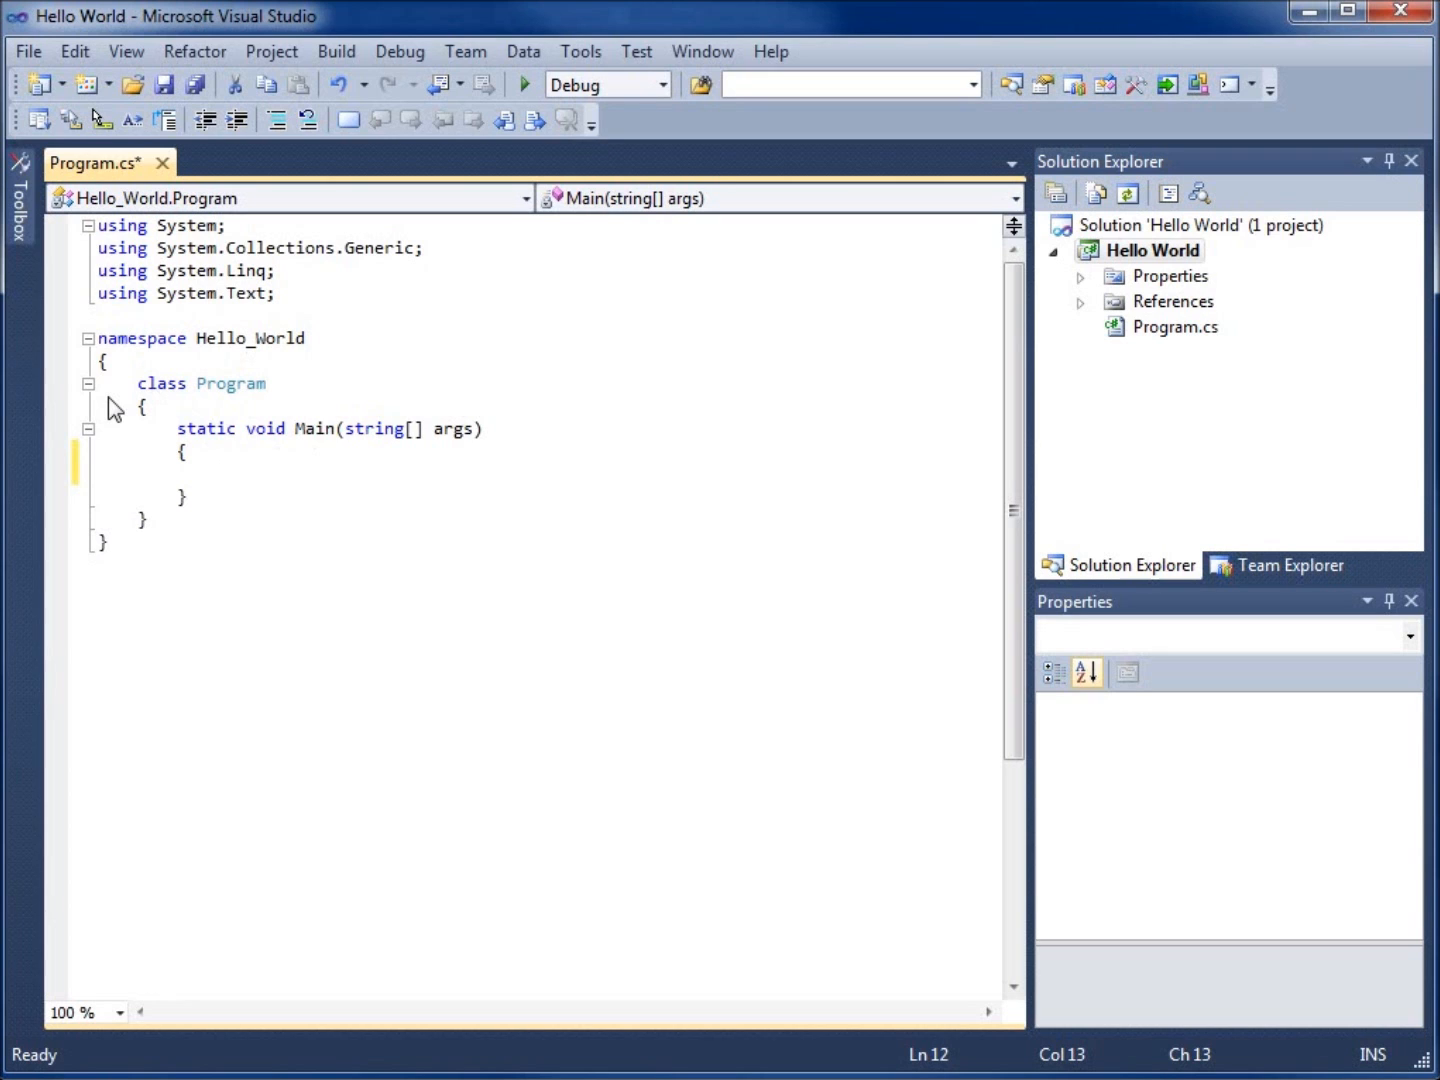
type("Co")
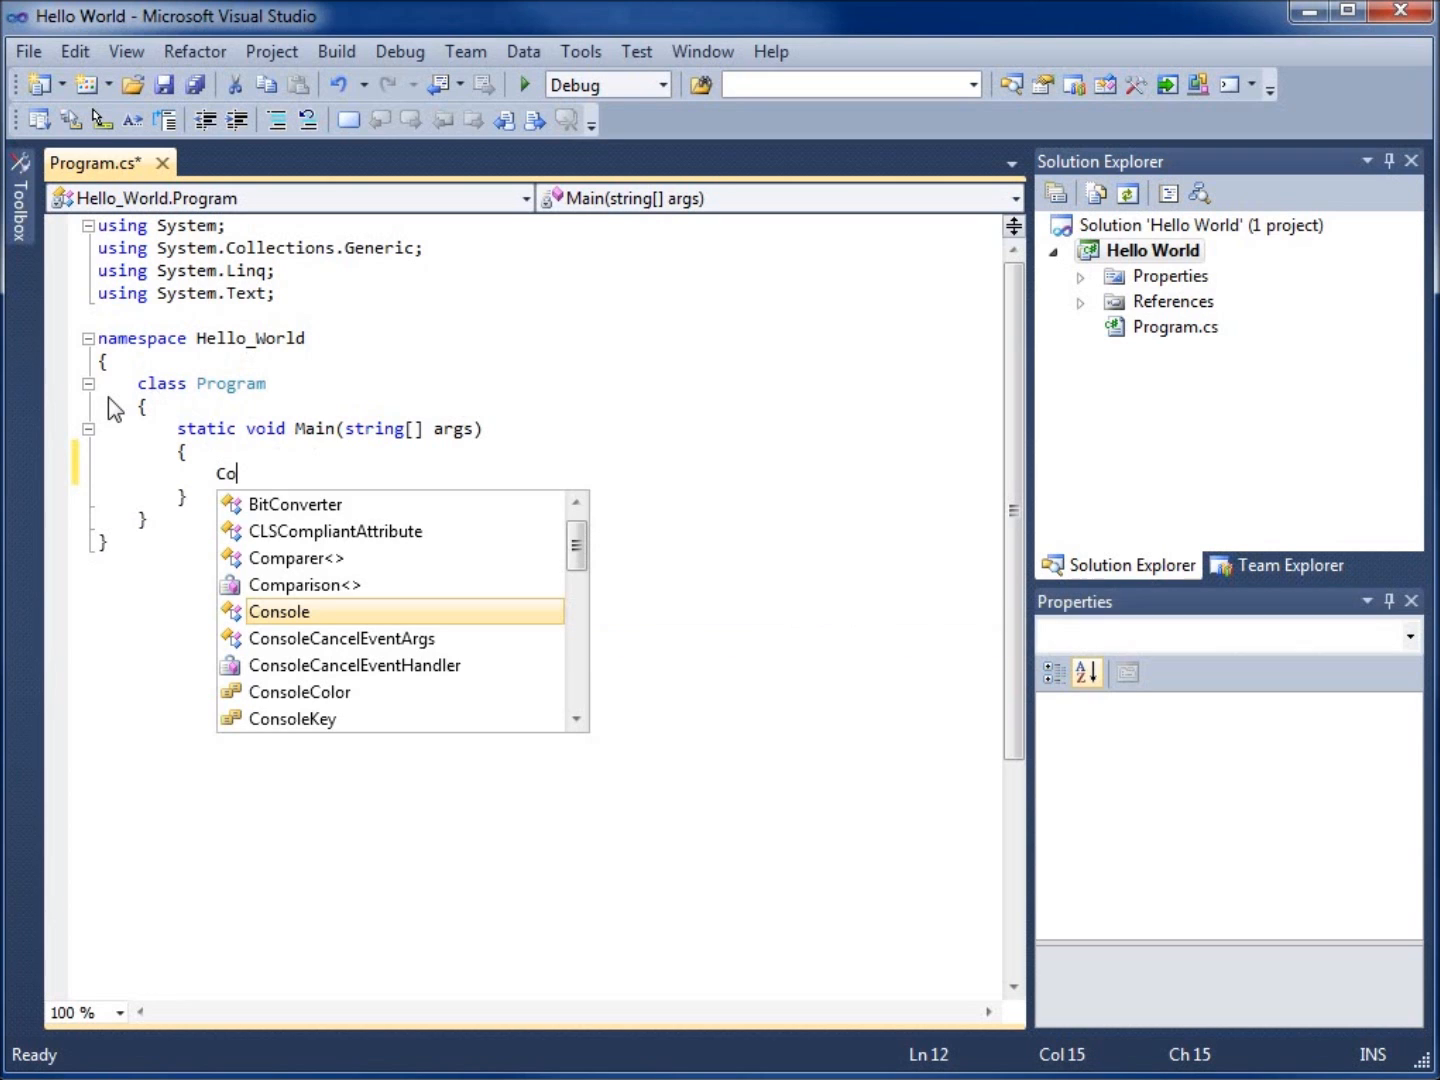
type("n")
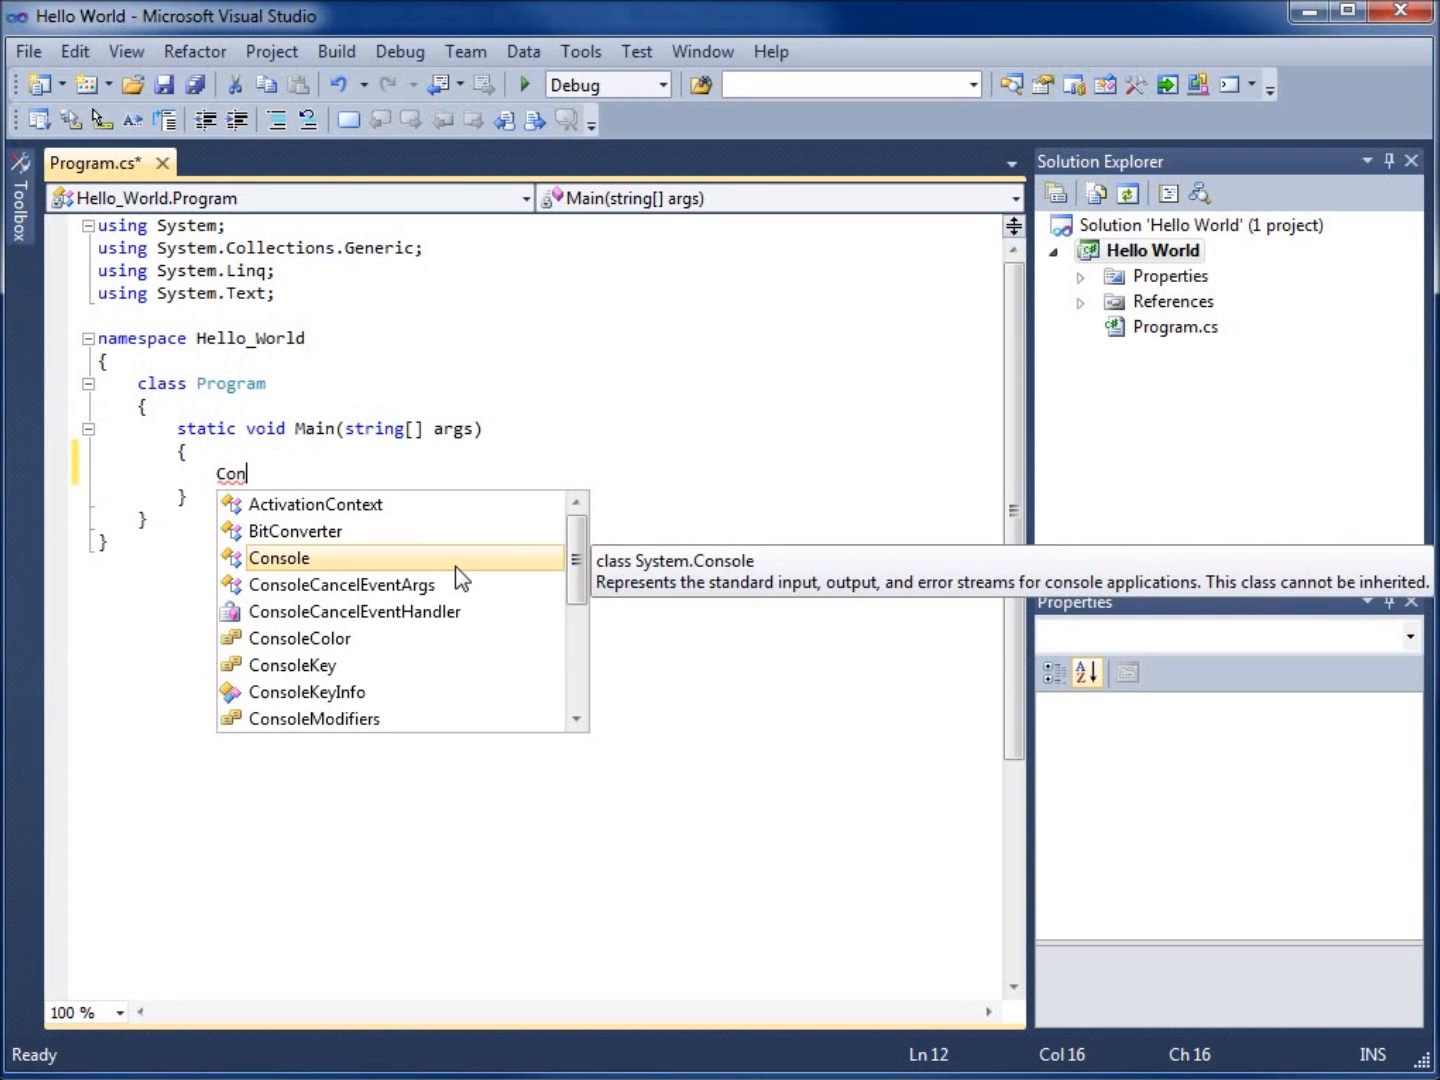
mouse_move(496, 602)
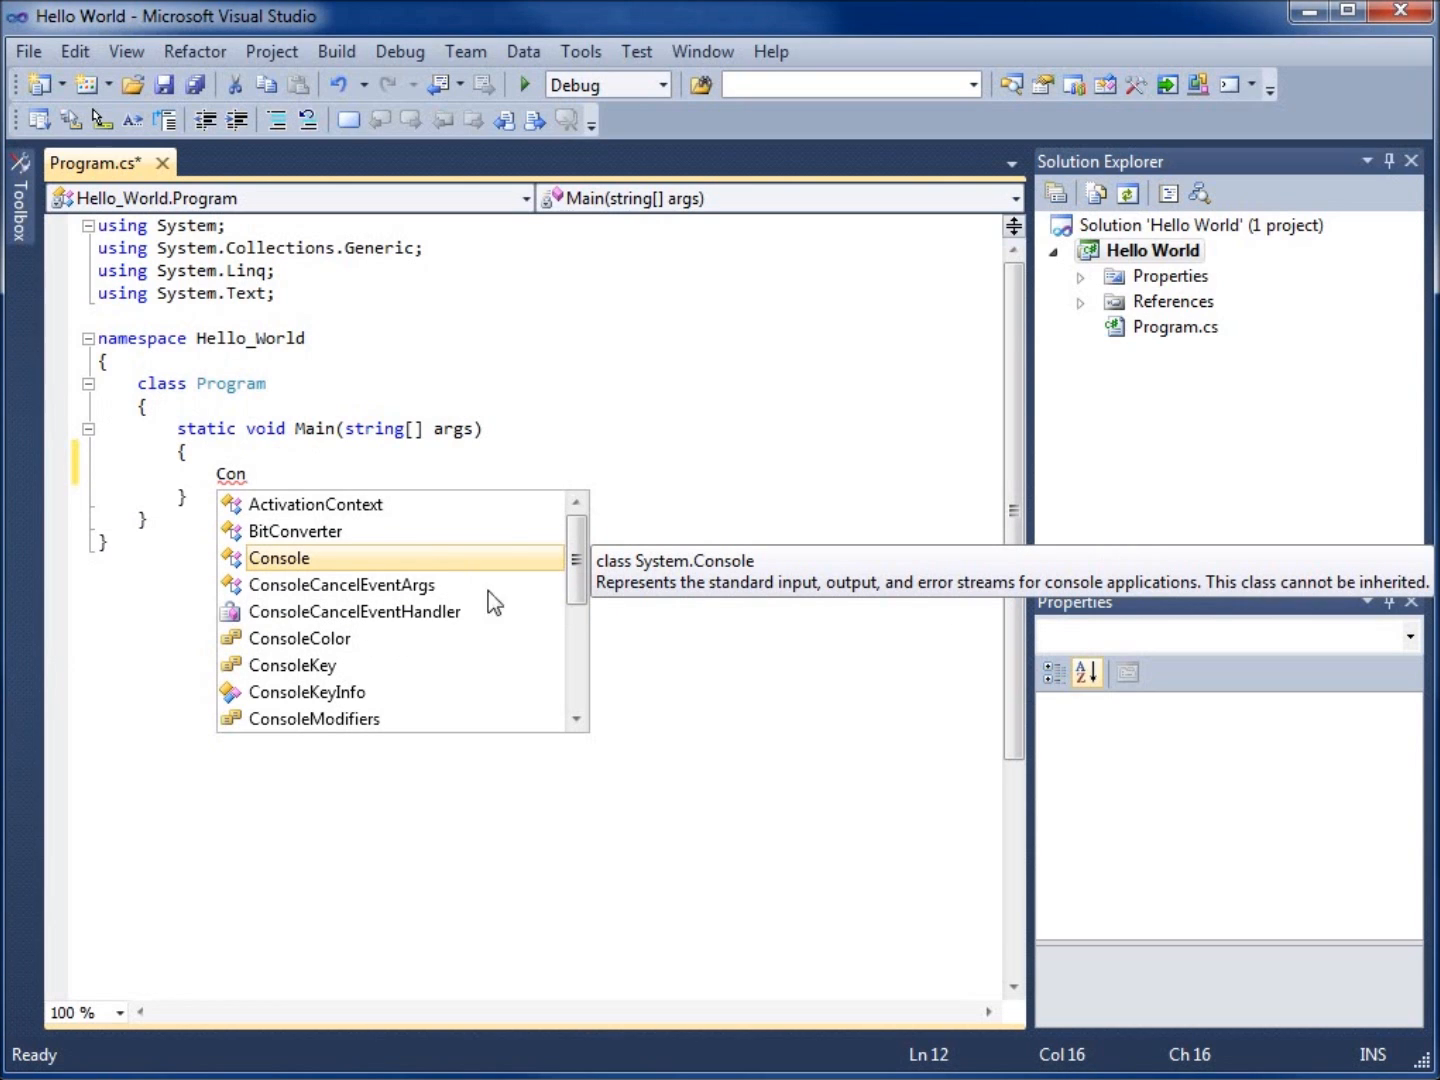
mouse_move(300, 572)
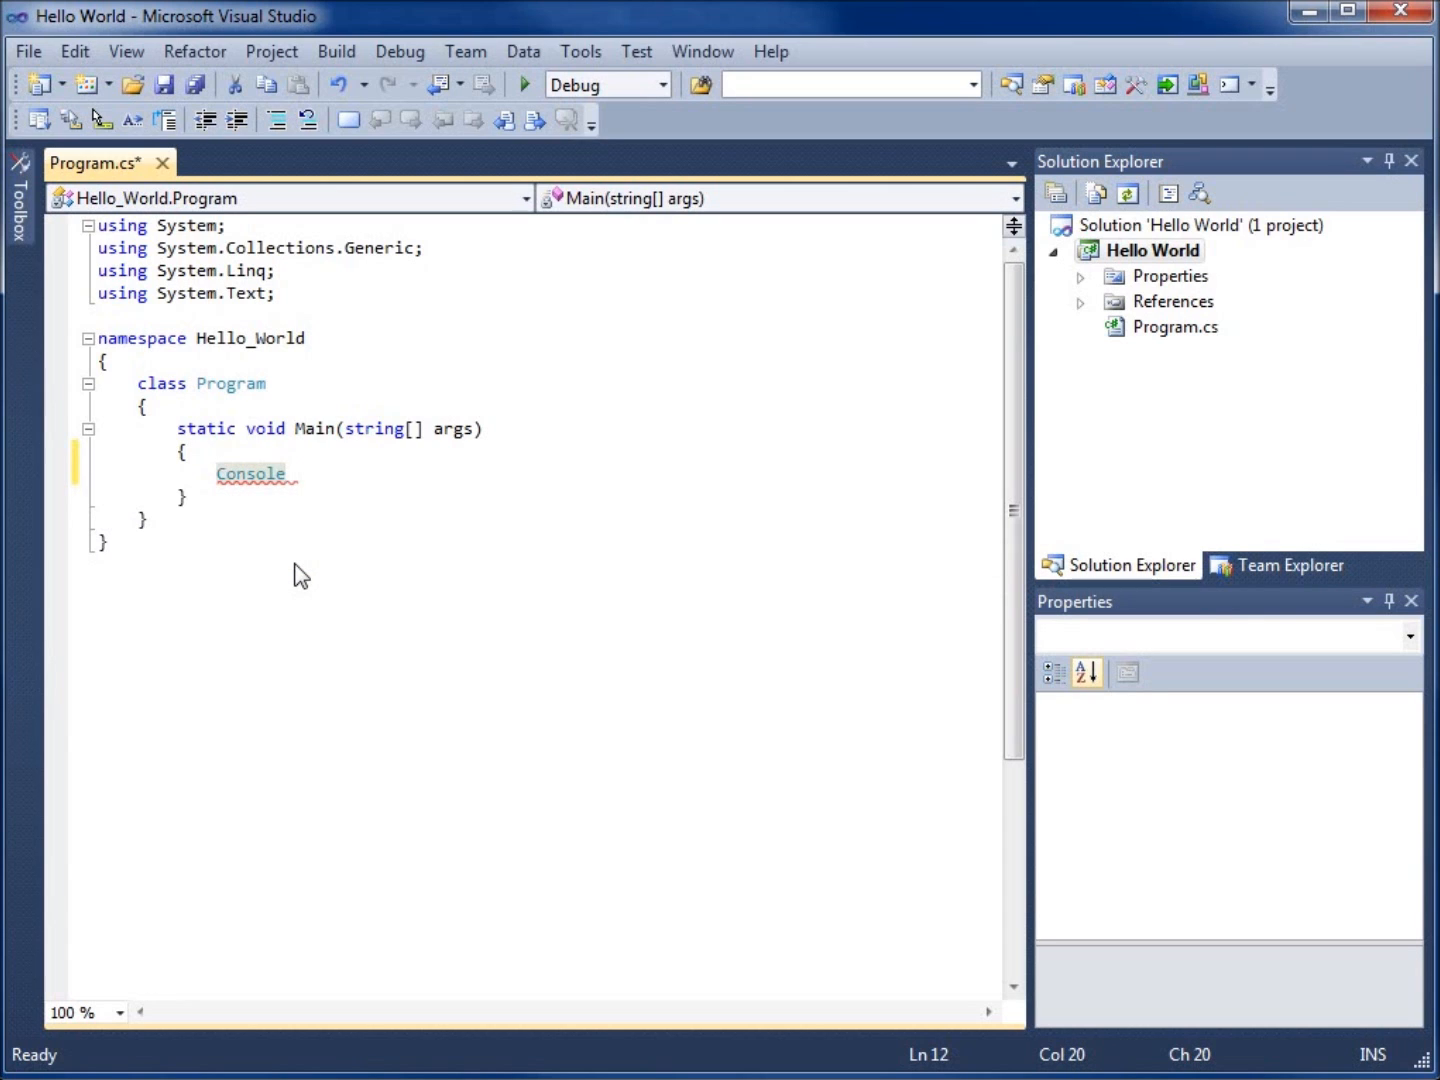
type(".")
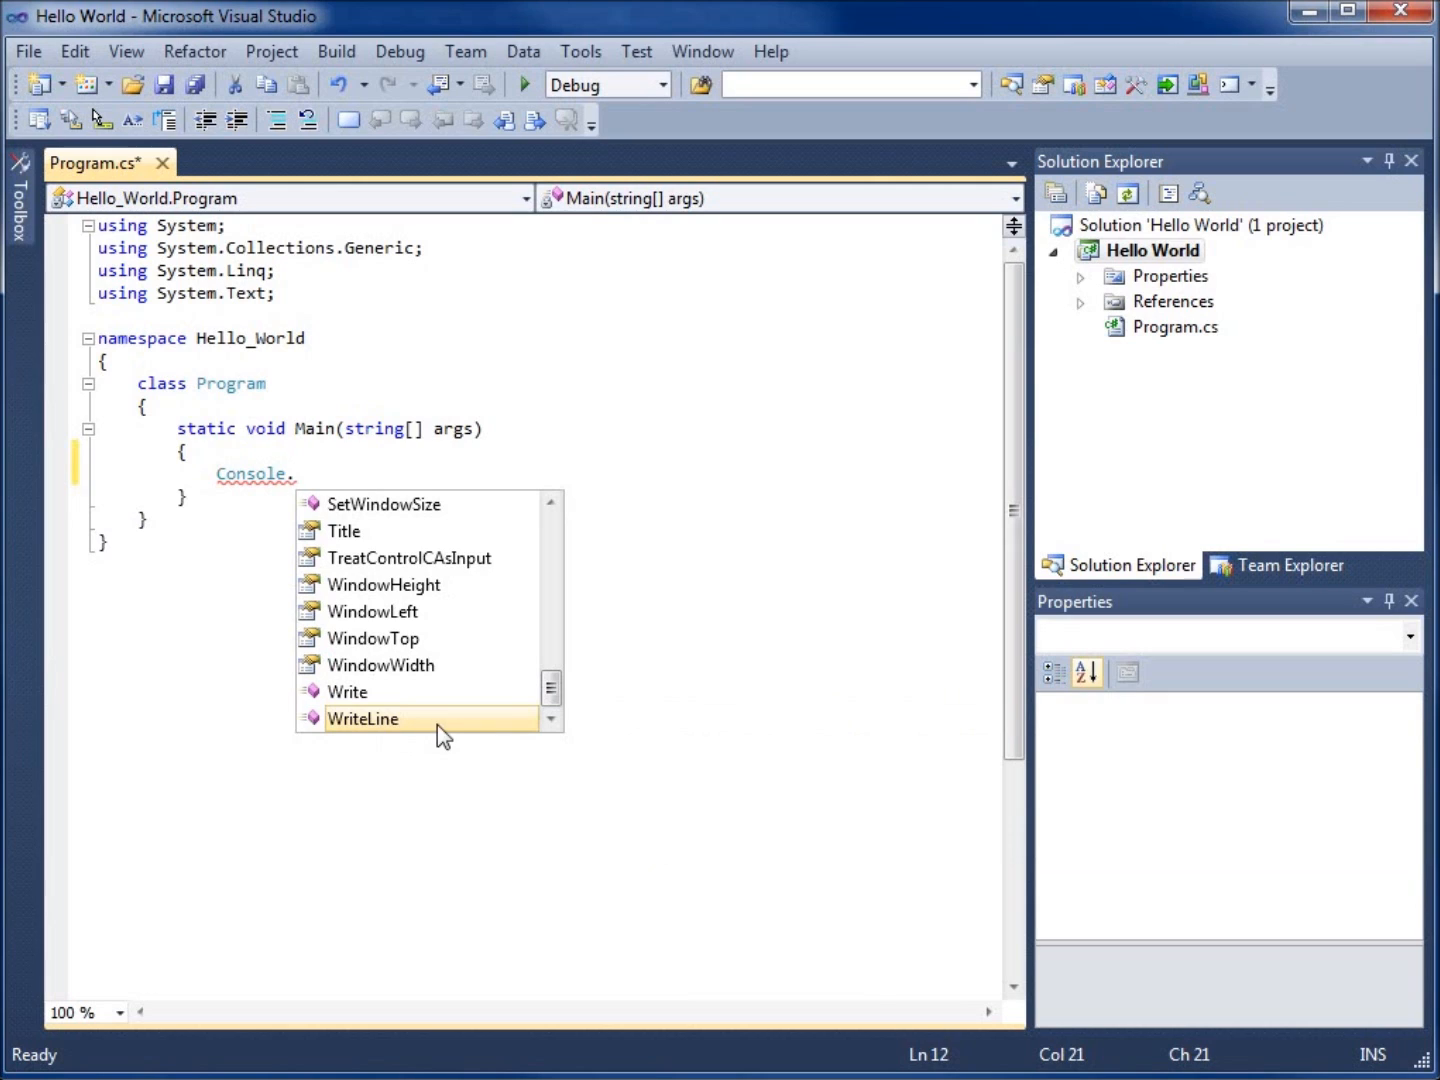
double_click(362, 718)
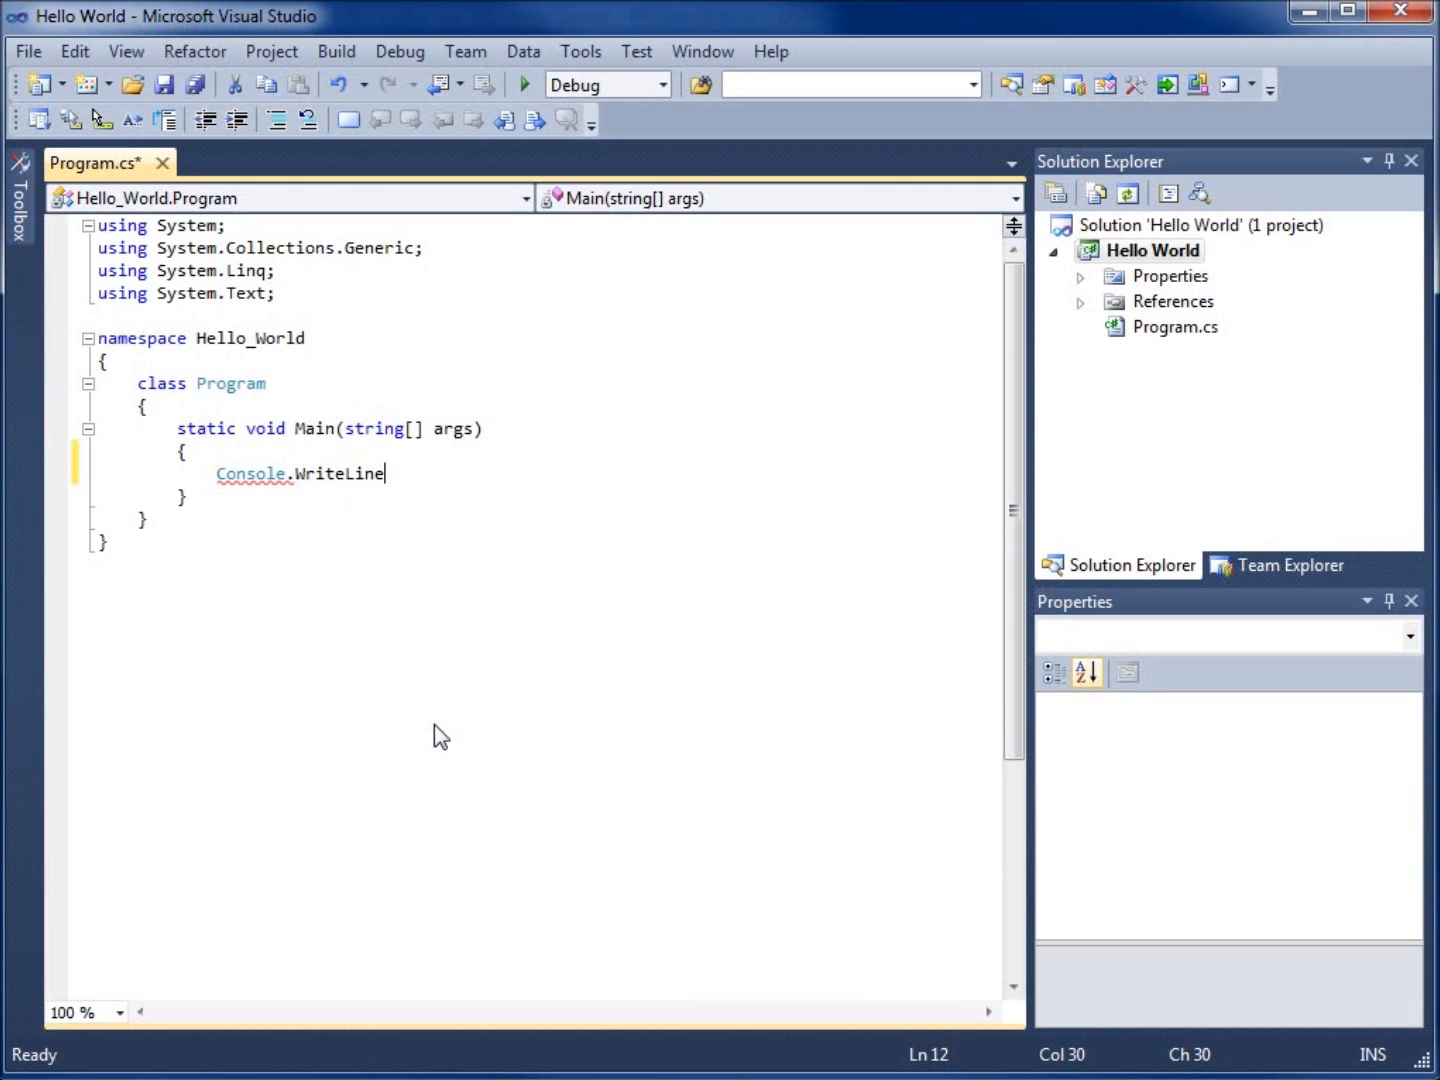
mouse_move(428, 520)
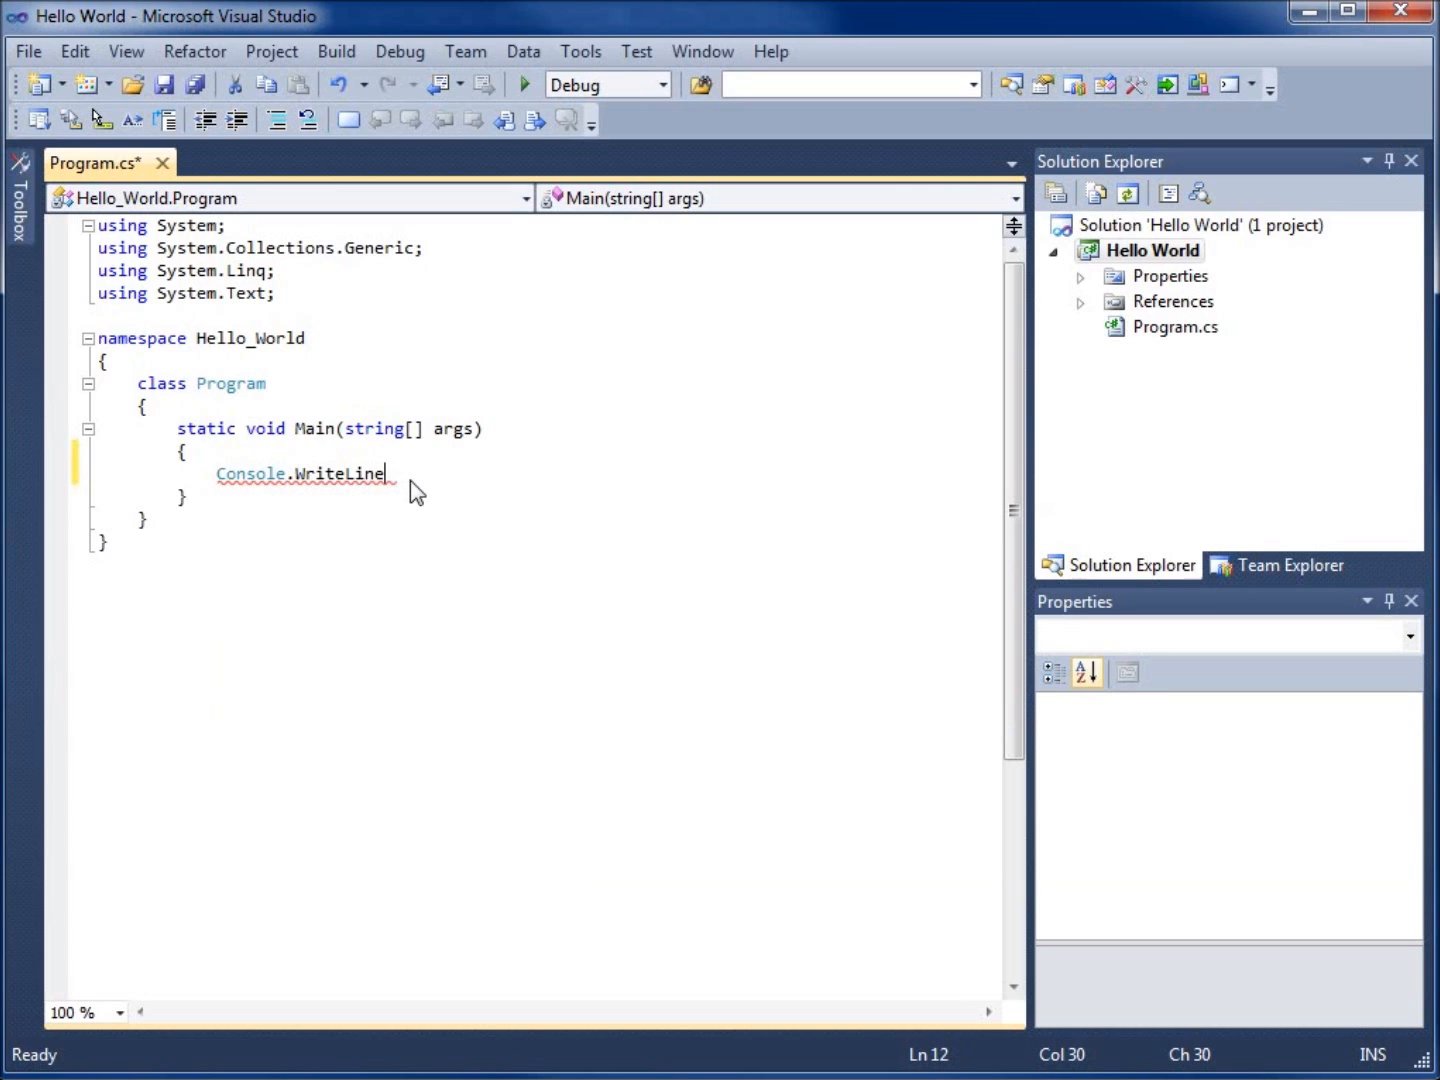
type("(")
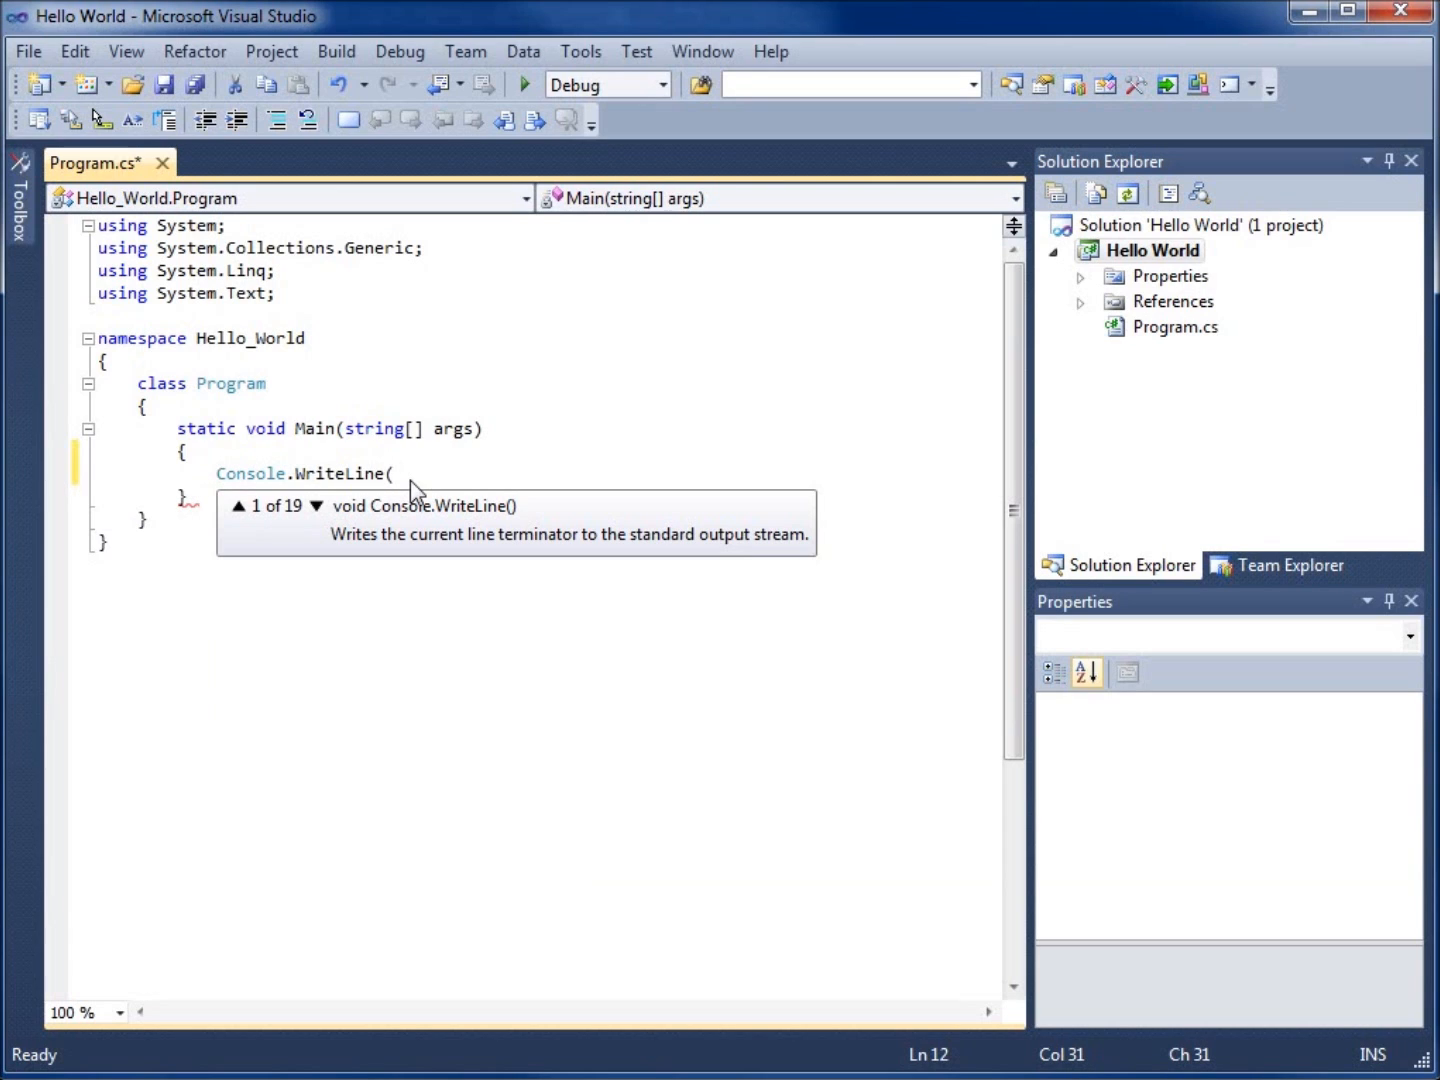
Finish the statement as Console.WriteLine("Hello, World."); with the closing semicolon.
type("\"")
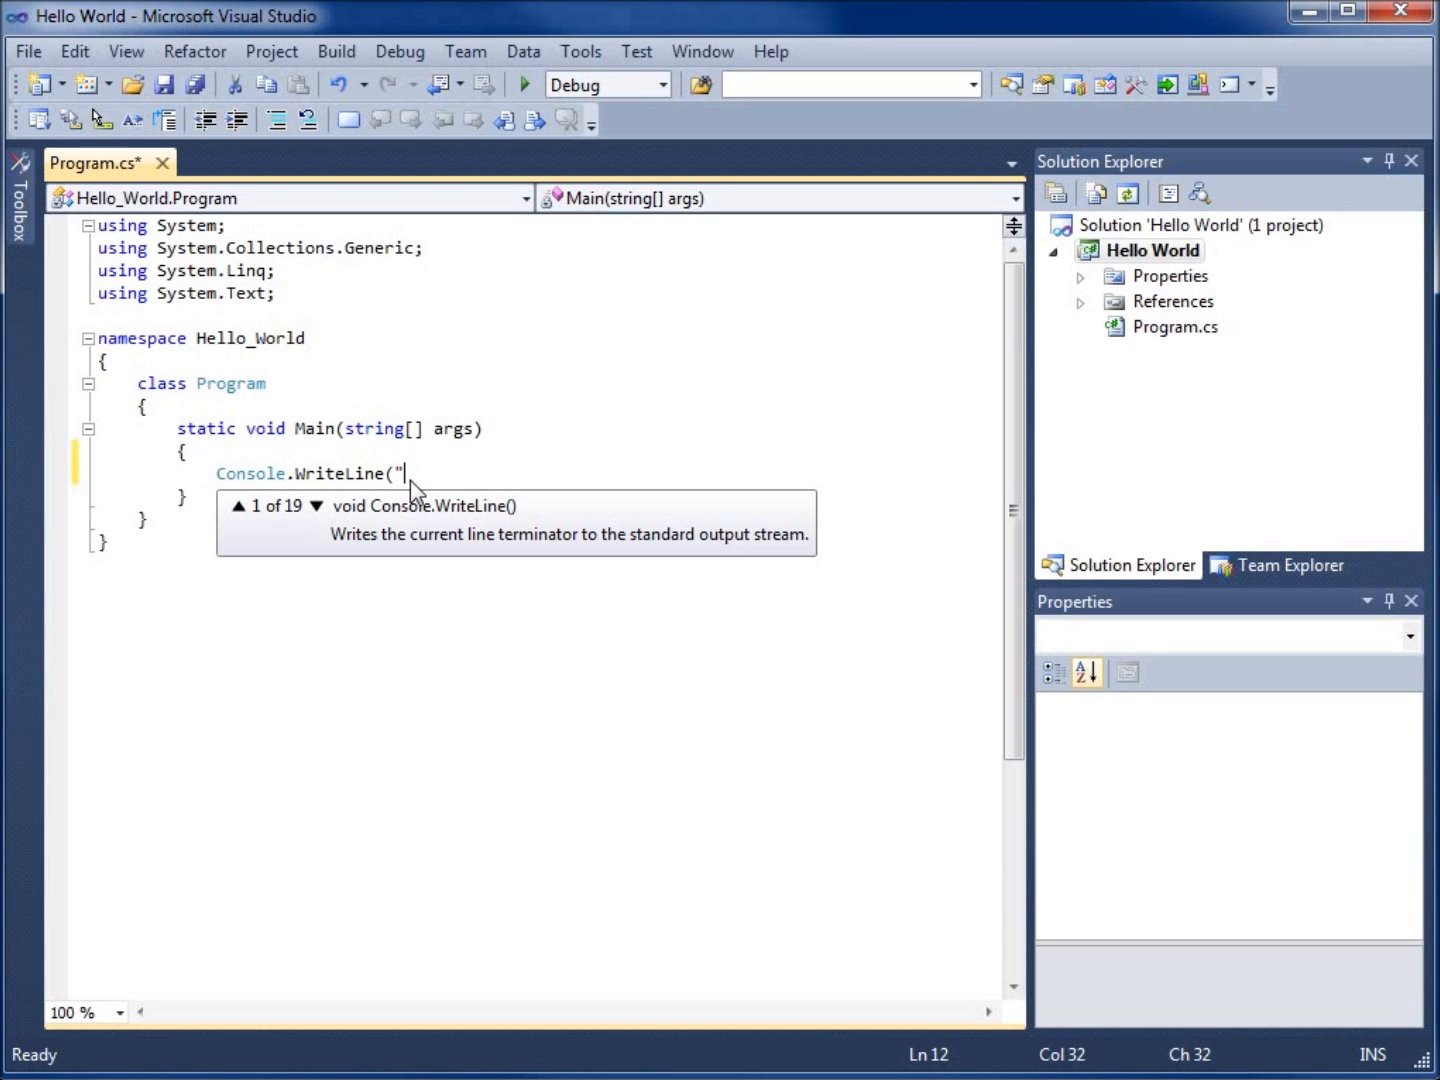
type("Hello,")
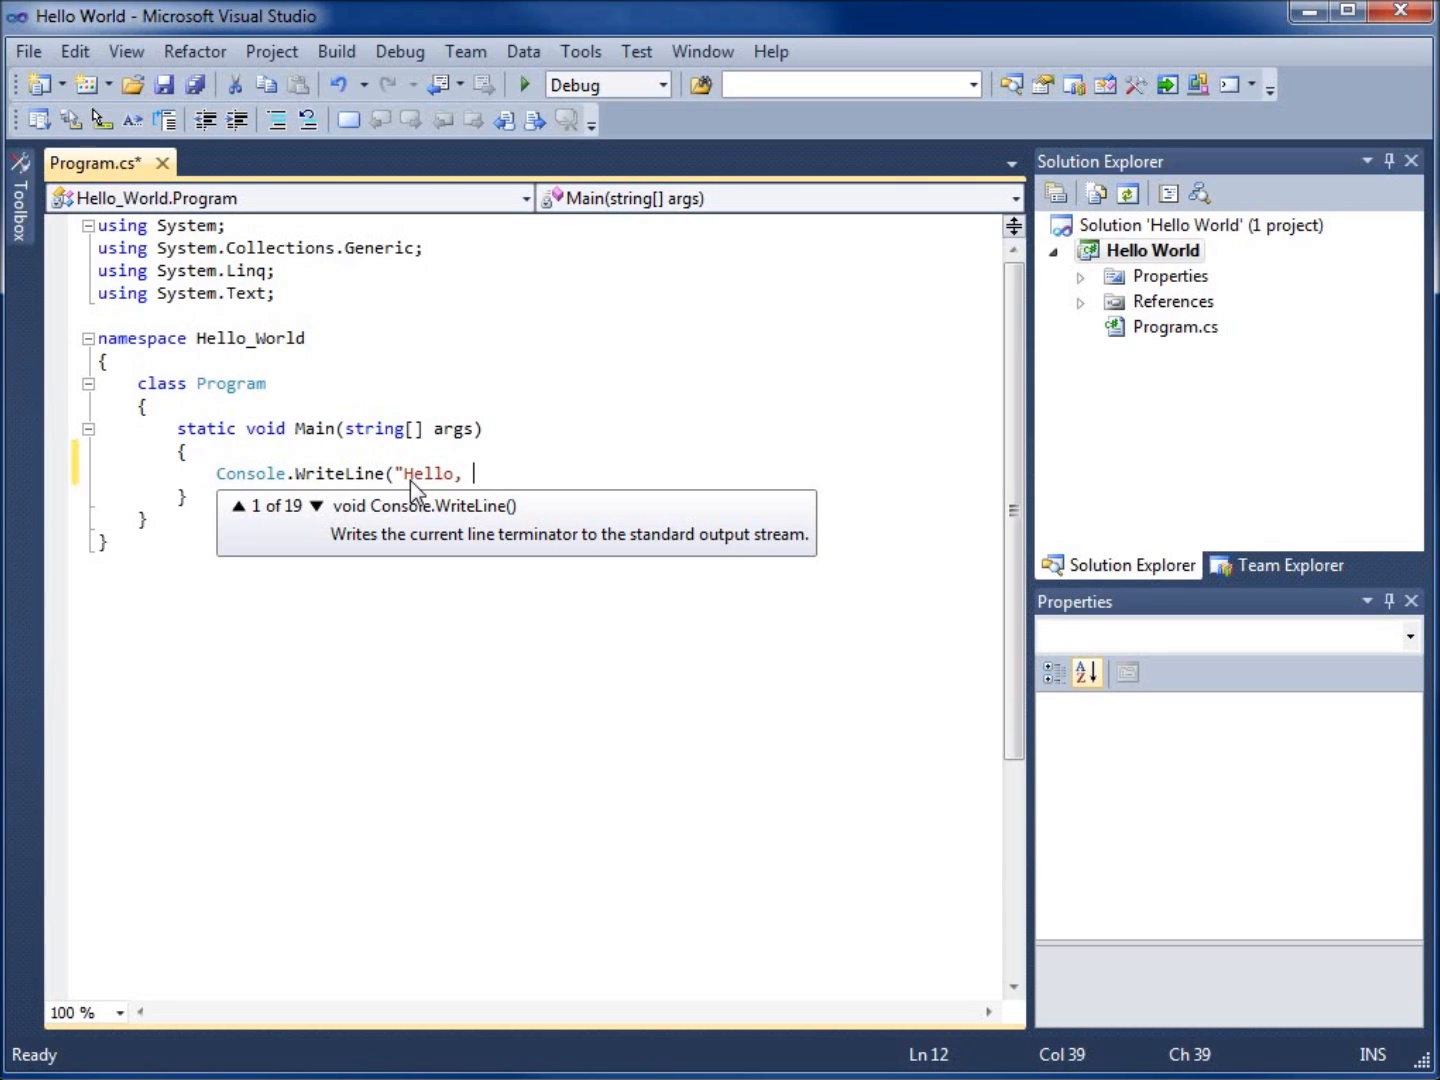
type("World")
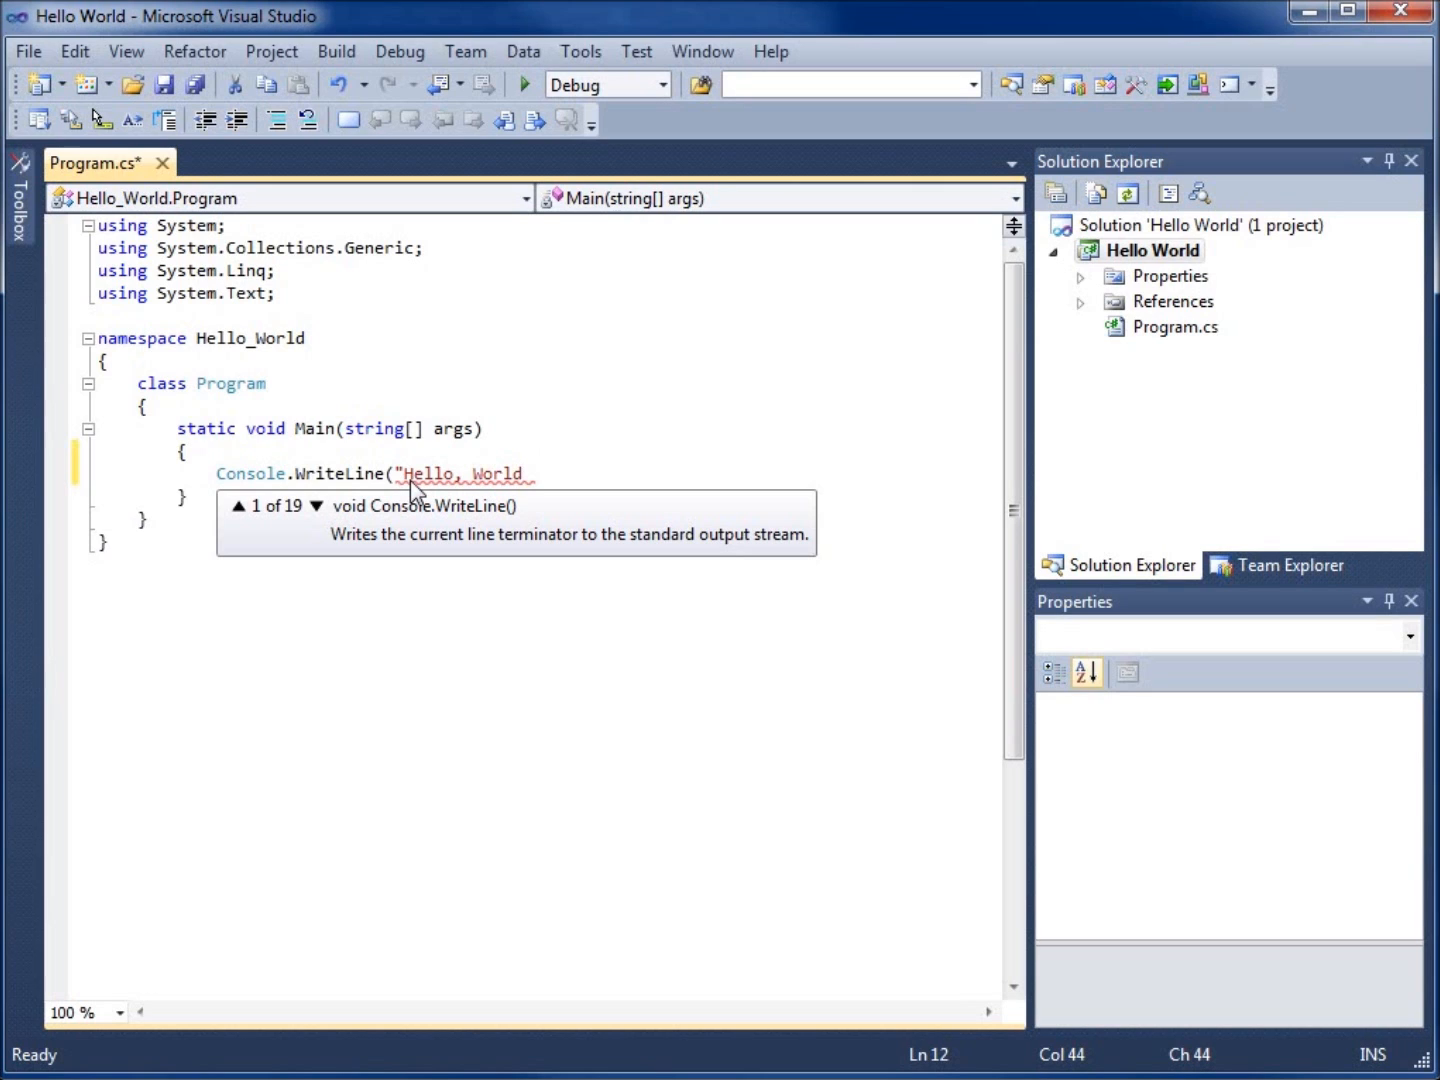
type(".")
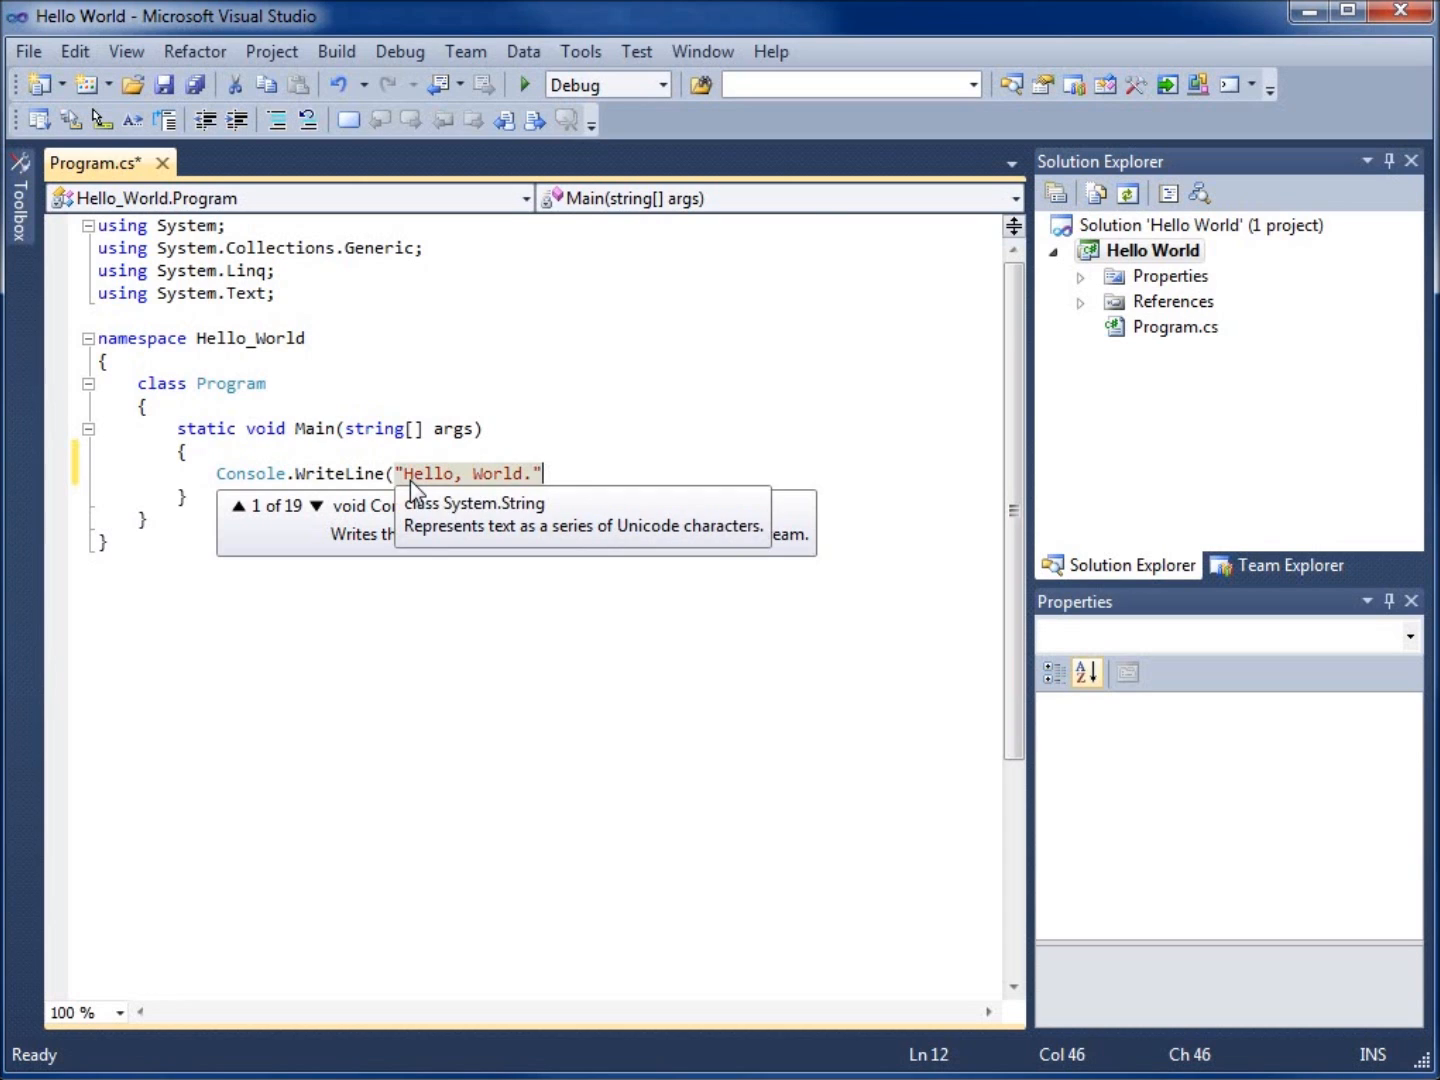
type(")")
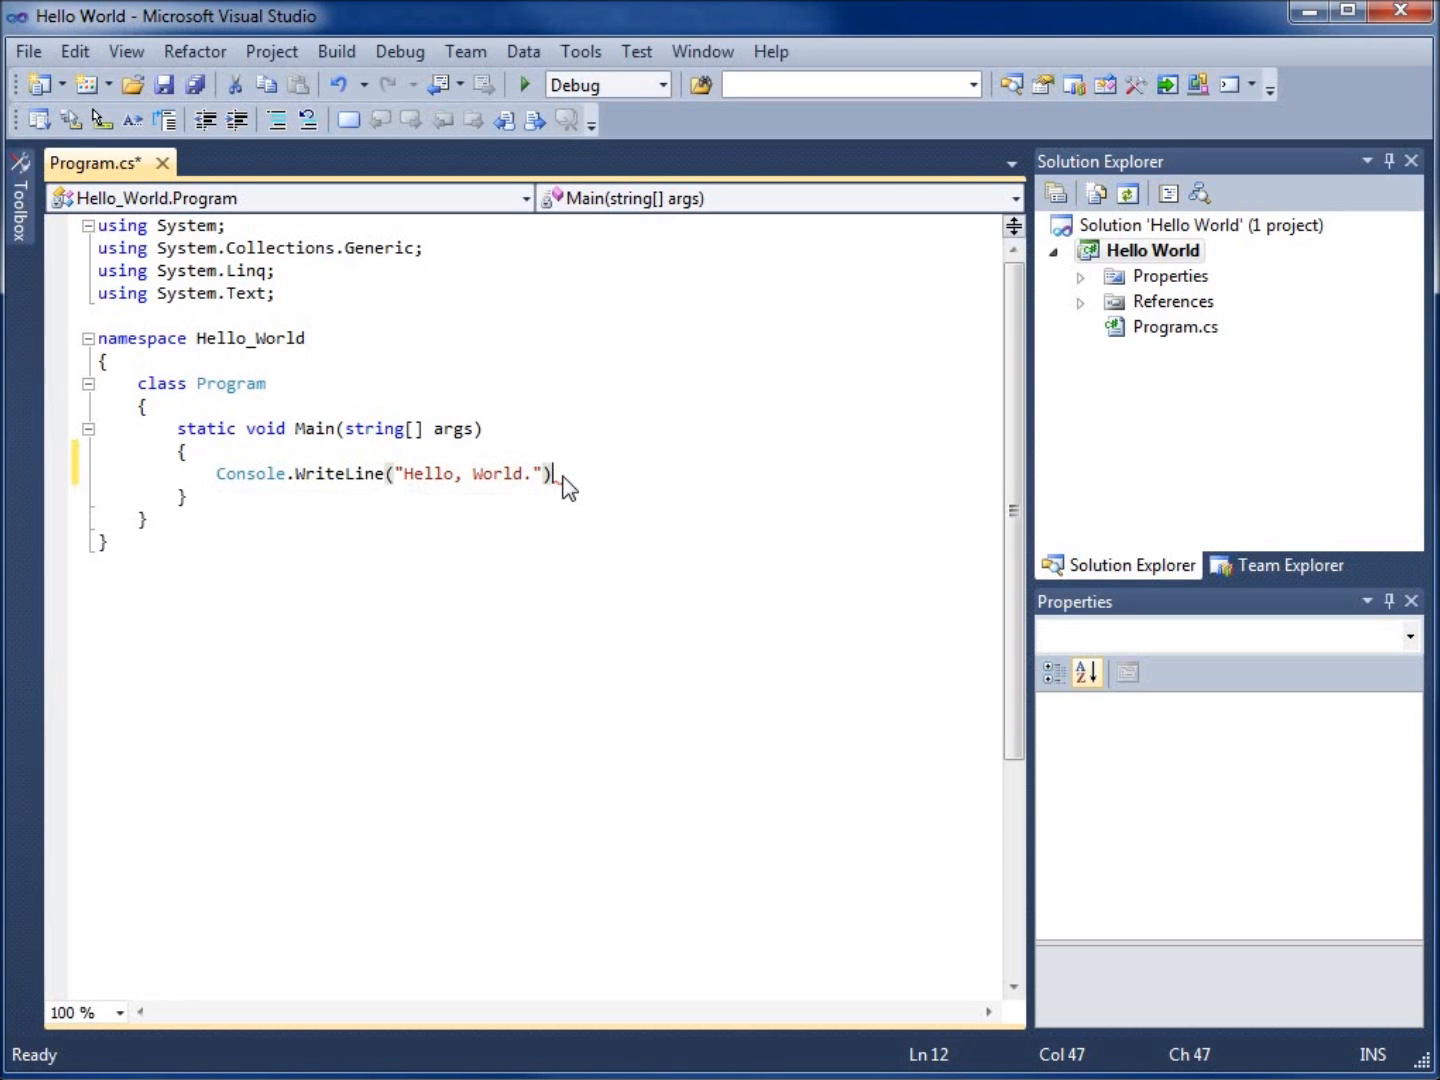
type(";")
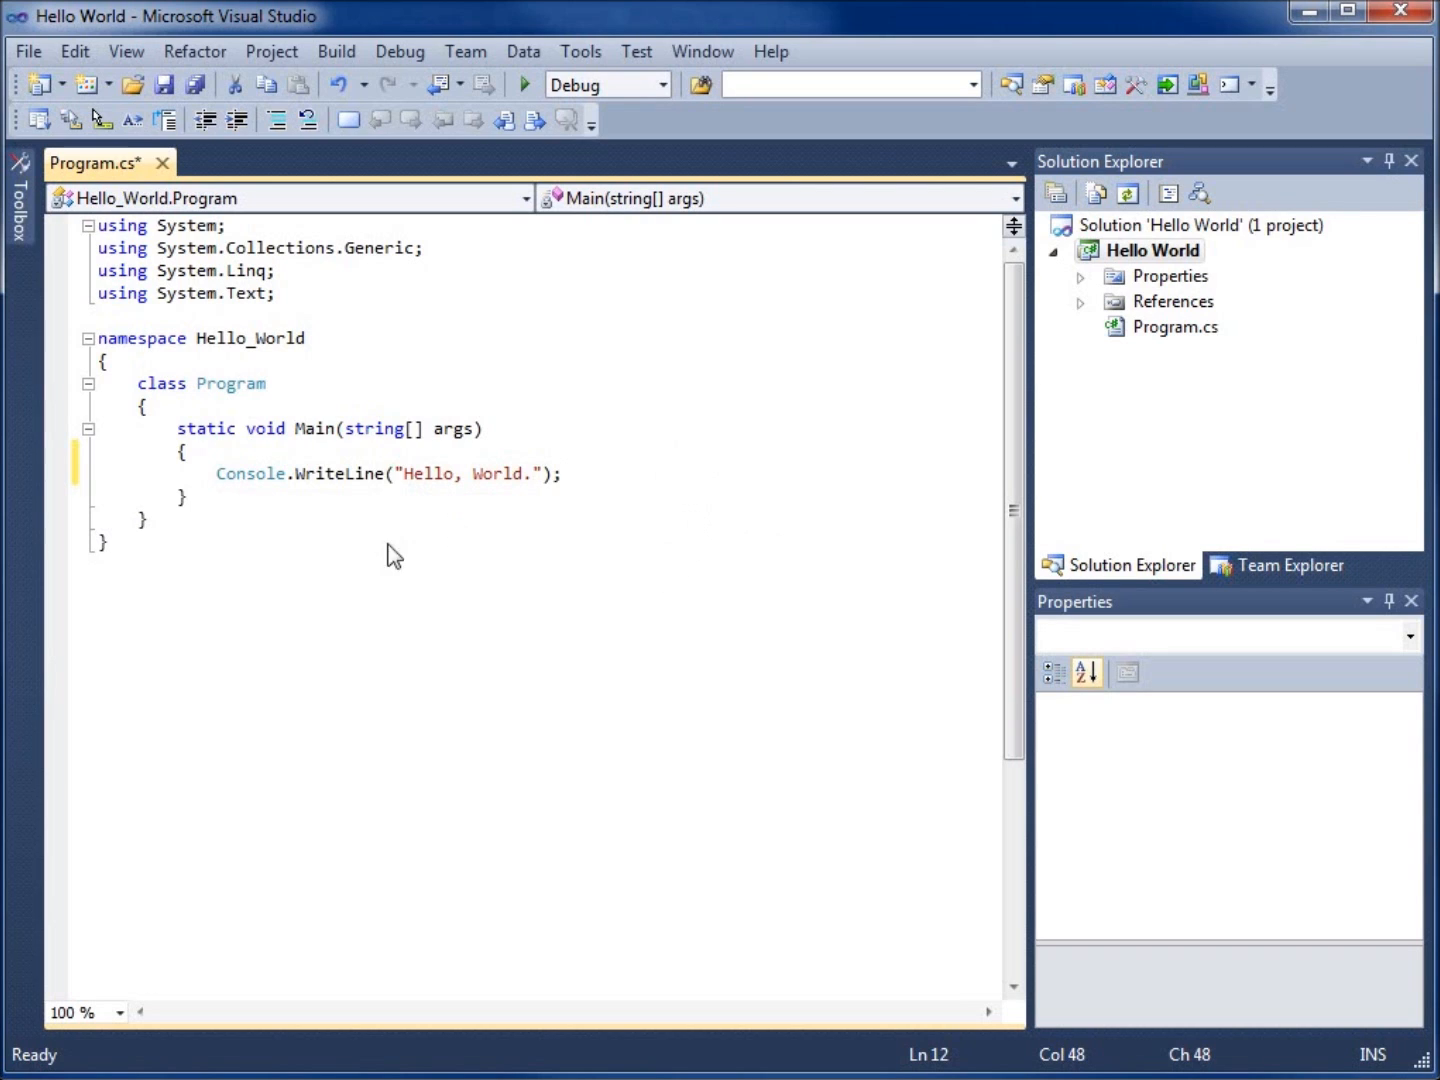
mouse_move(332, 488)
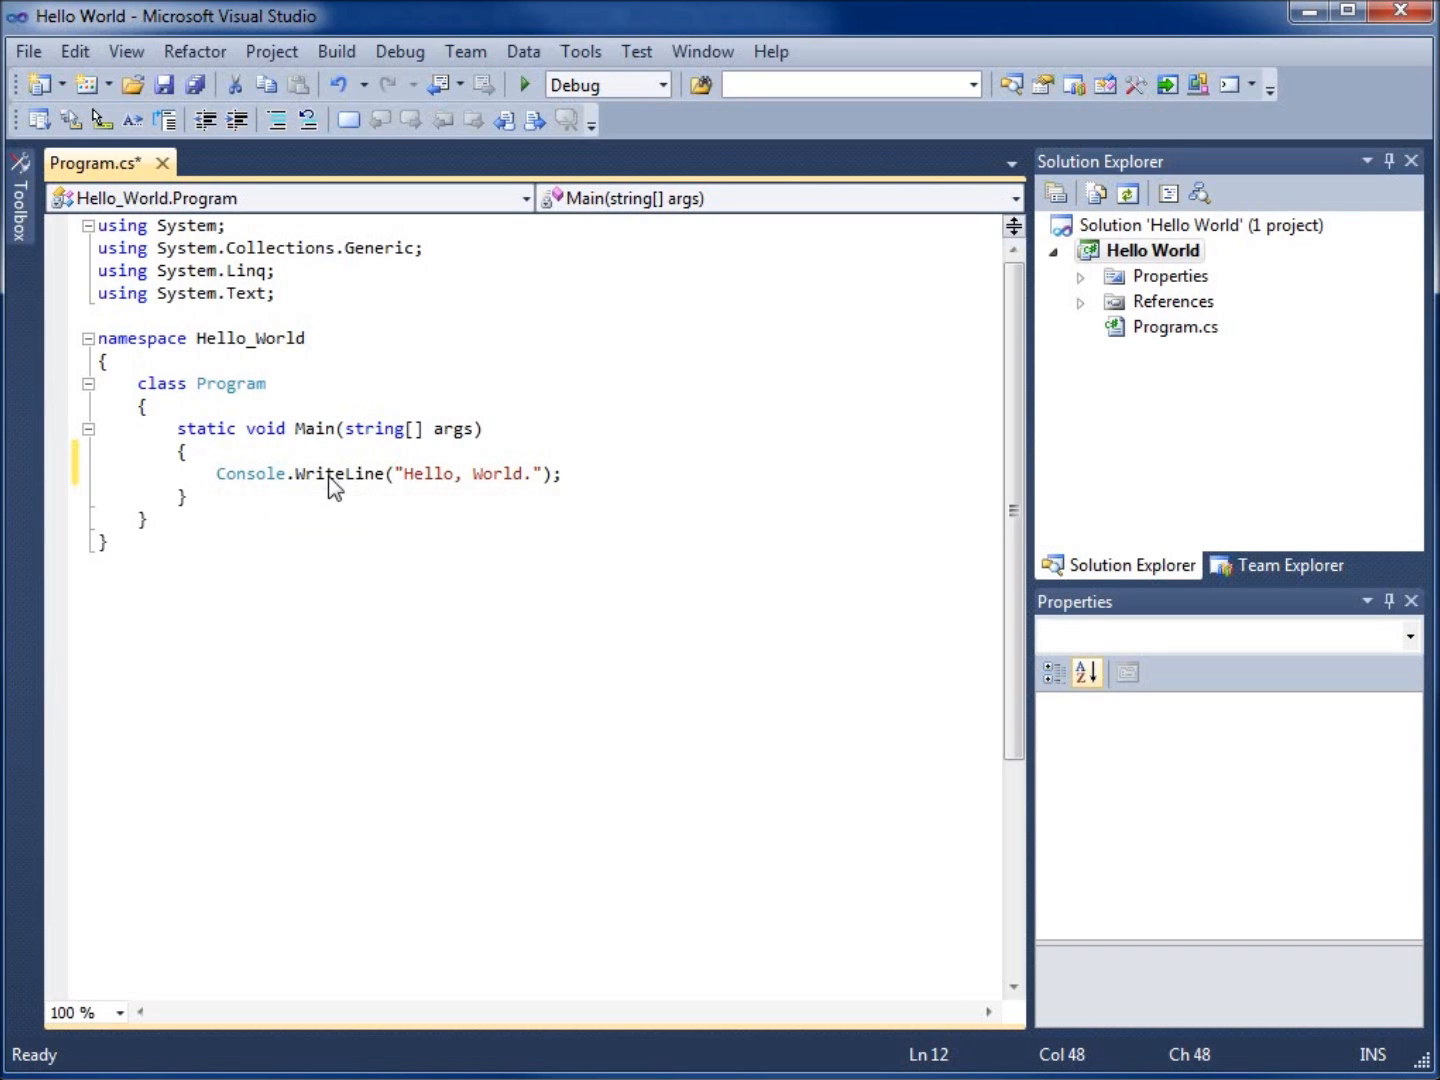
mouse_move(350, 474)
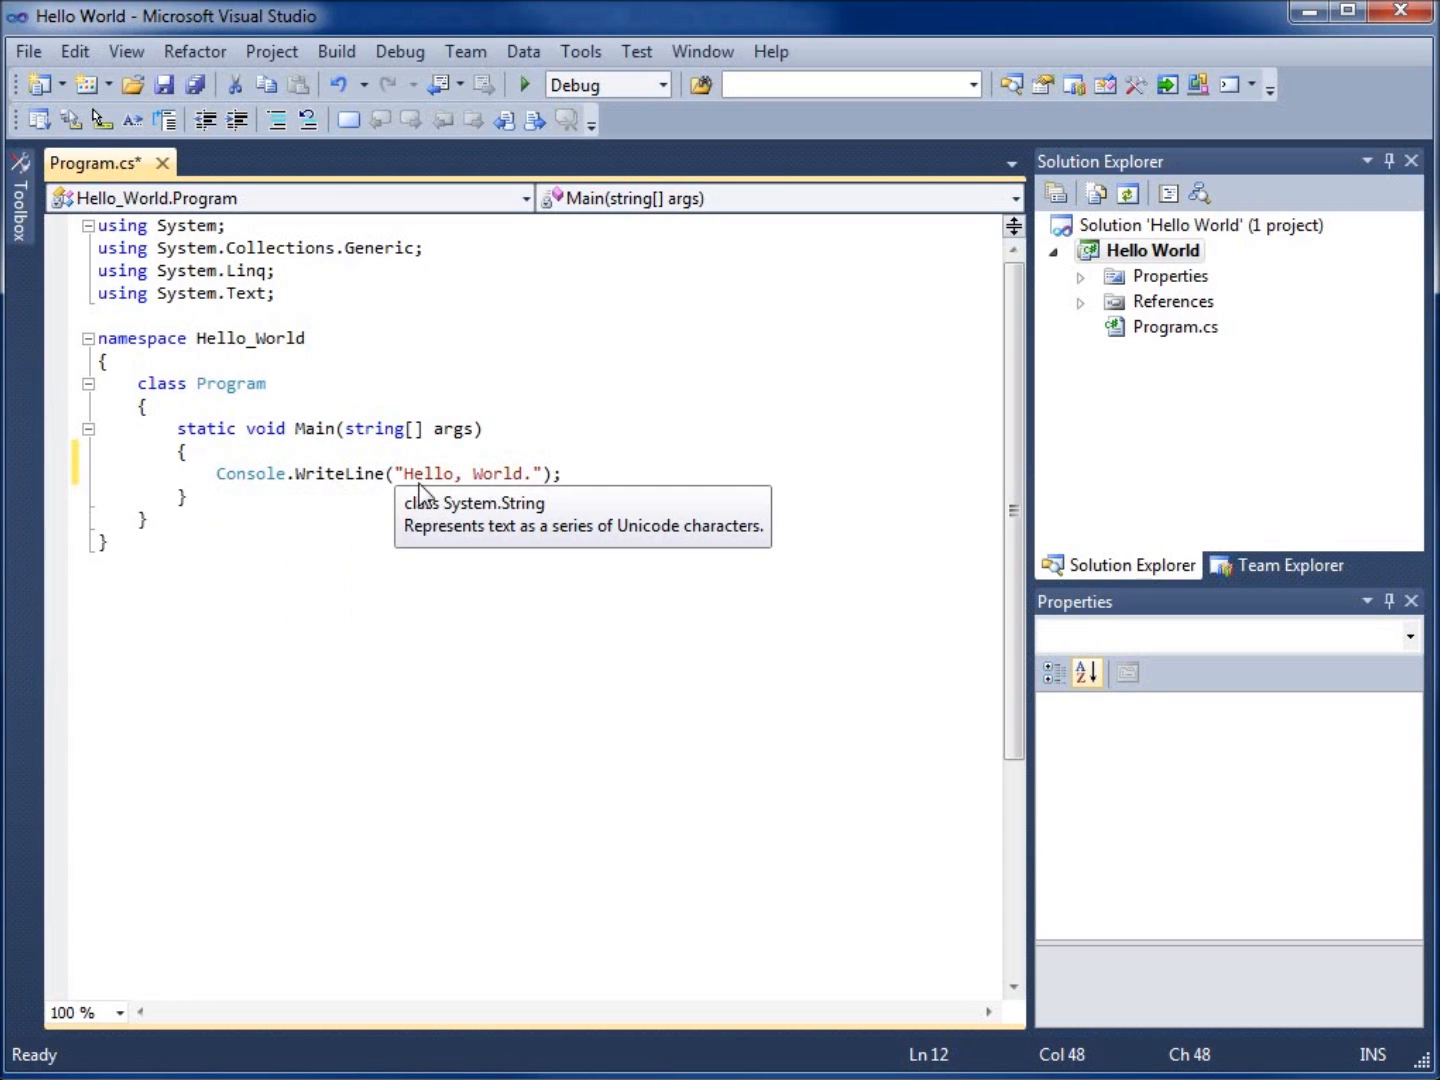
Edit the string literal so the message reads "Hello, World." with a closing period.
double_click(470, 472)
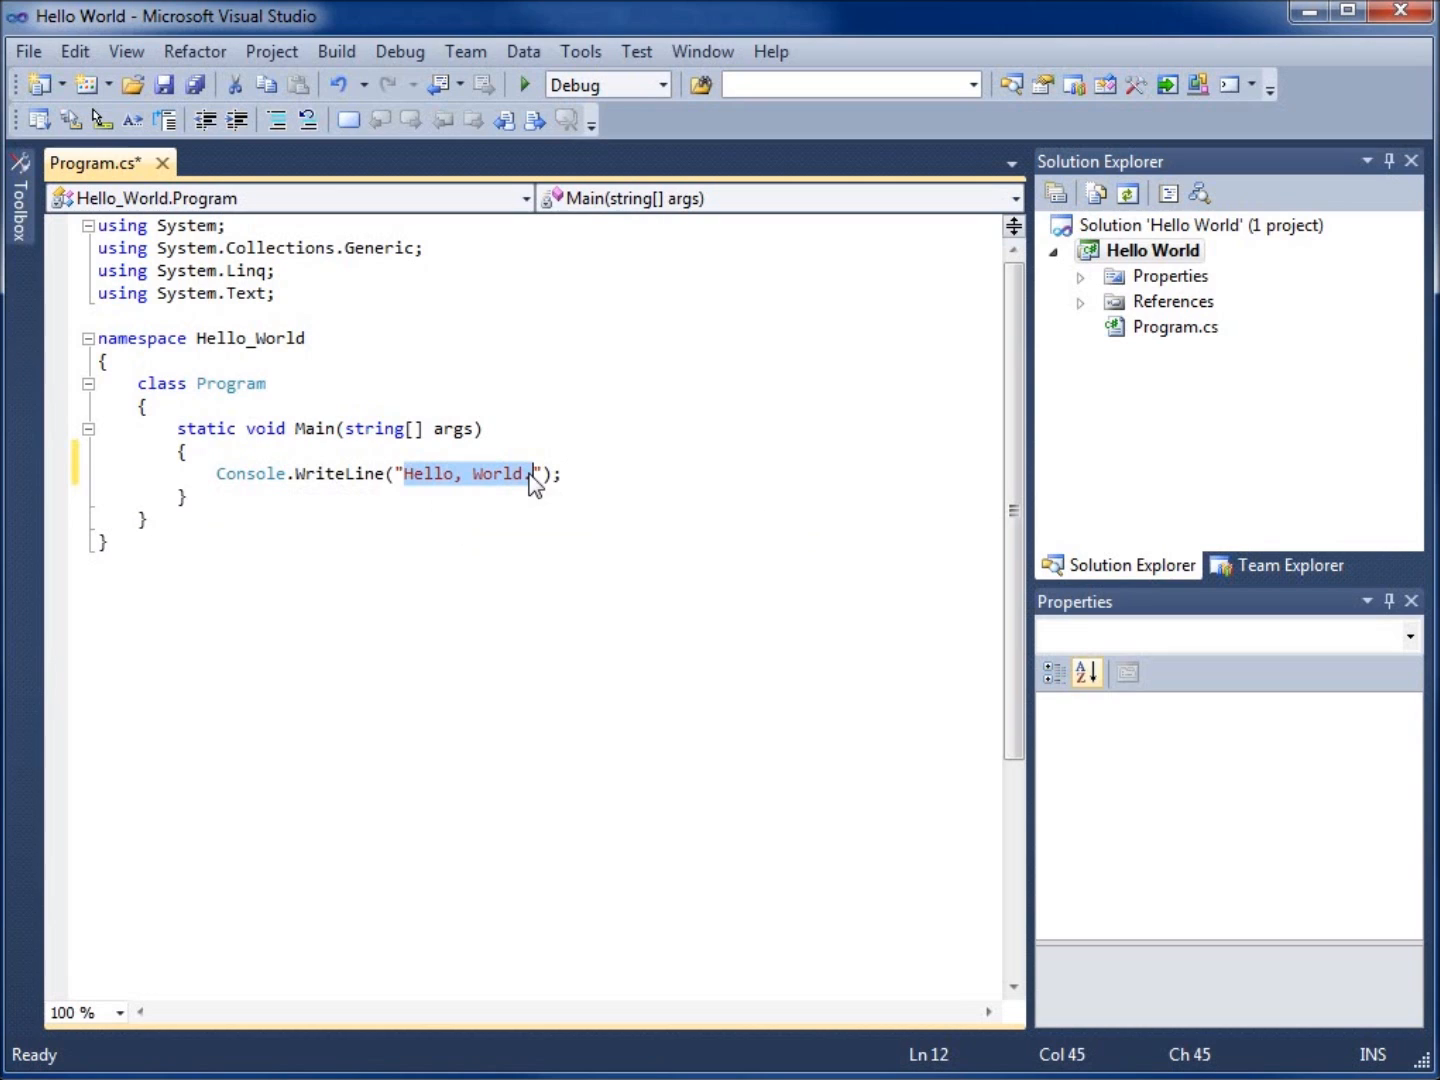
mouse_move(530, 484)
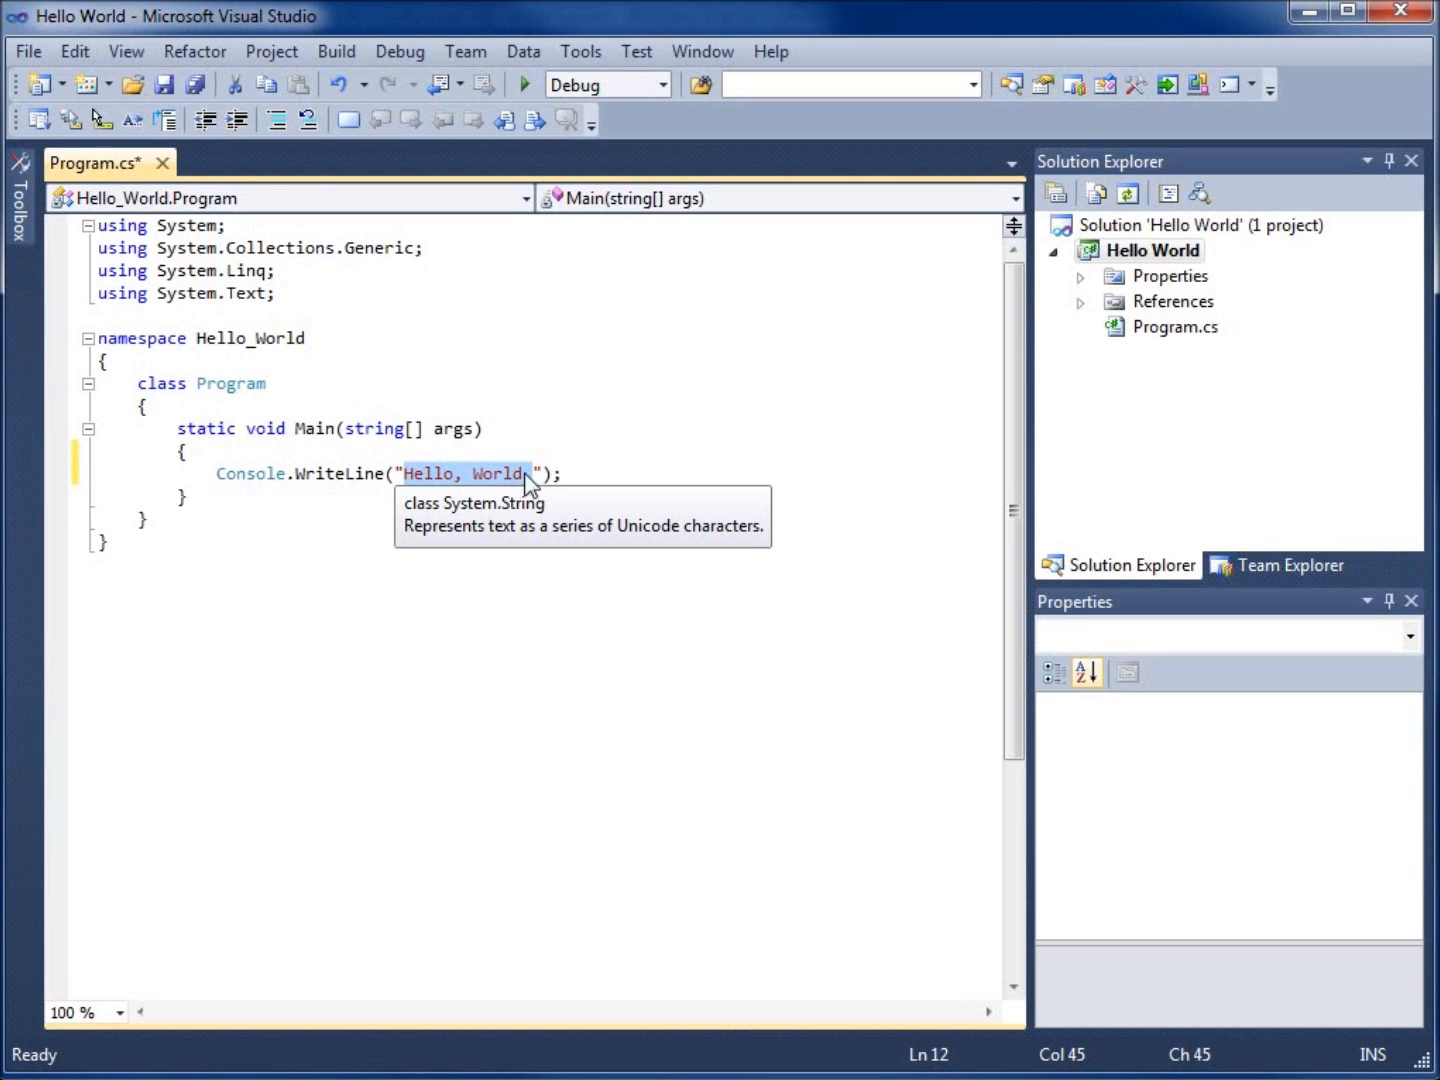
type(".")
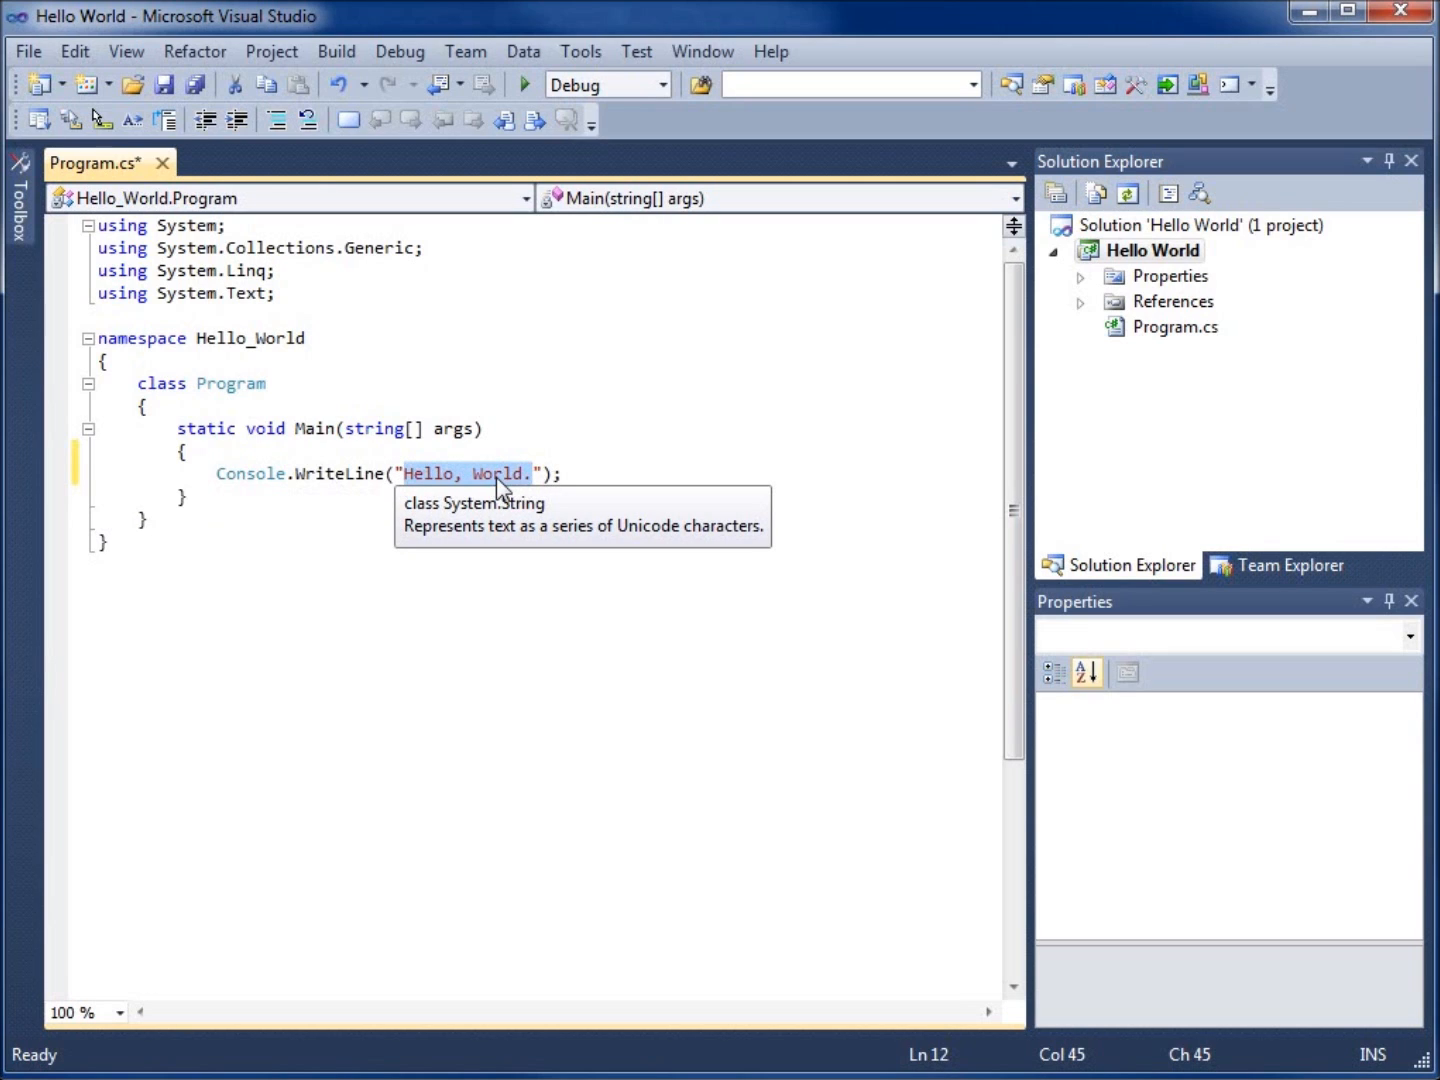
mouse_move(430, 484)
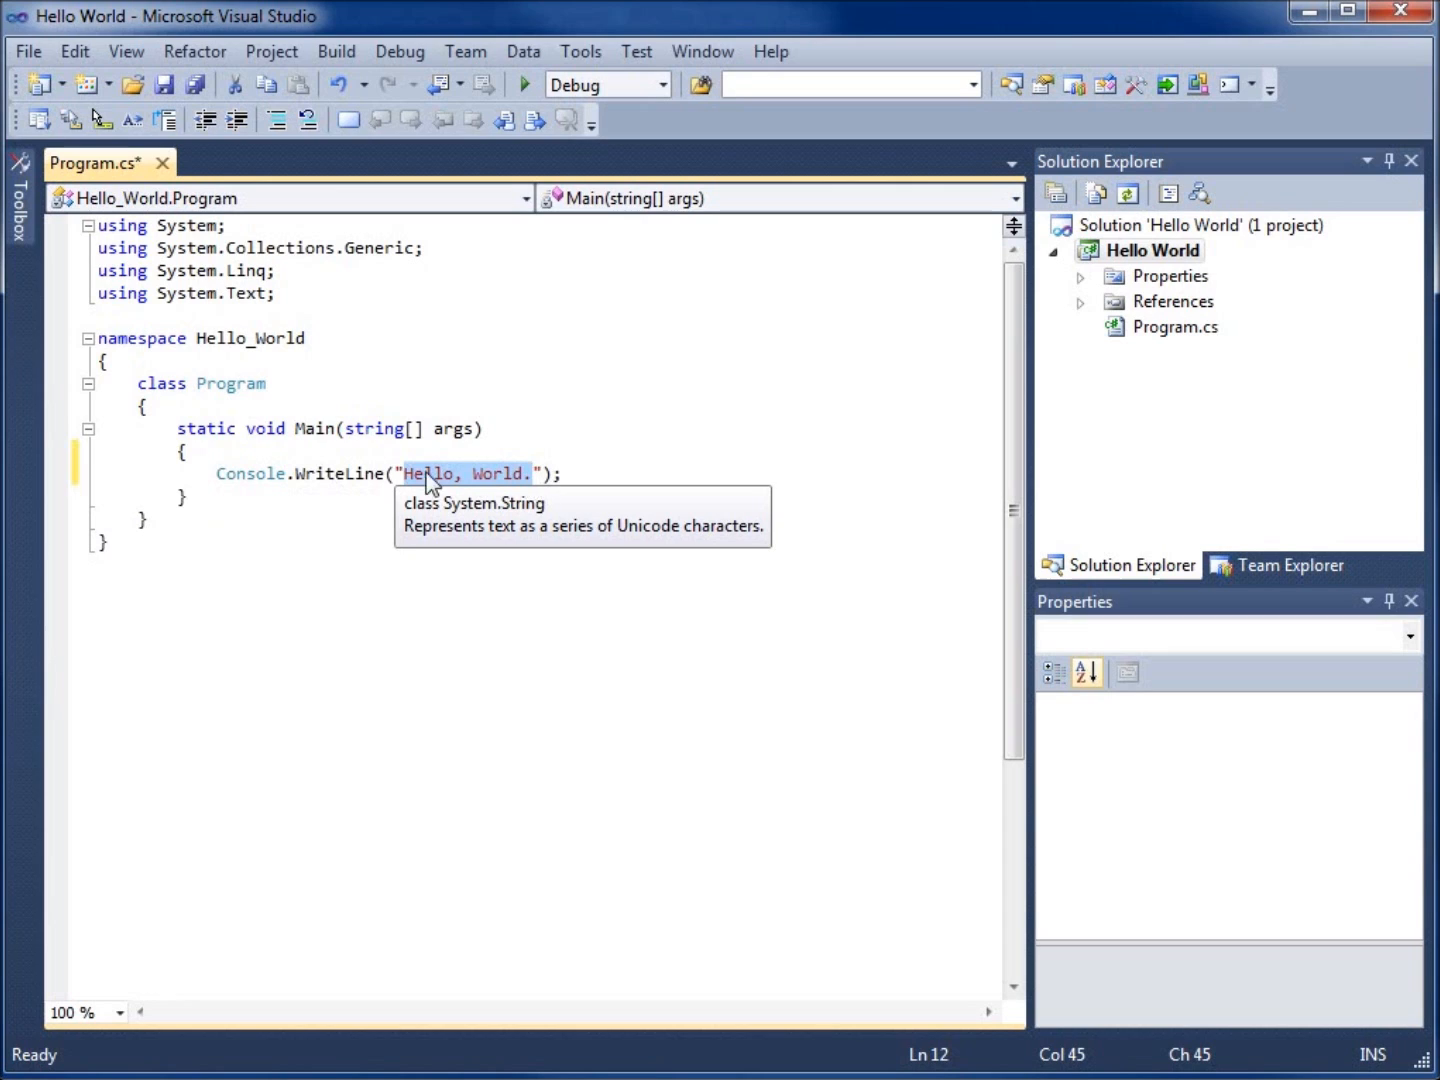
mouse_move(522, 488)
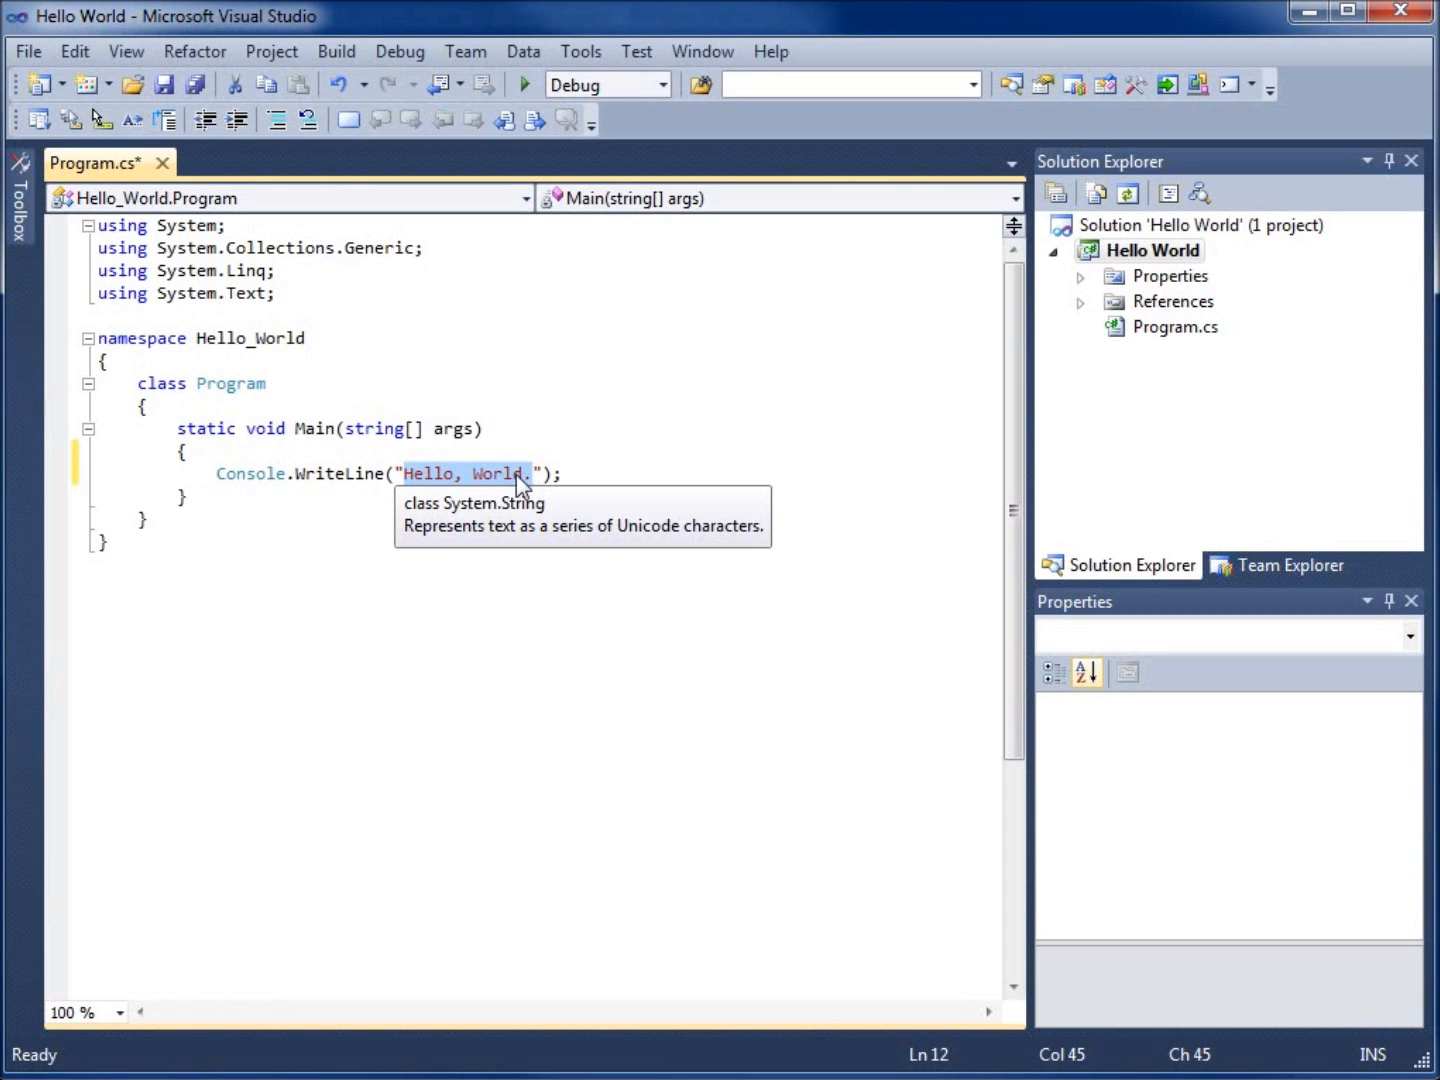
mouse_move(438, 484)
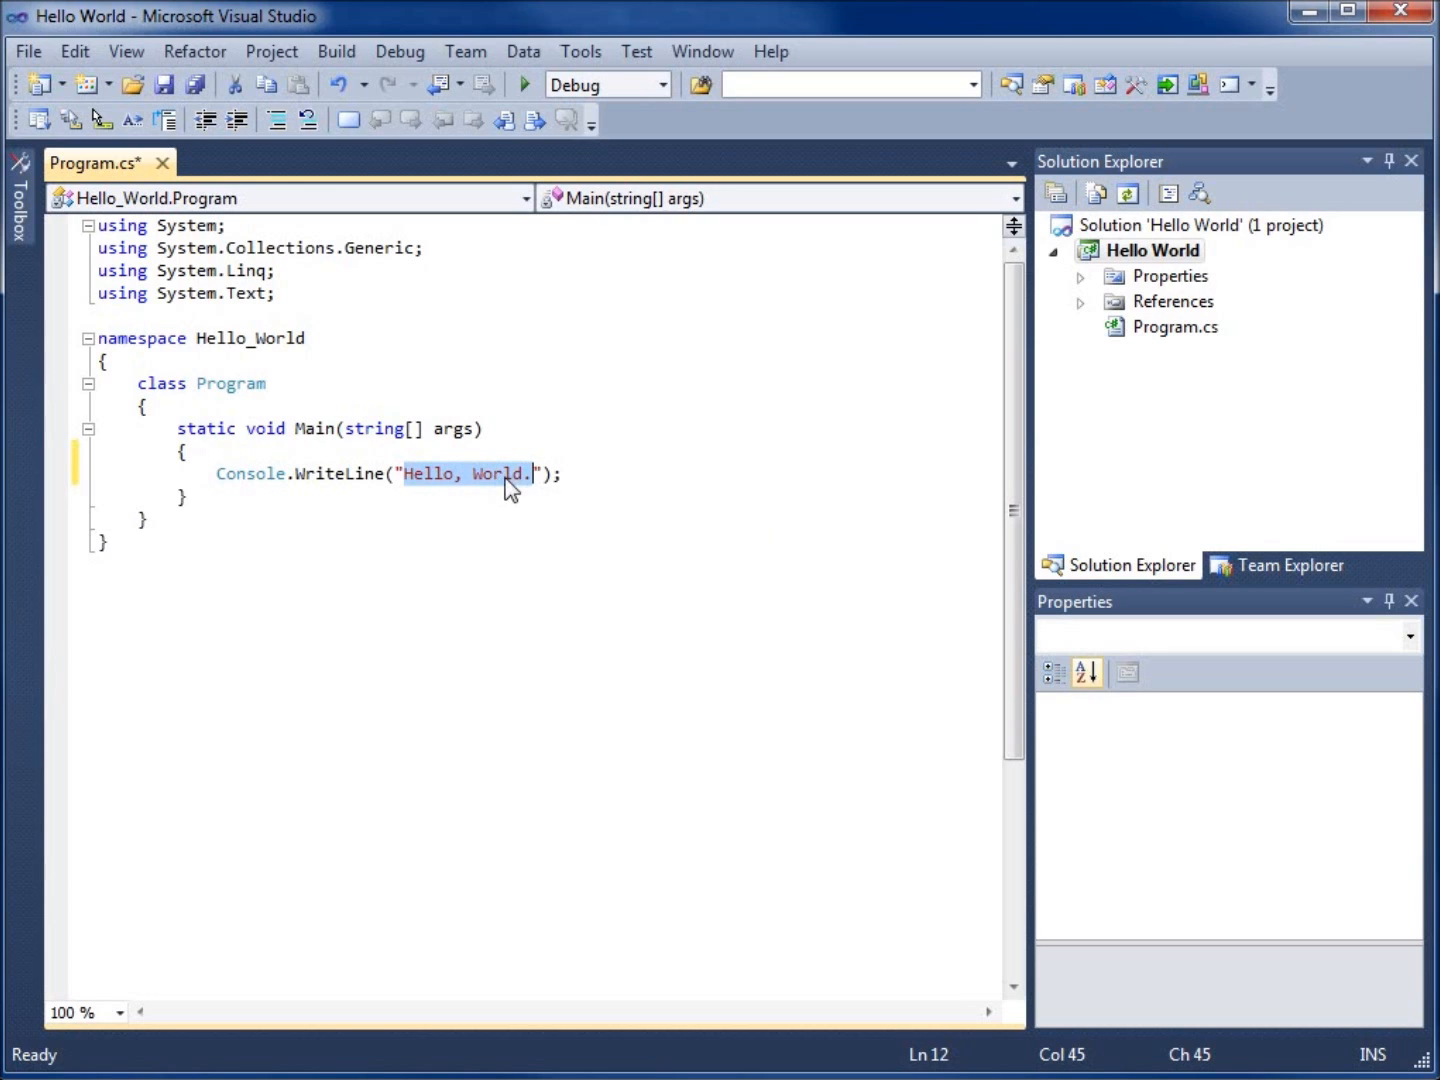
mouse_move(452, 492)
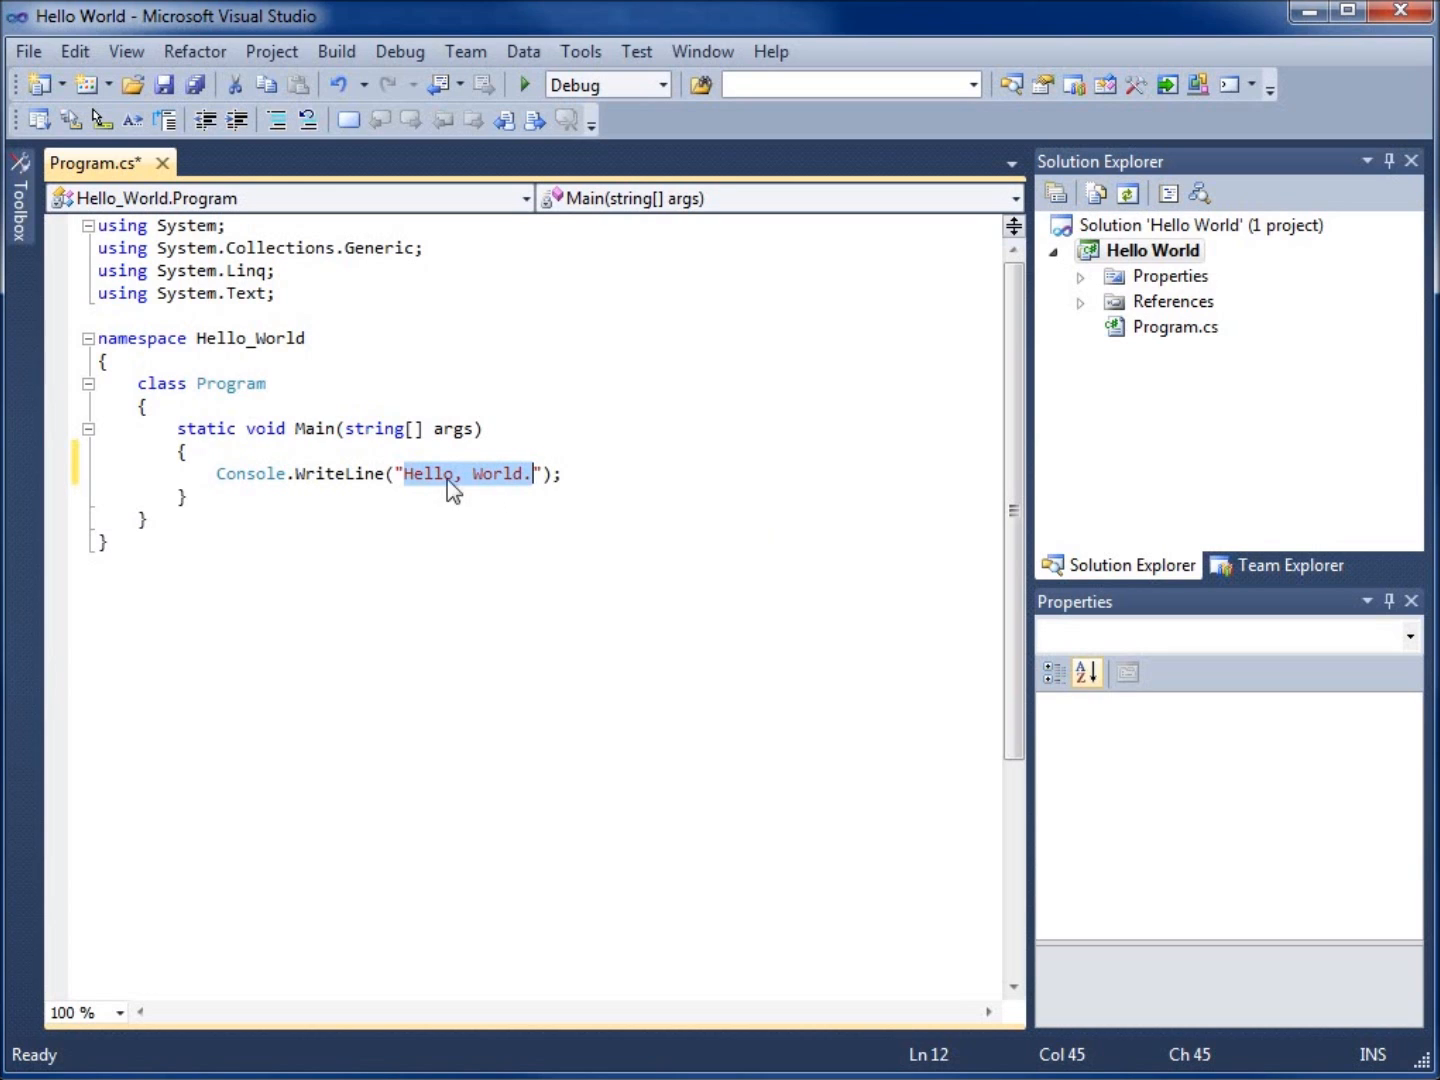
mouse_move(500, 498)
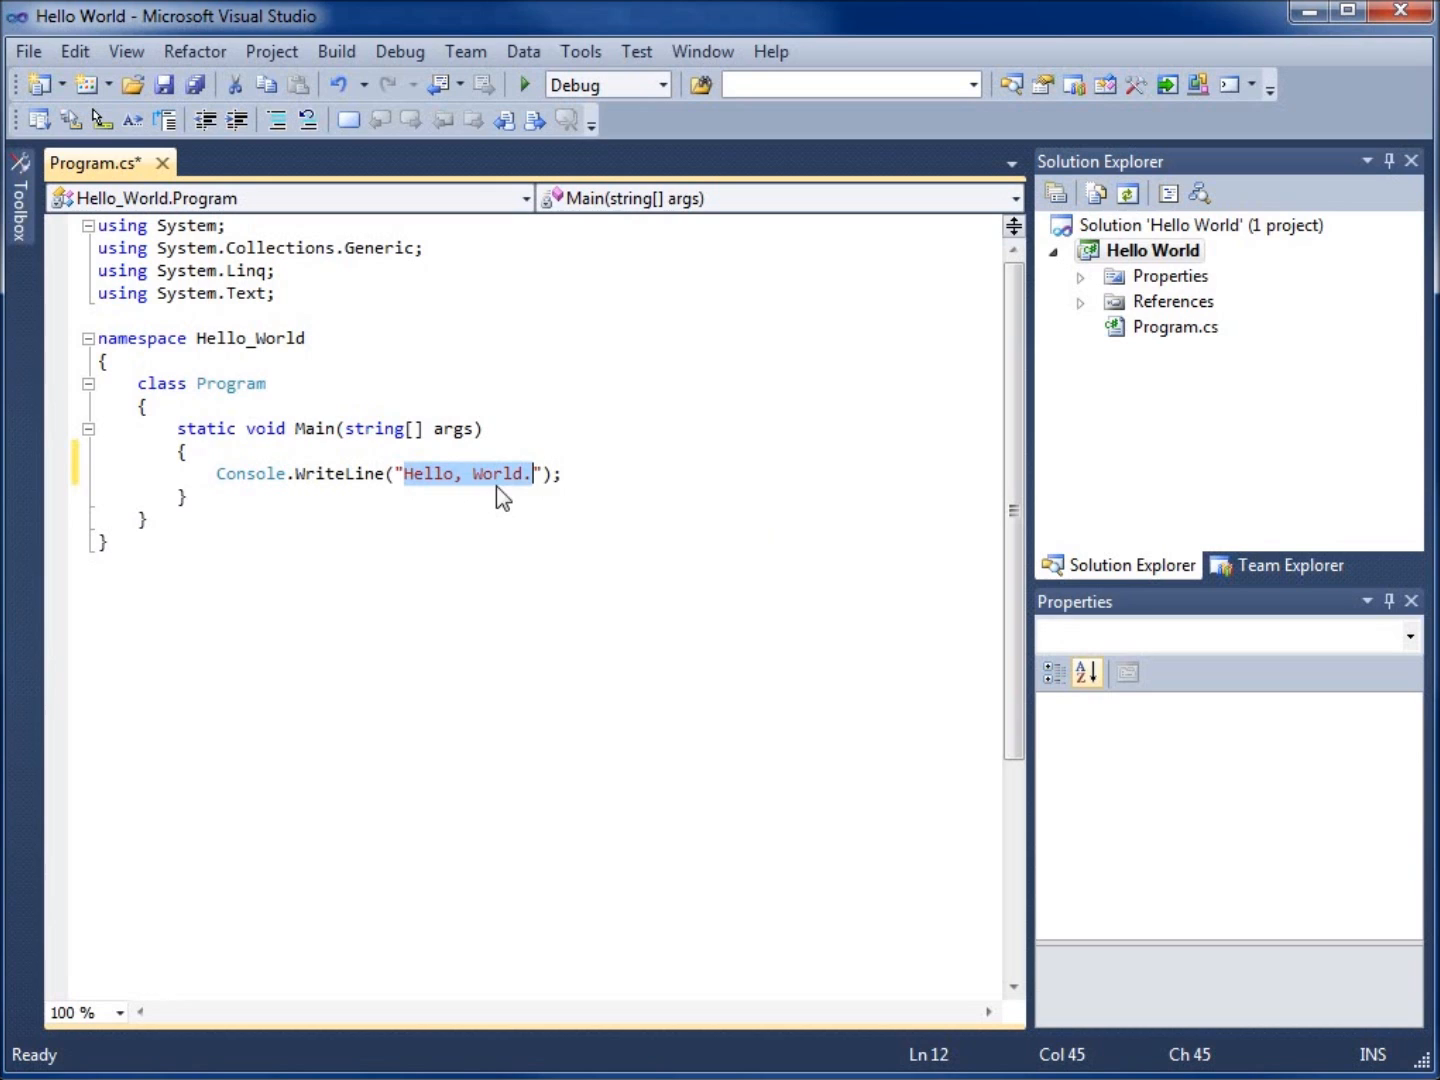
left_click(564, 472)
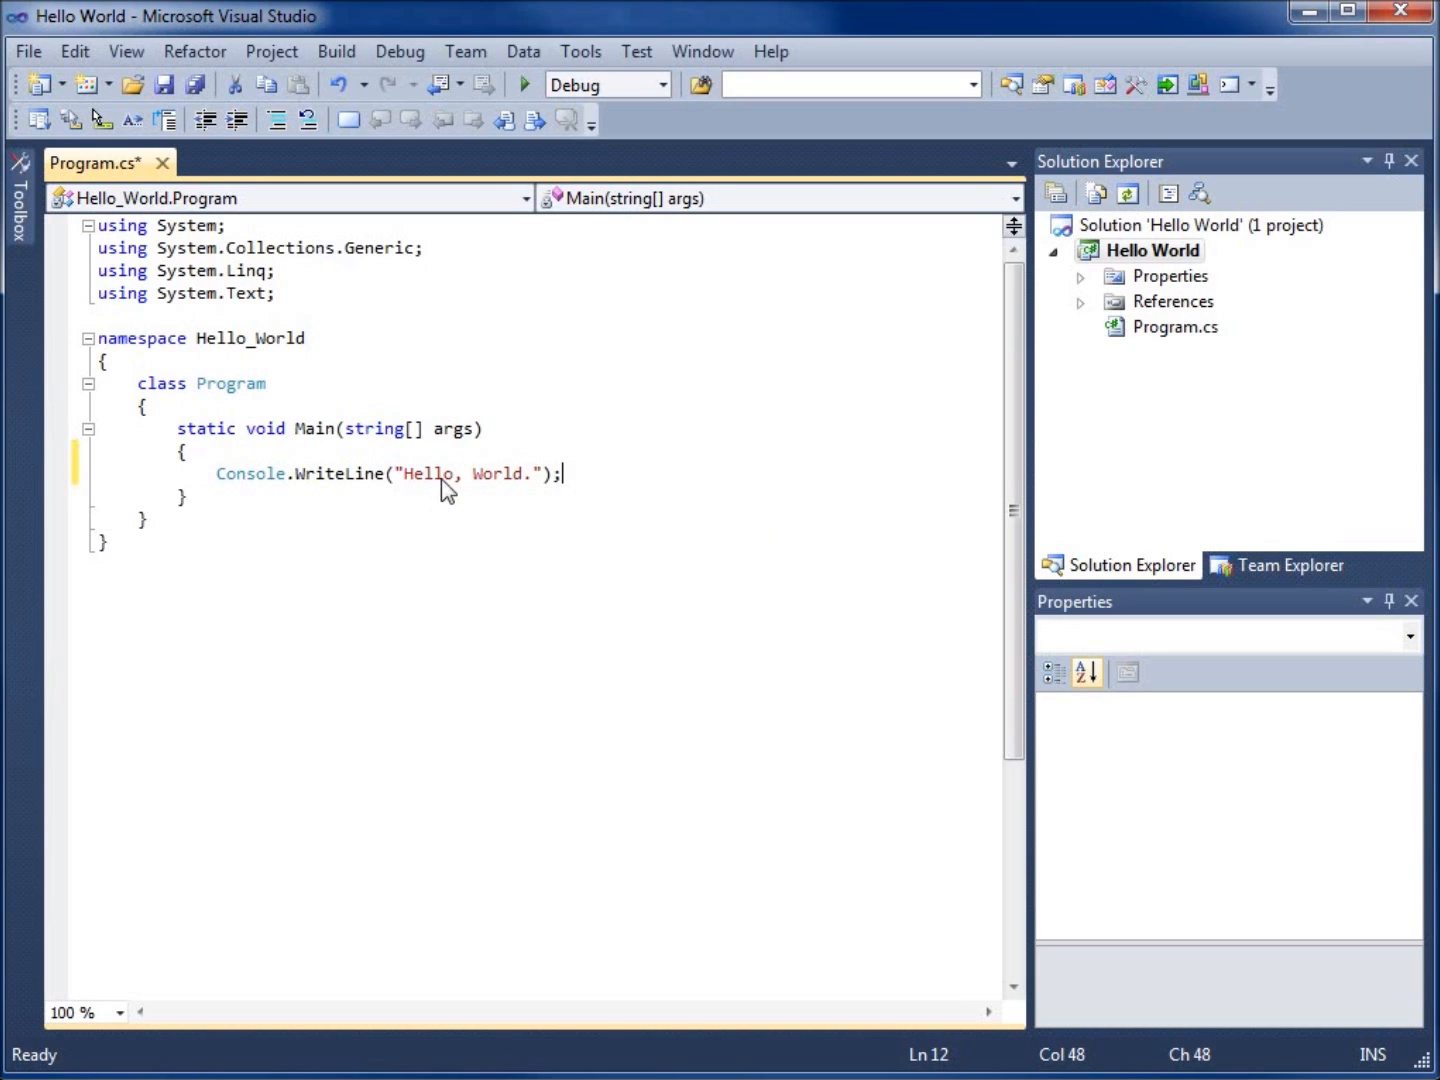
mouse_move(624, 544)
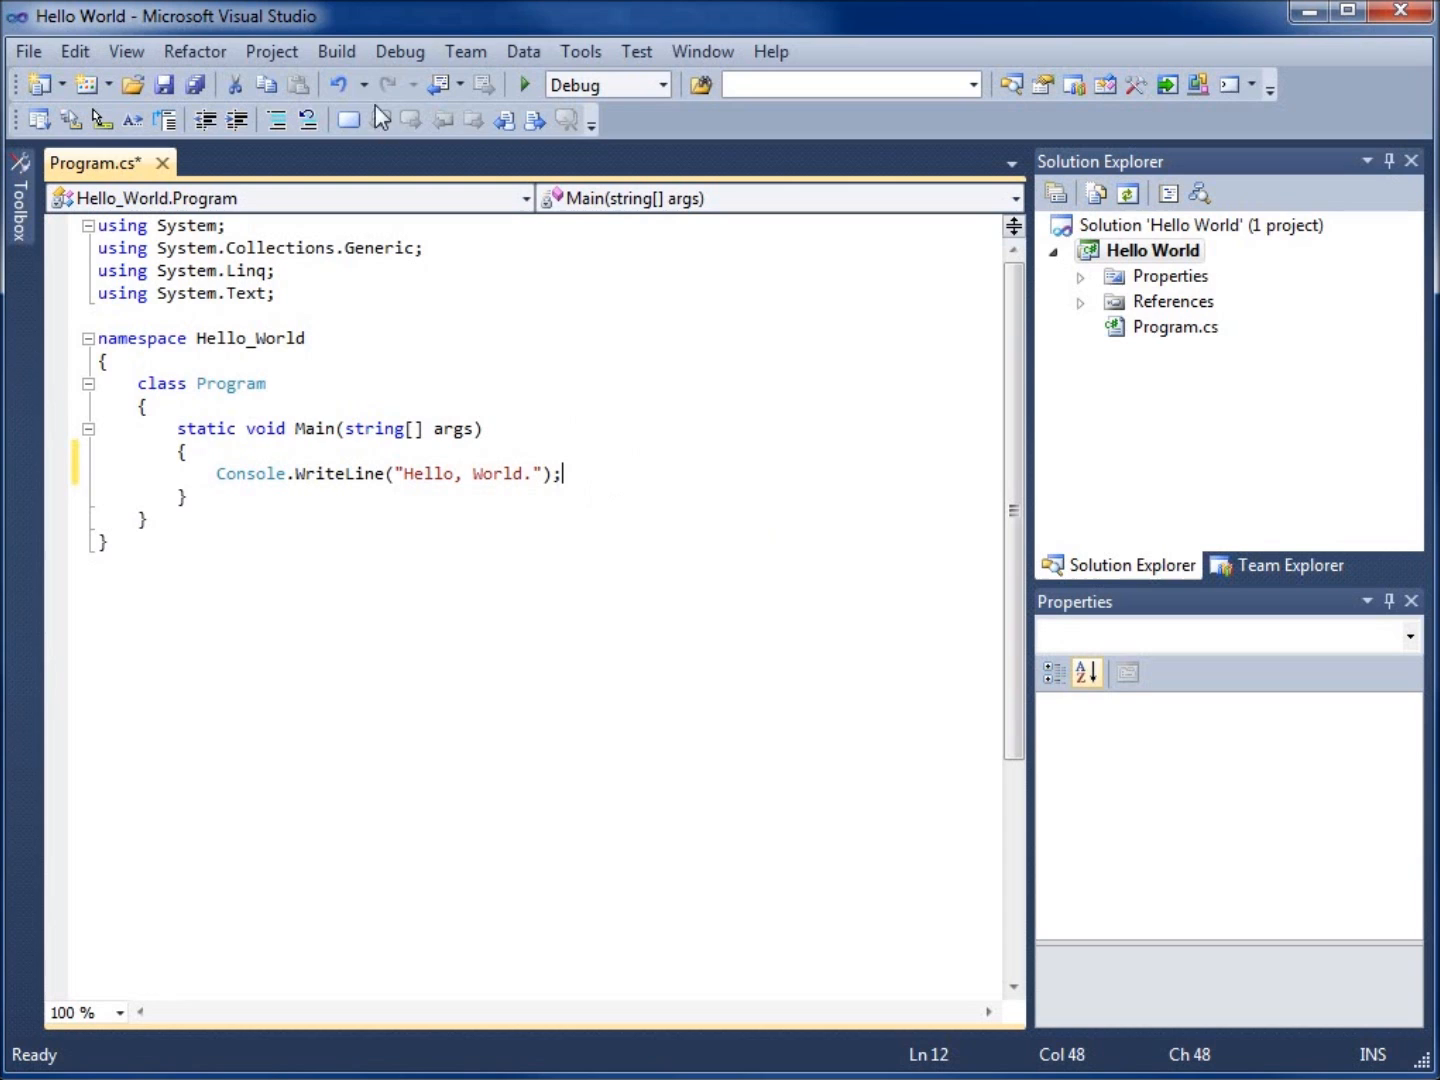
Build the Hello World solution via Build Solution and confirm it succeeded.
left_click(336, 52)
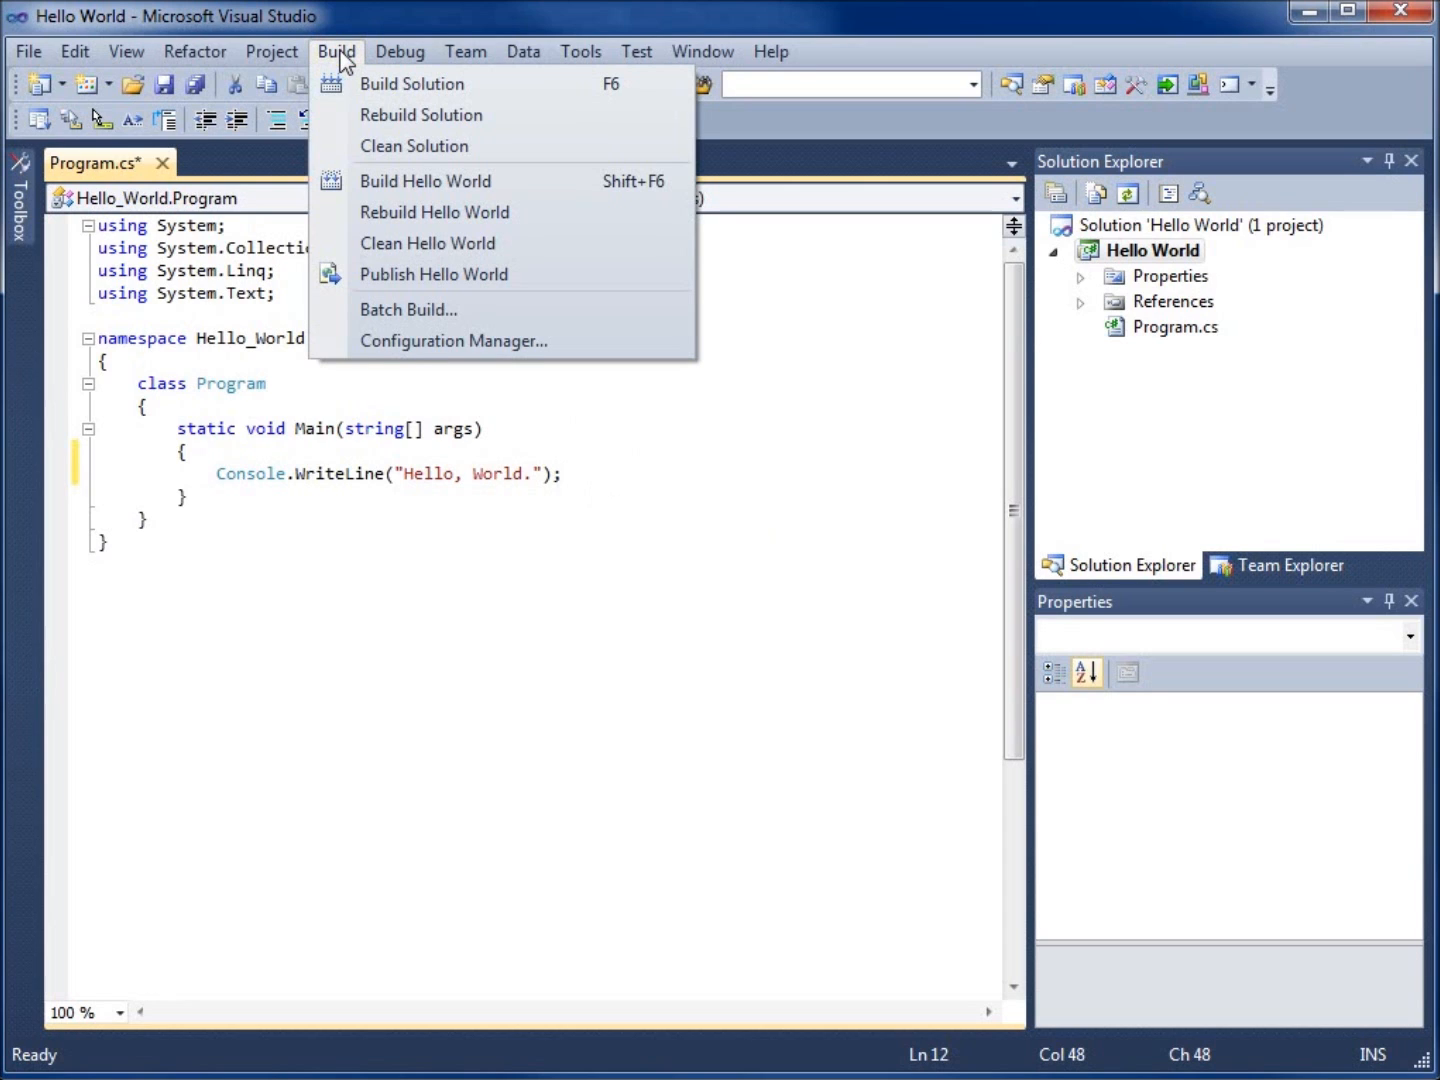
left_click(412, 84)
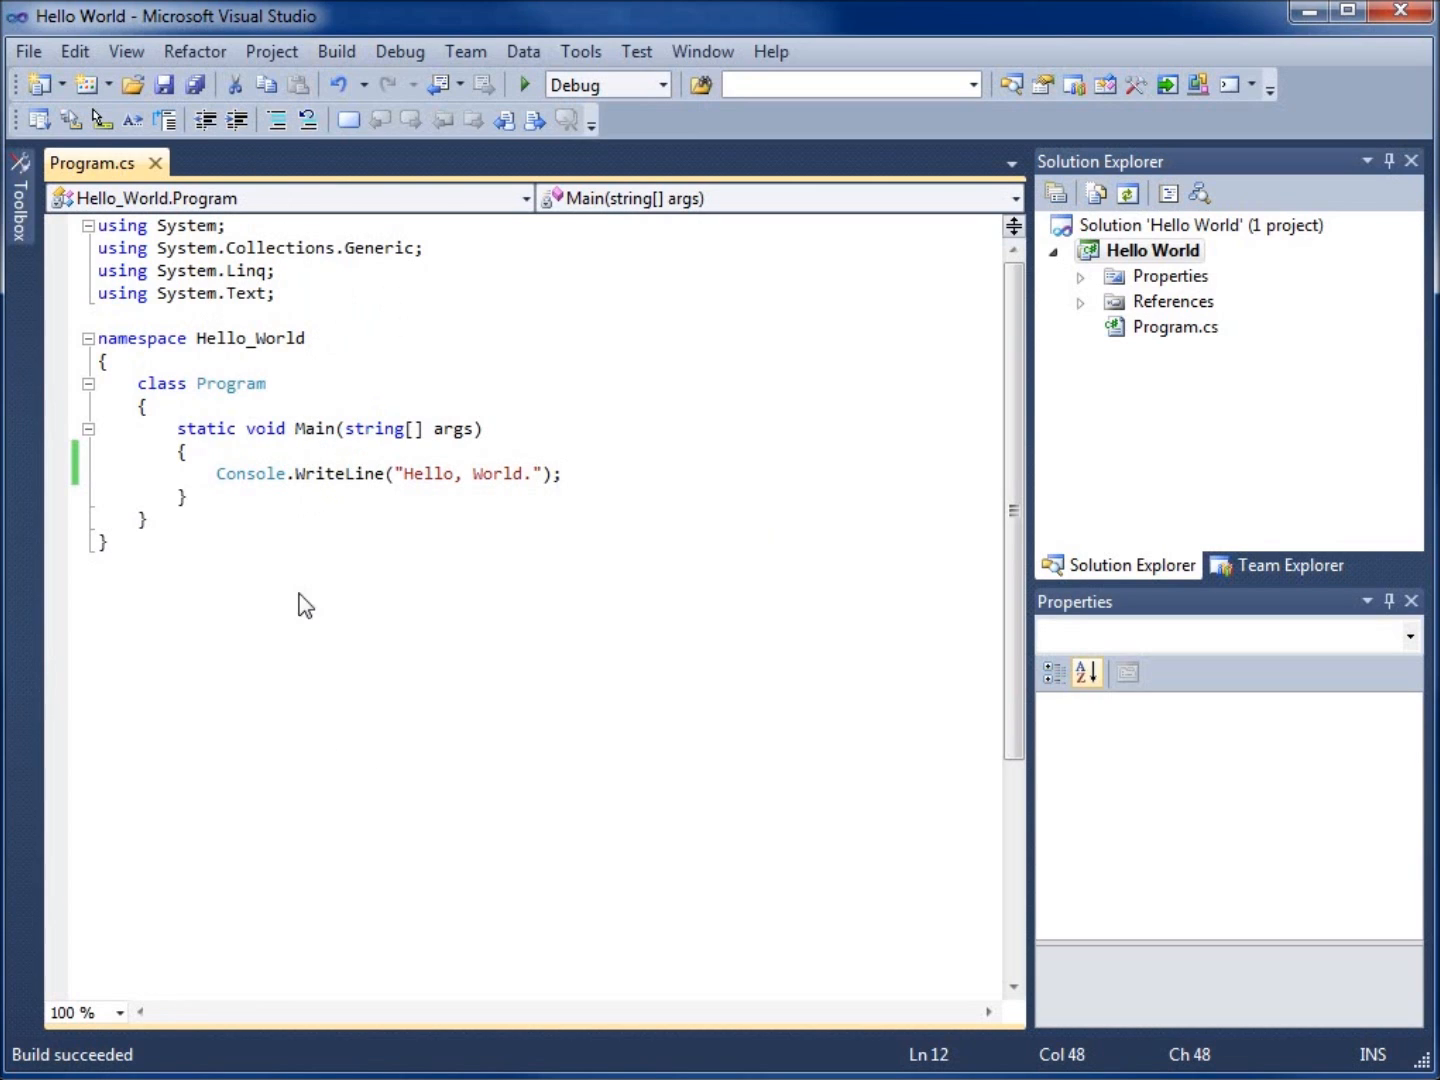
mouse_move(290, 338)
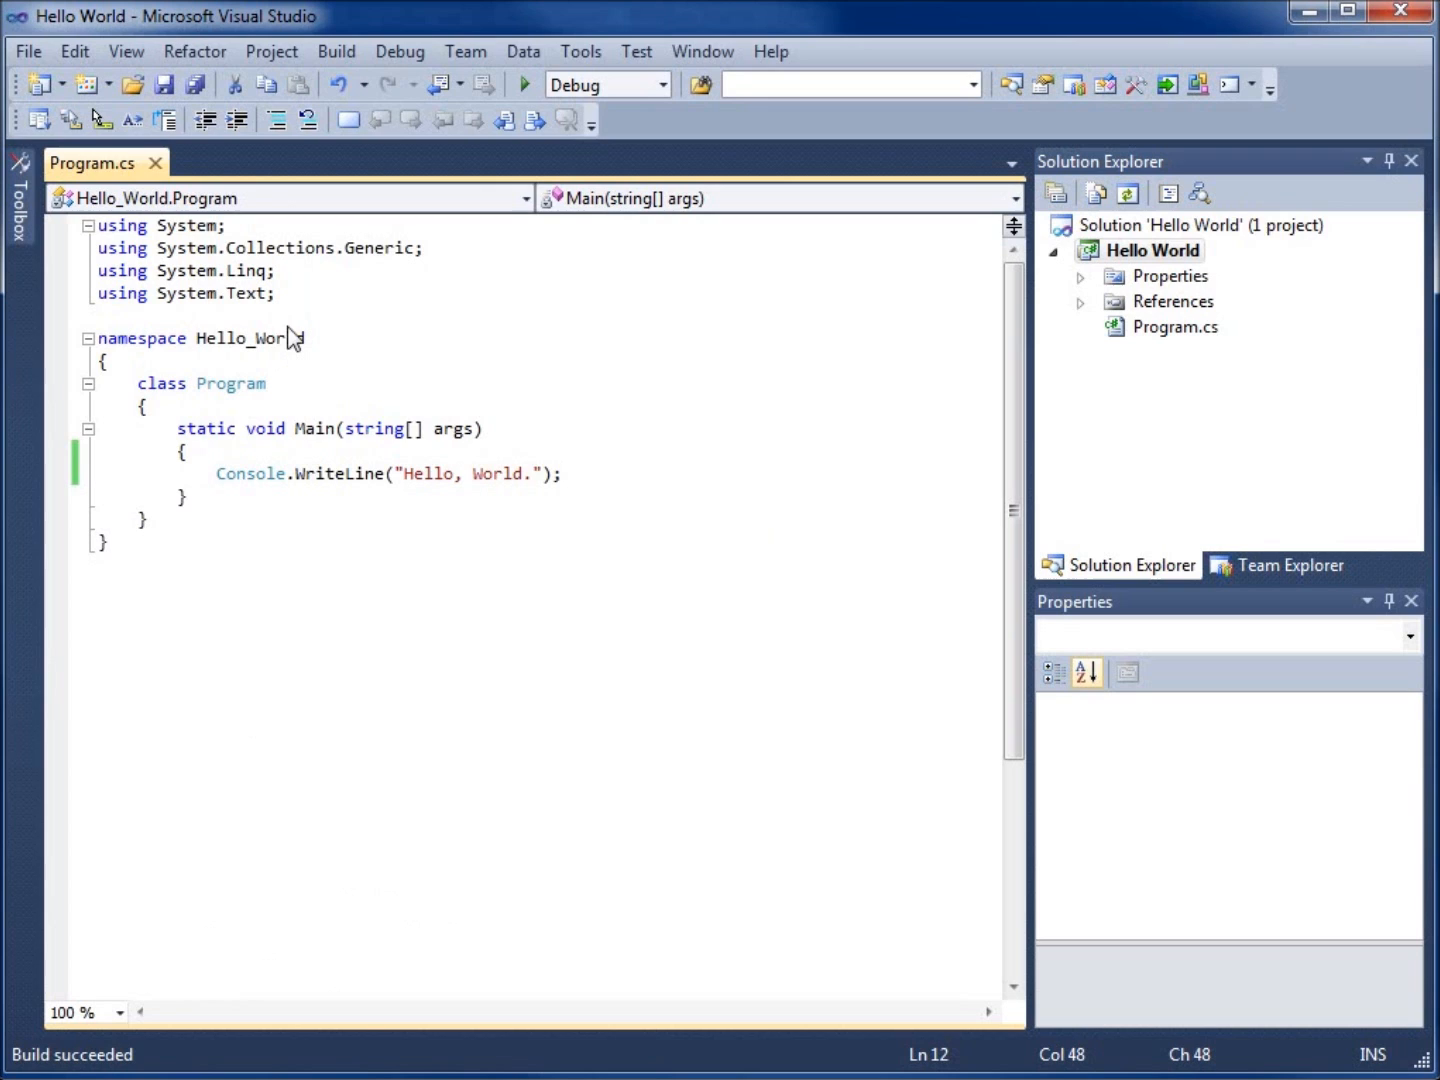
left_click(400, 52)
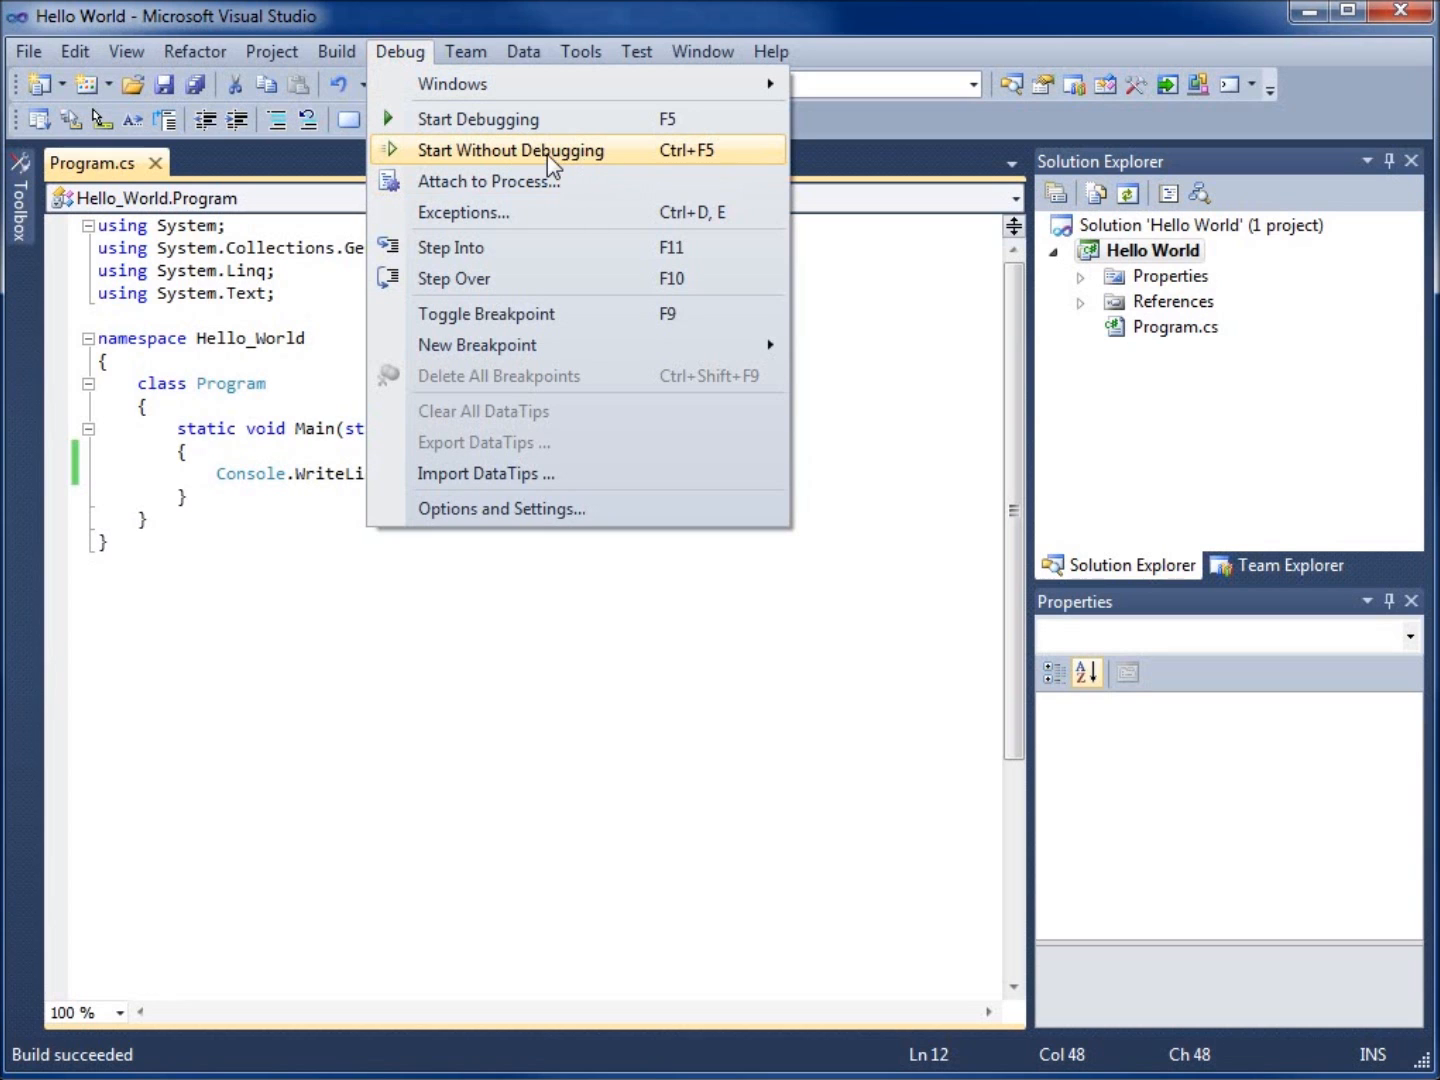
Start Without Debugging so the console prints 'Hello, World.', then dismiss the console window.
left_click(512, 150)
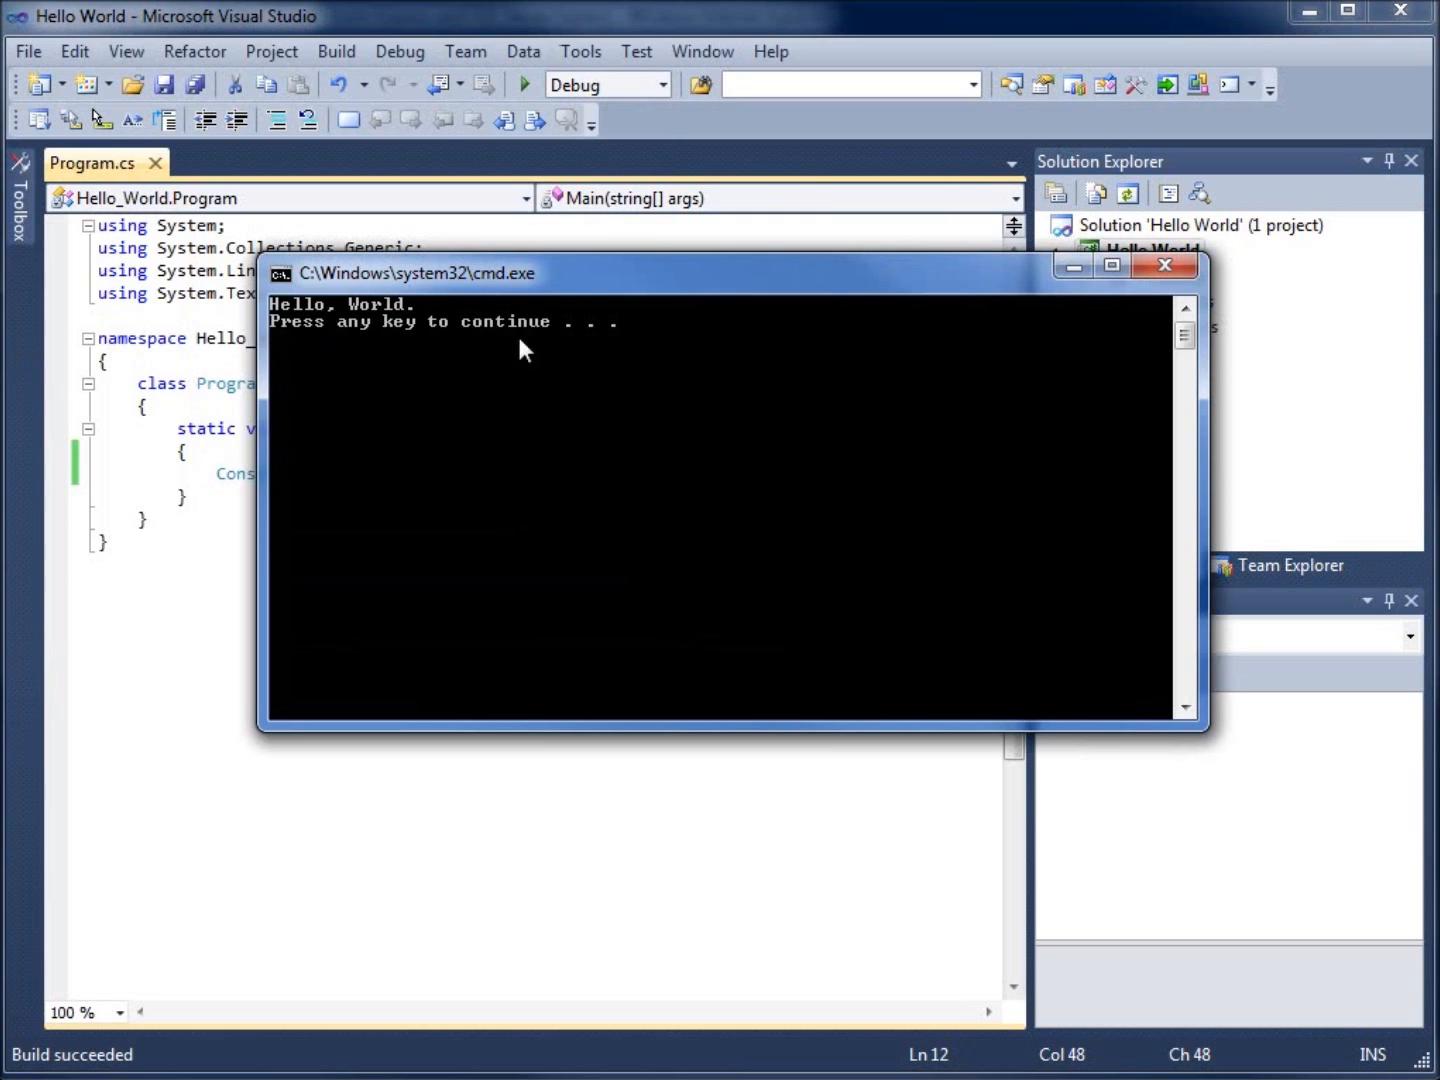
mouse_move(388, 342)
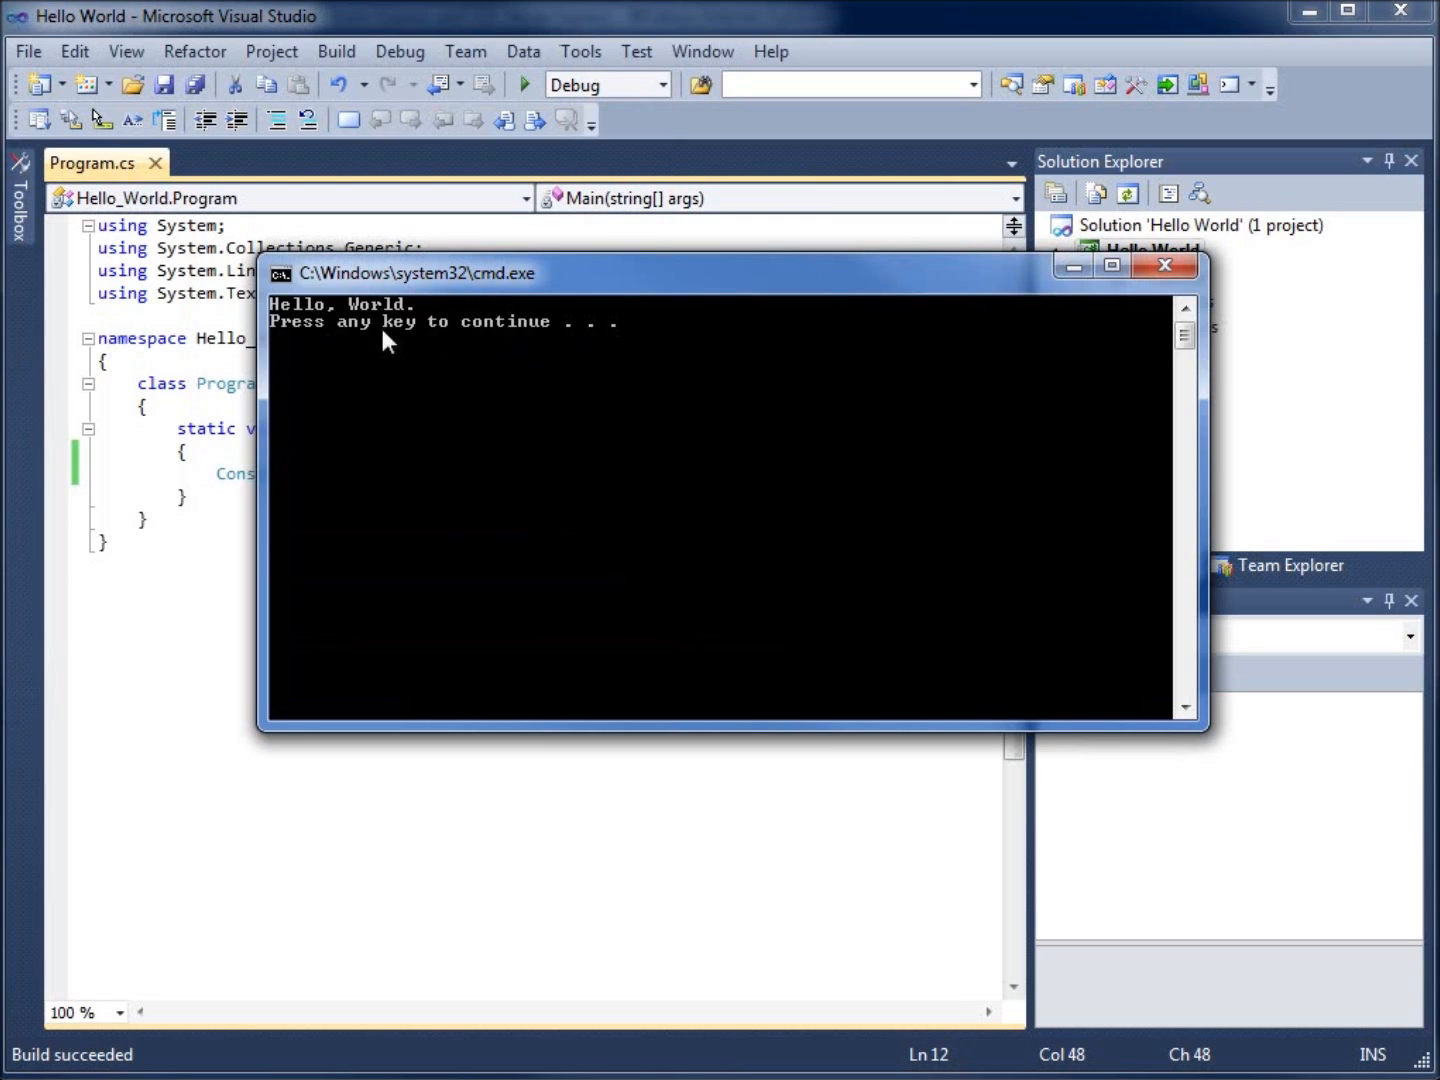
mouse_move(602, 344)
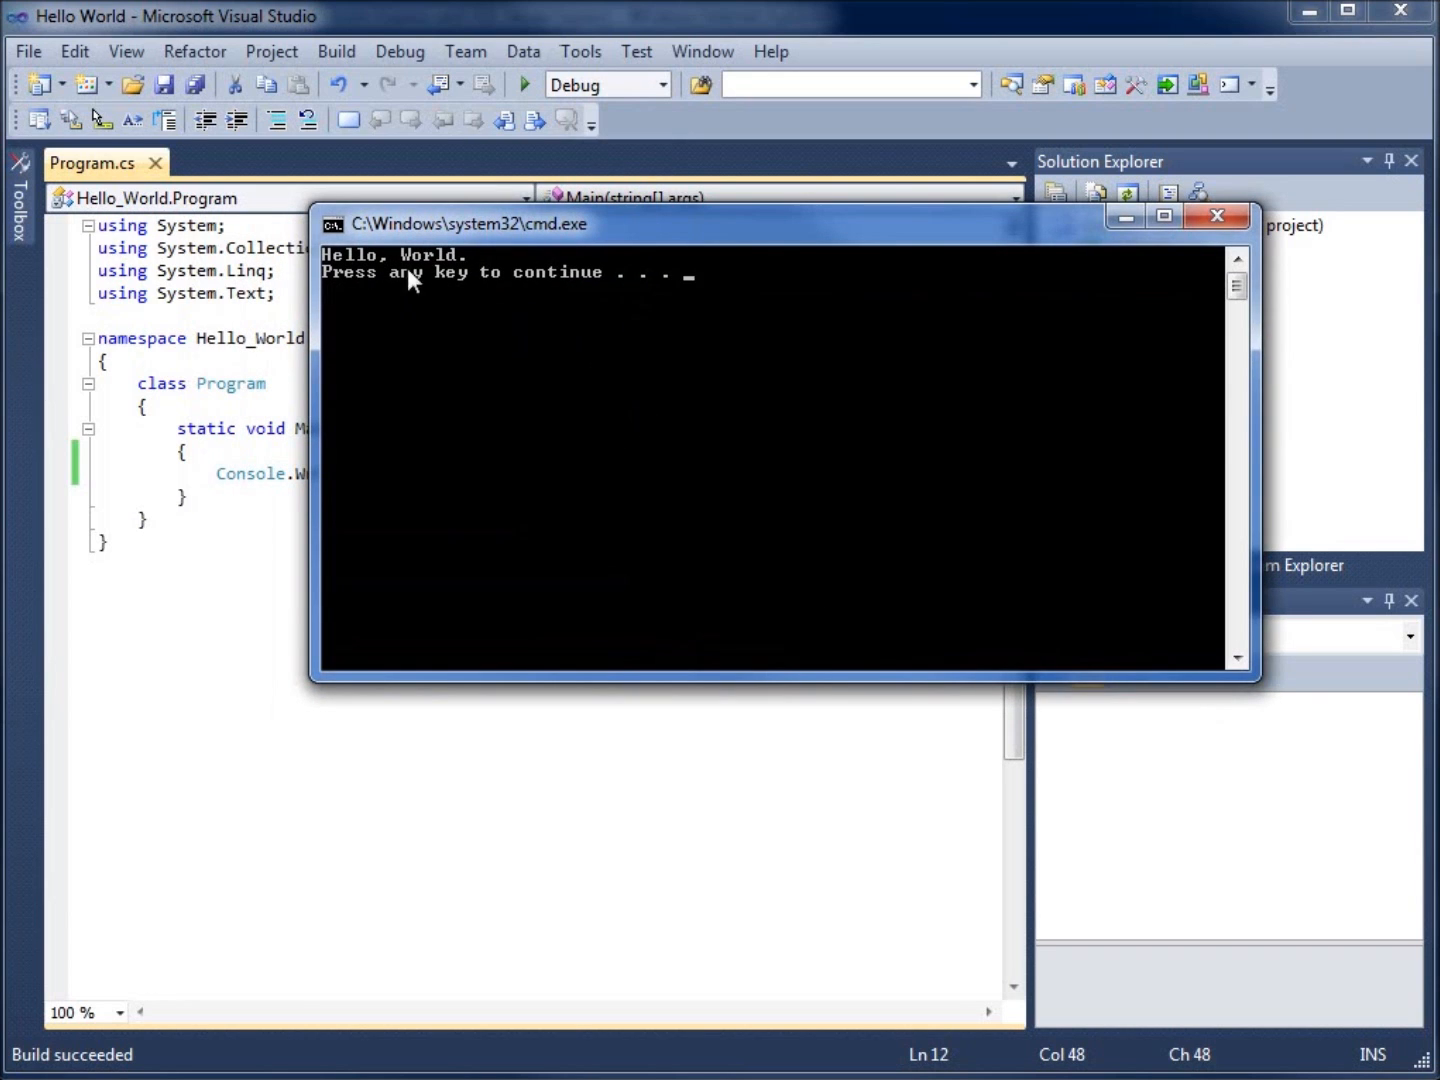
left_click_drag(470, 224, 736, 314)
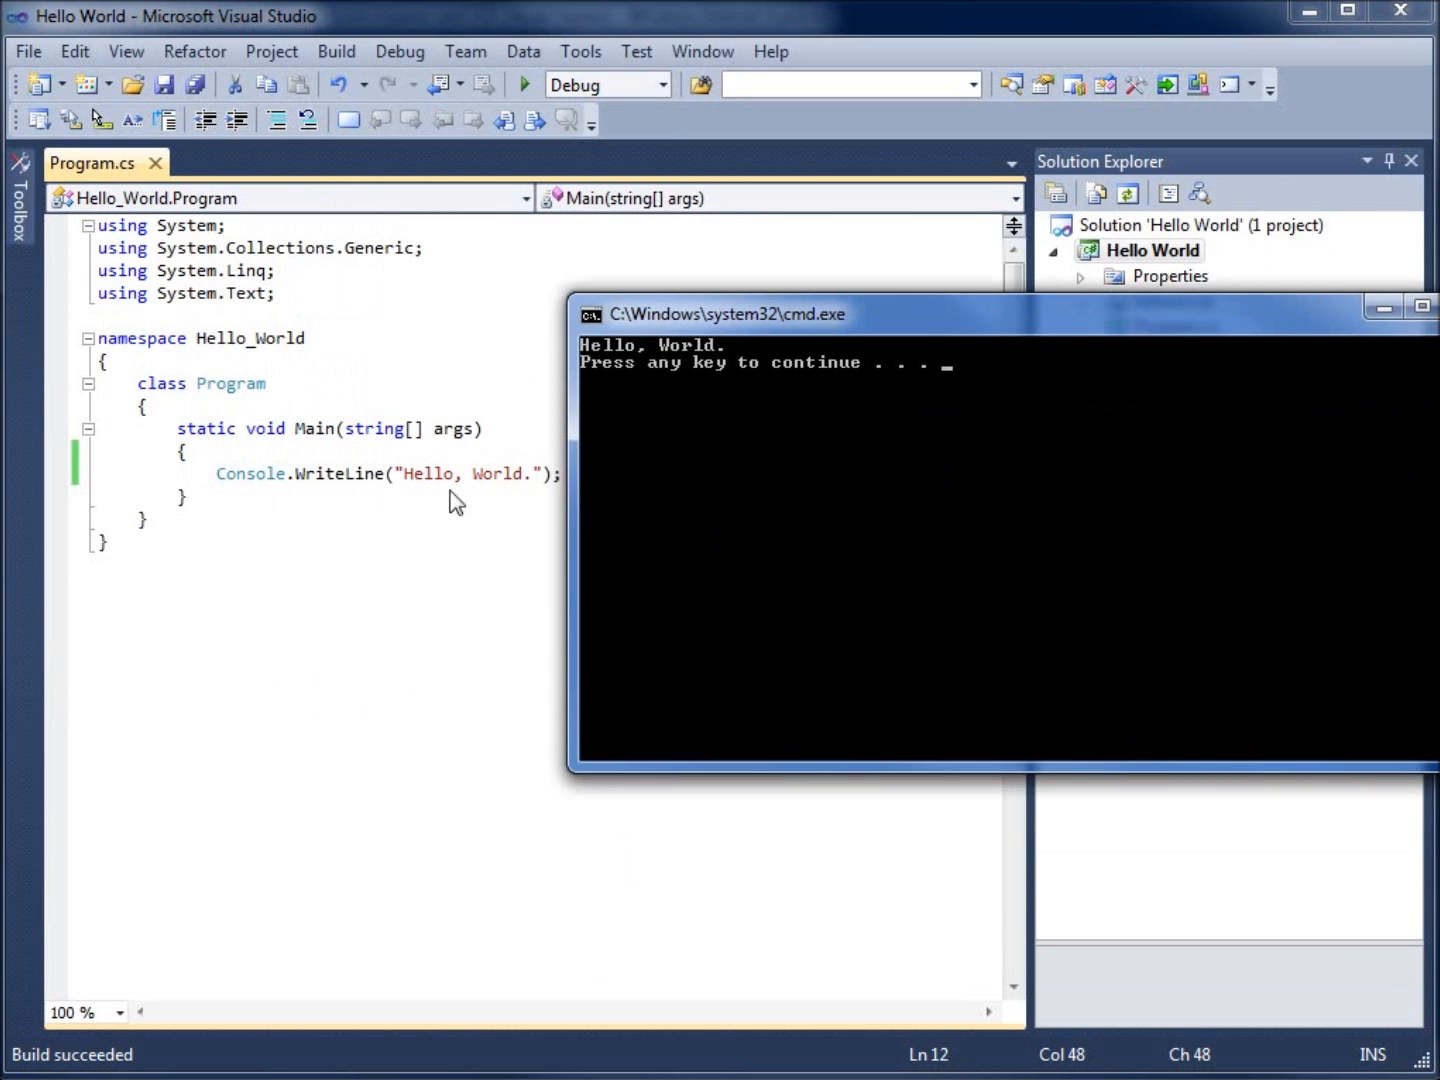
mouse_move(790, 418)
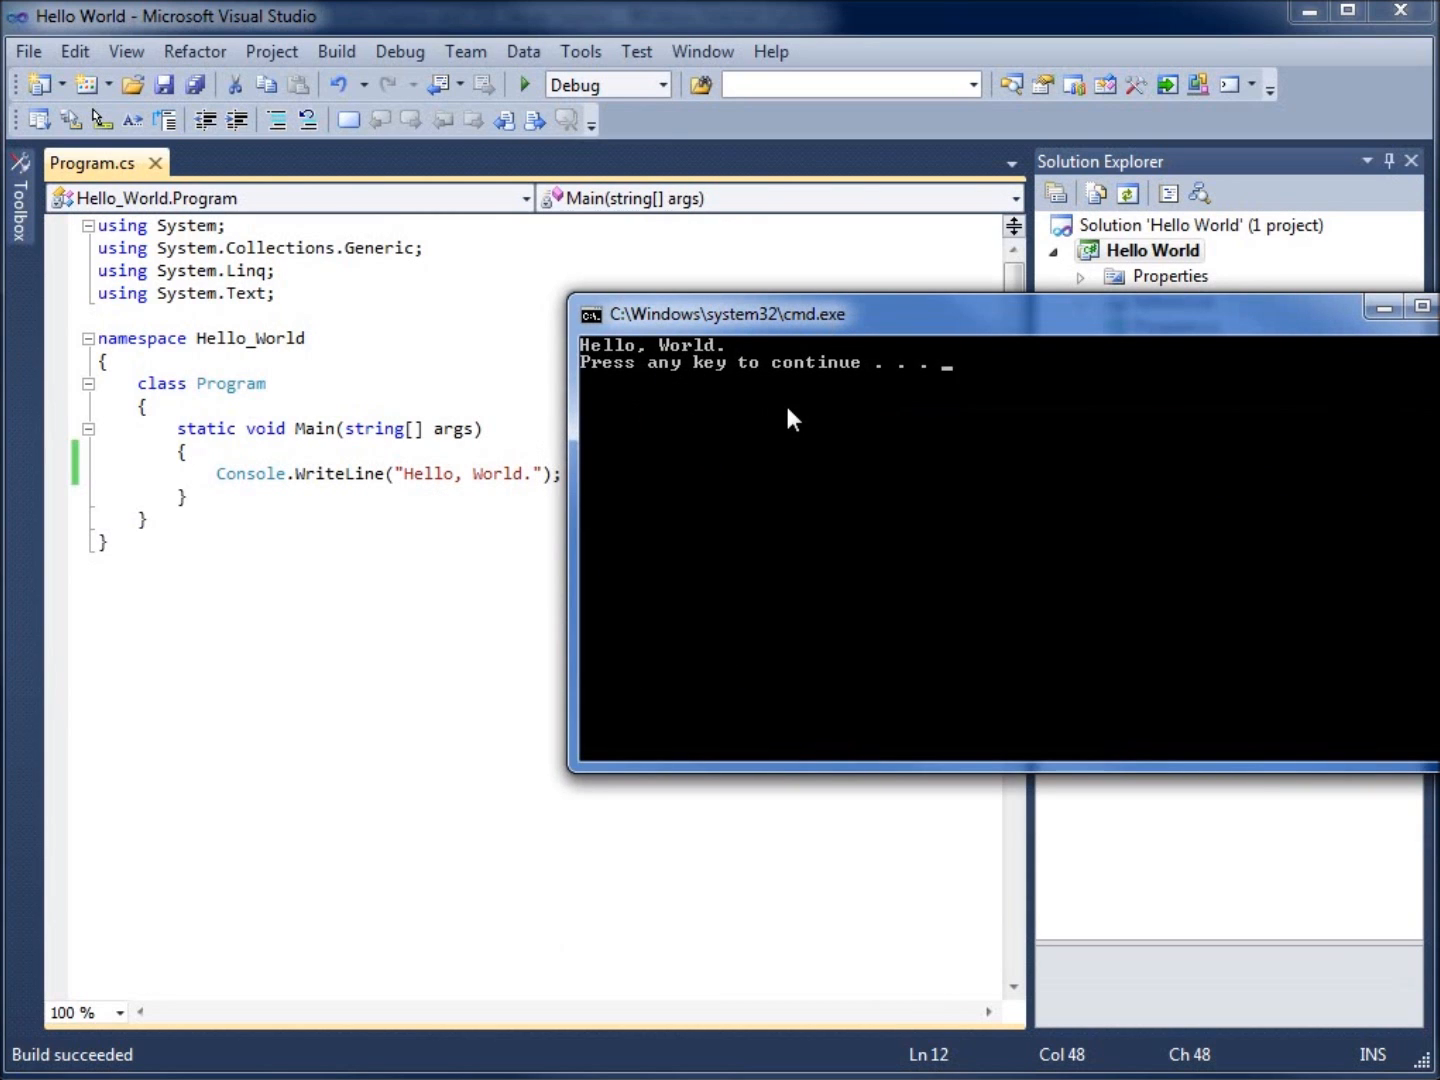
key("enter")
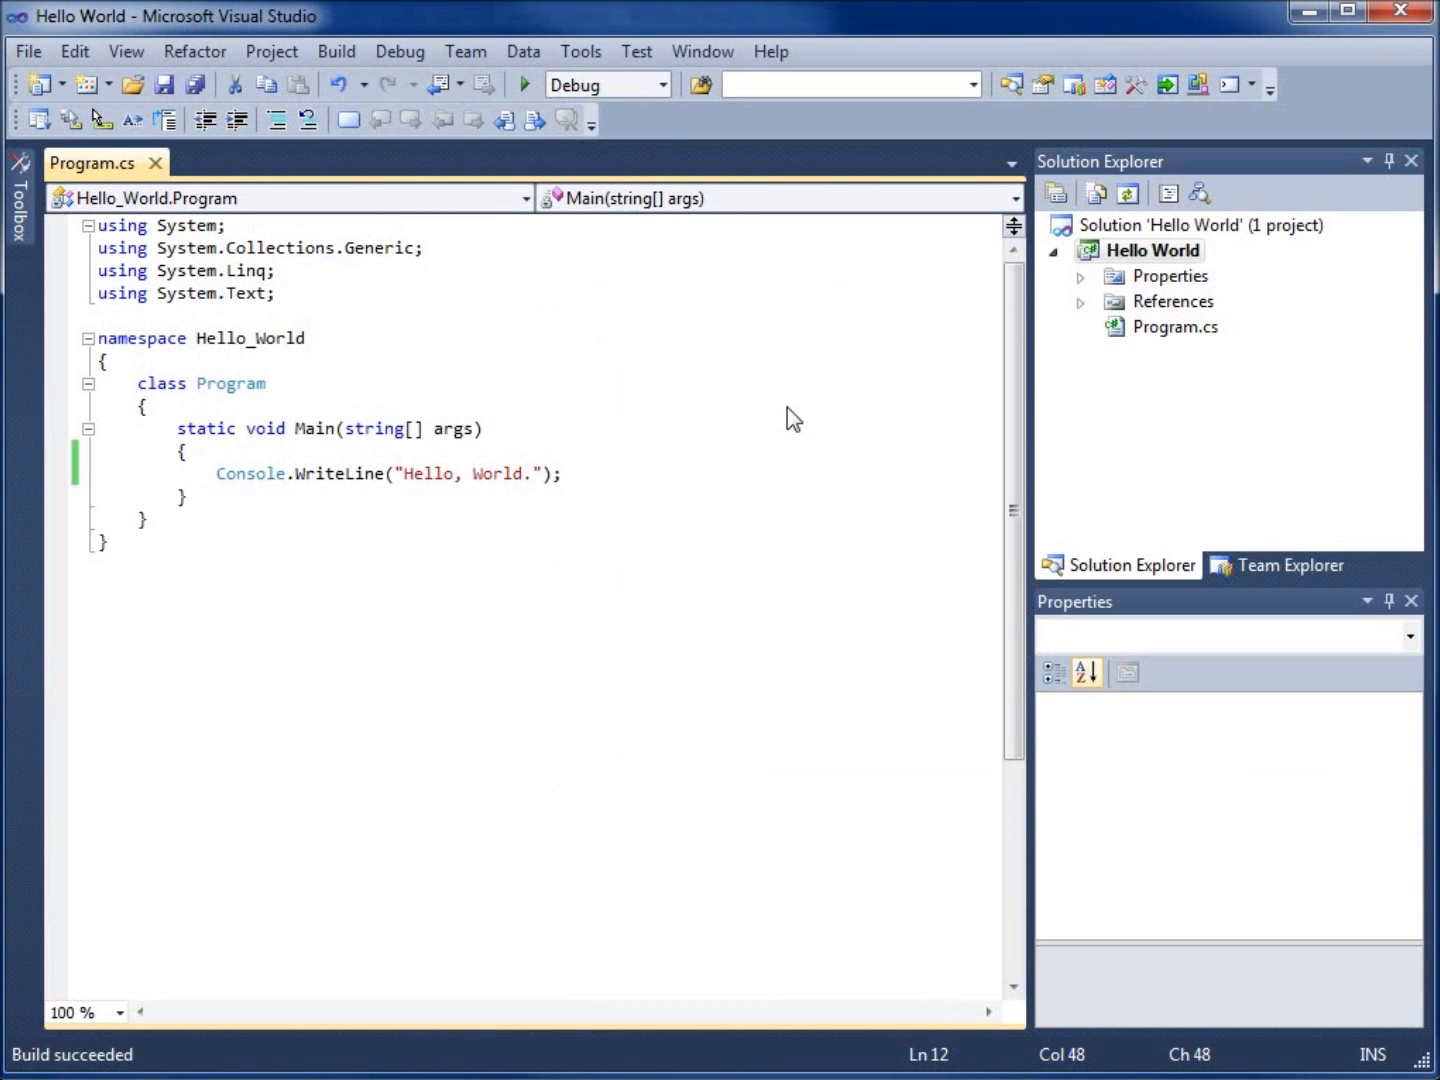
mouse_move(512, 448)
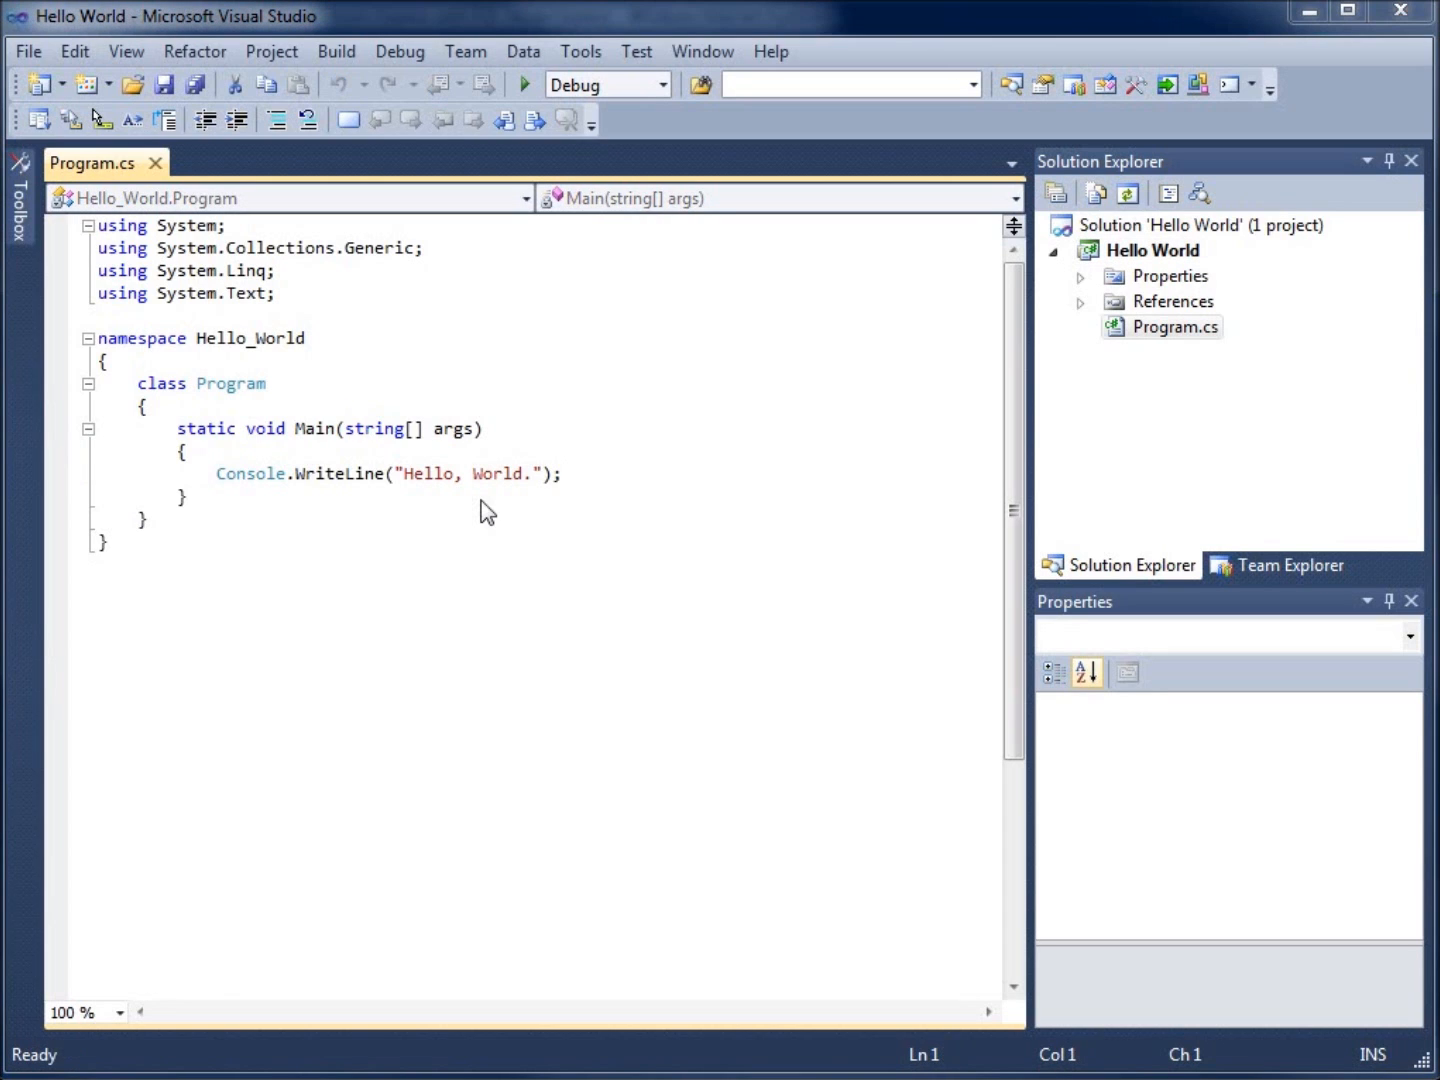
mouse_move(336, 372)
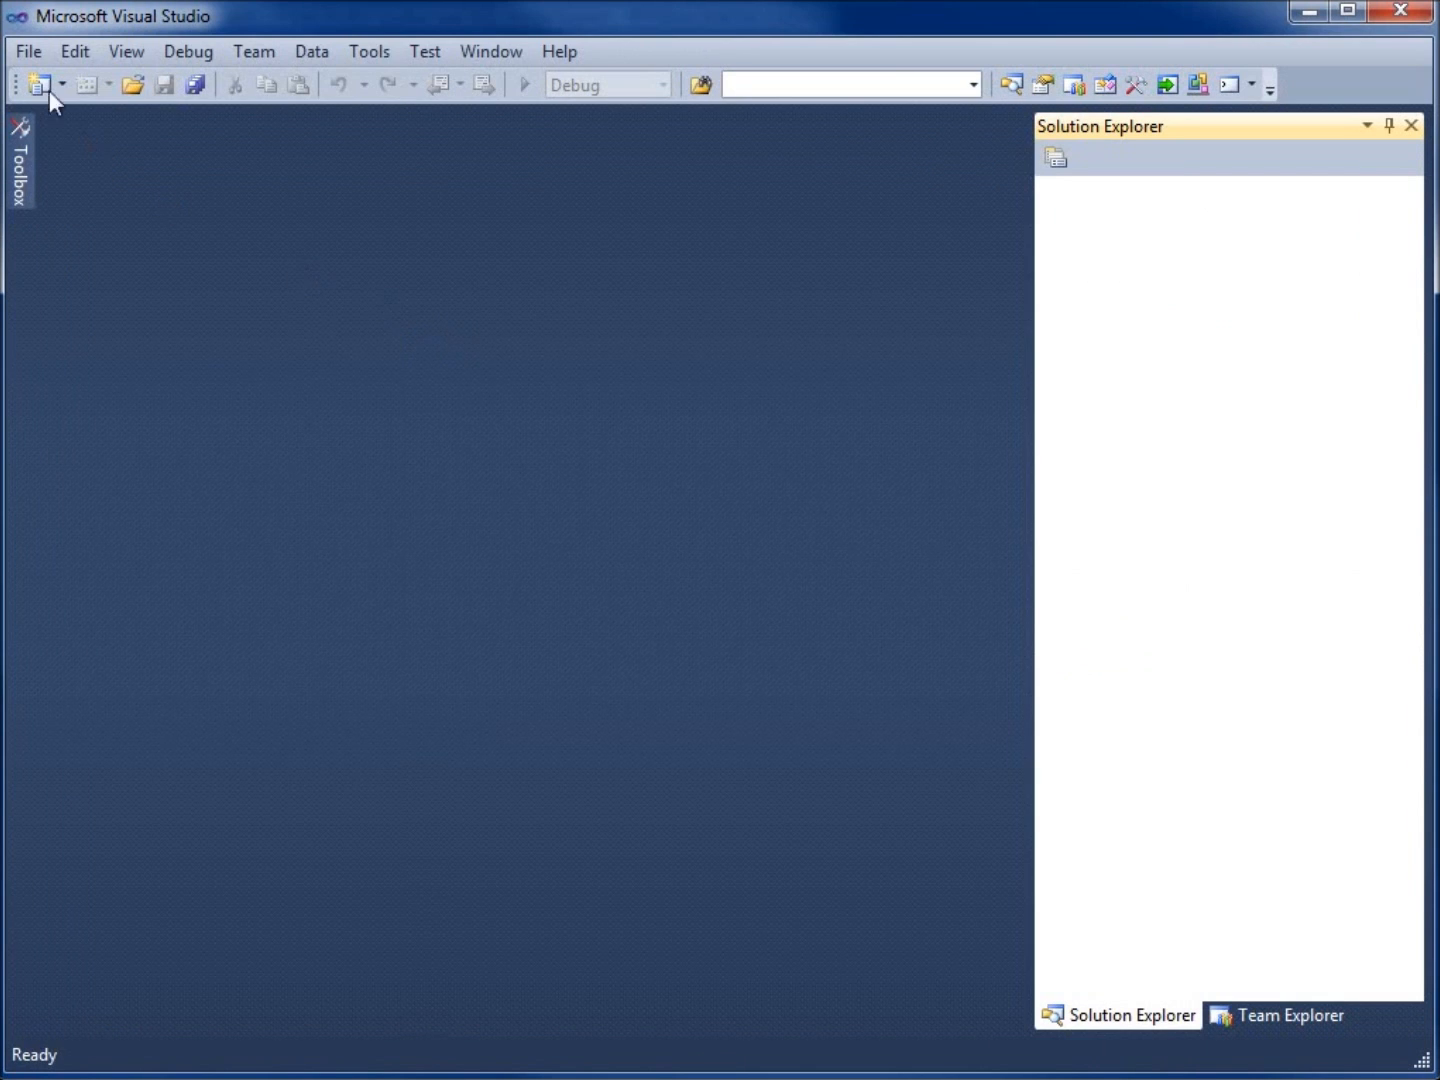
mouse_move(334, 402)
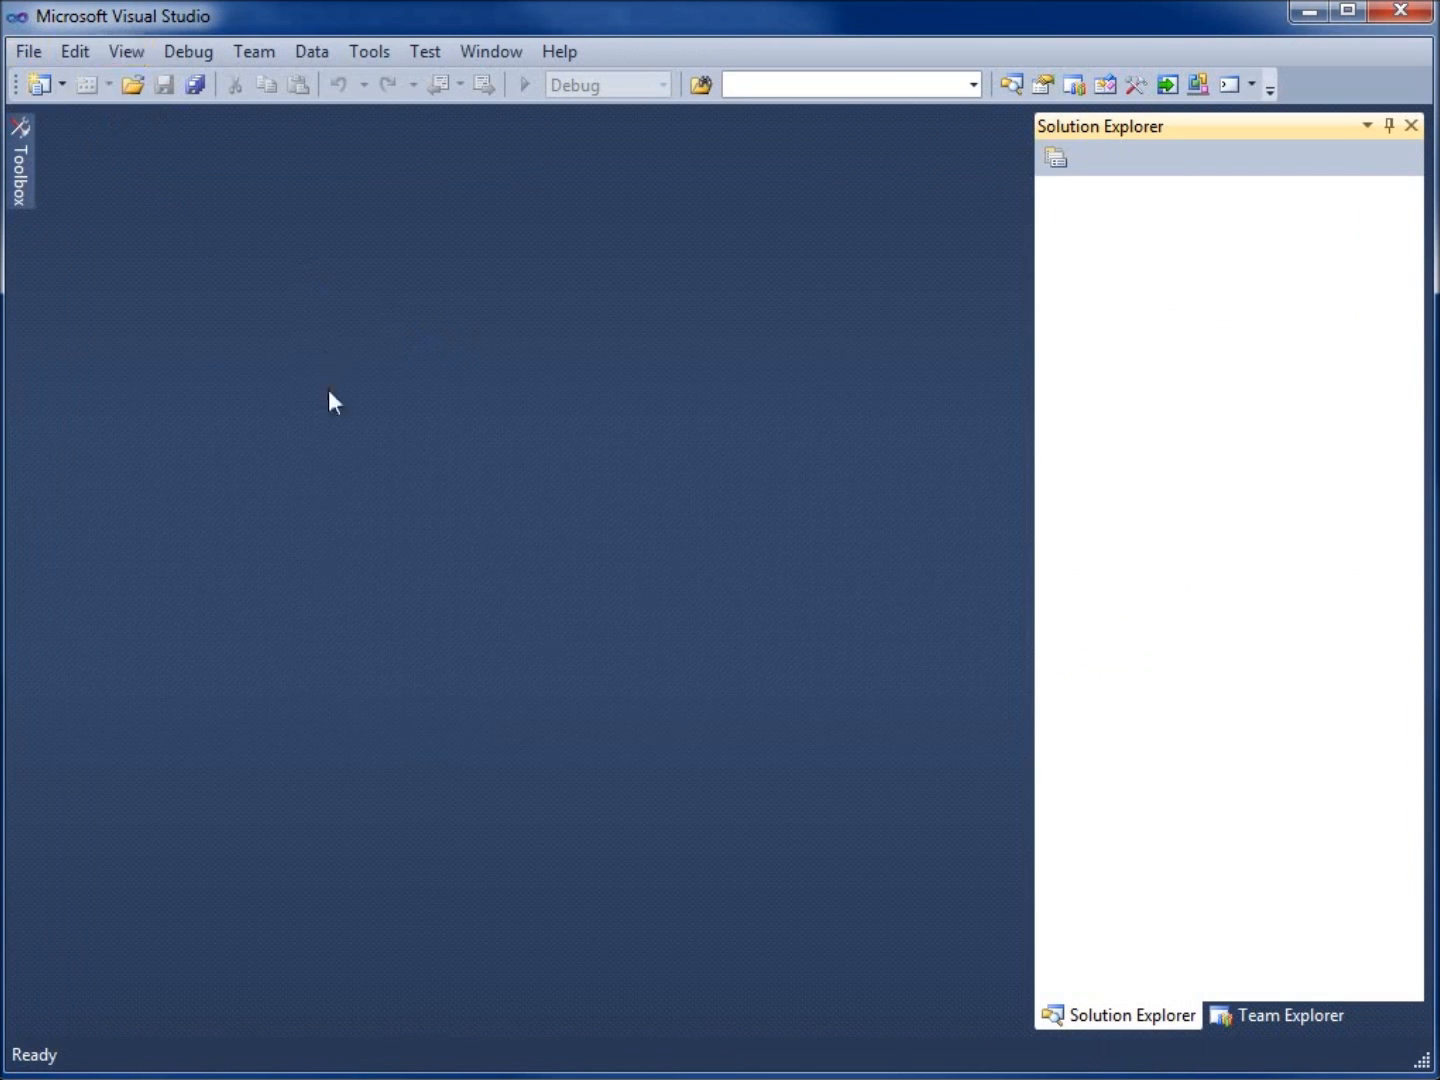
Bring up the View menu after closing the Hello World solution.
left_click(124, 52)
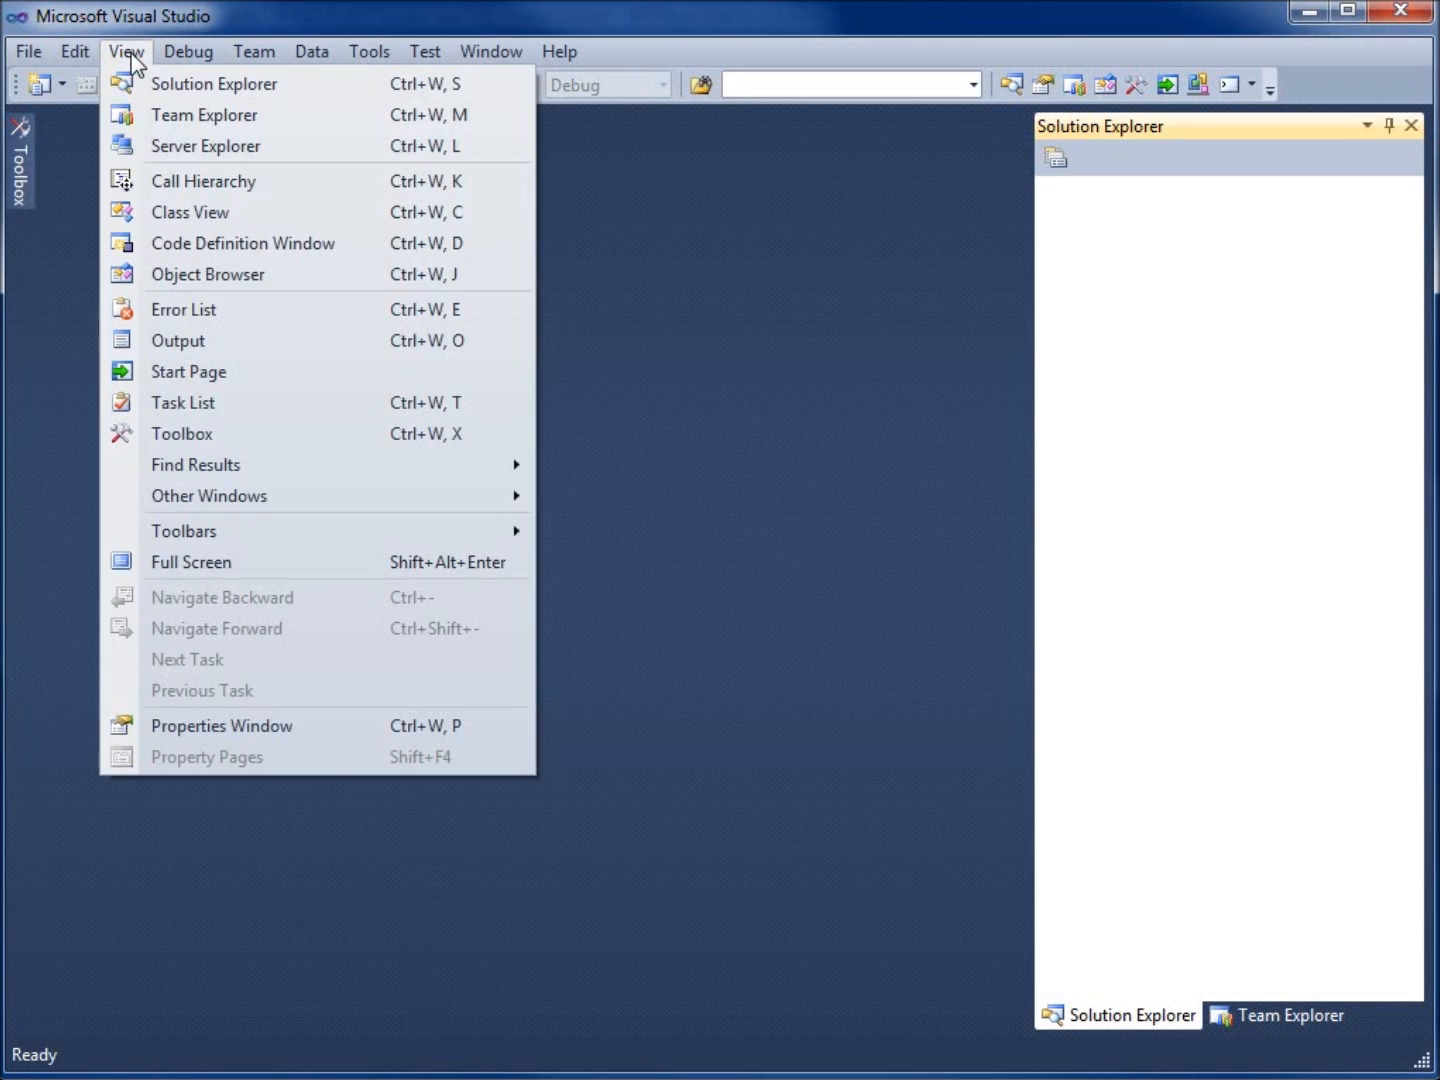
mouse_move(188, 372)
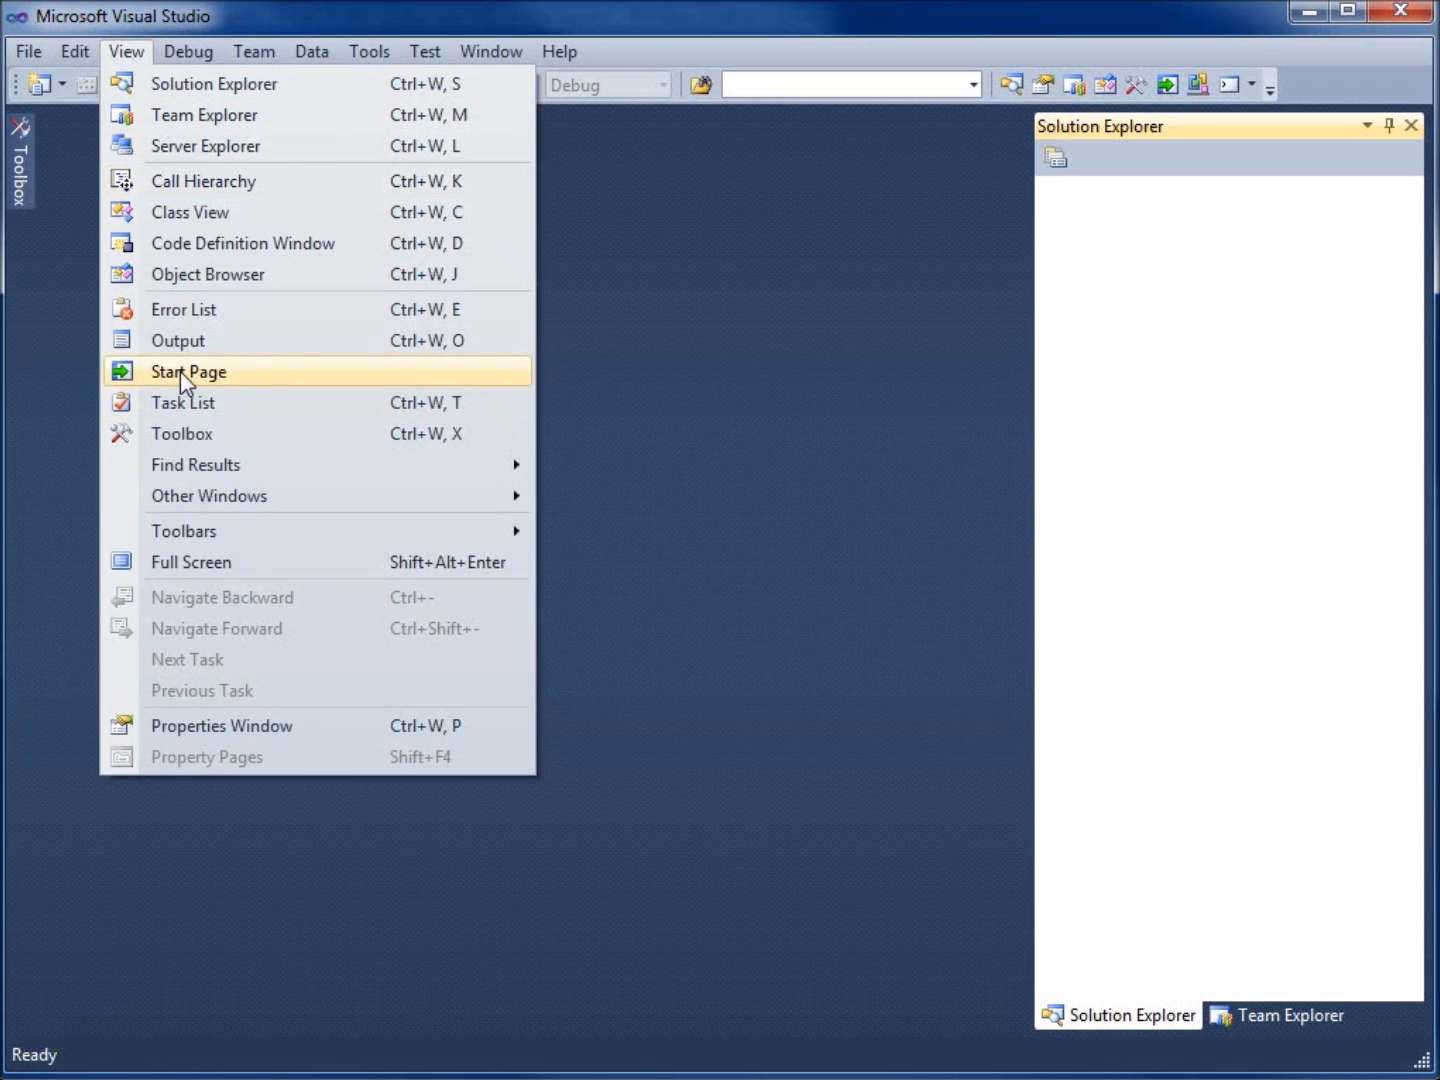